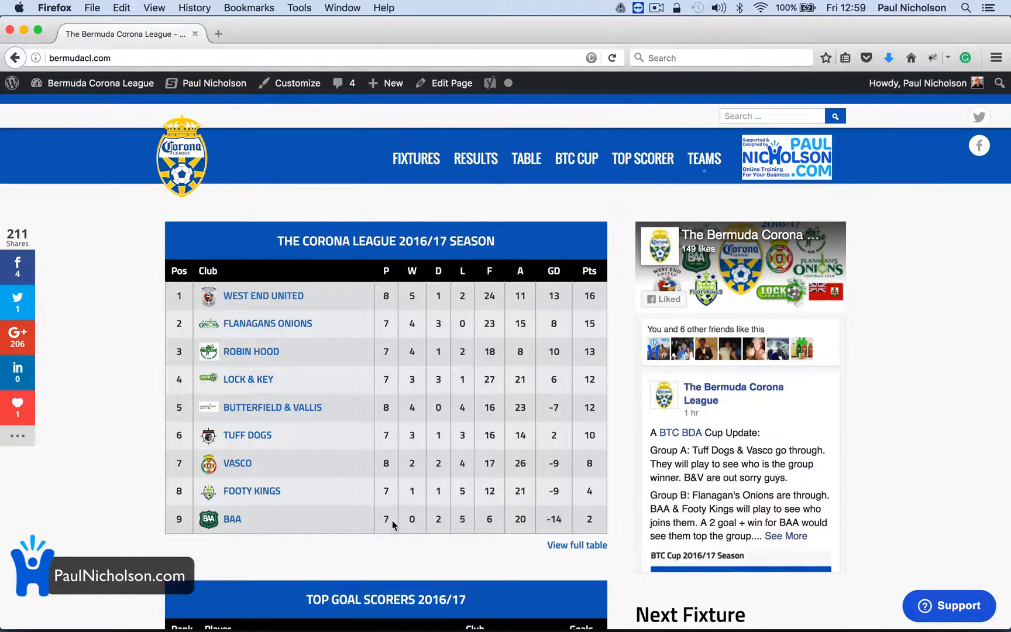
pyautogui.moveTo(322, 222)
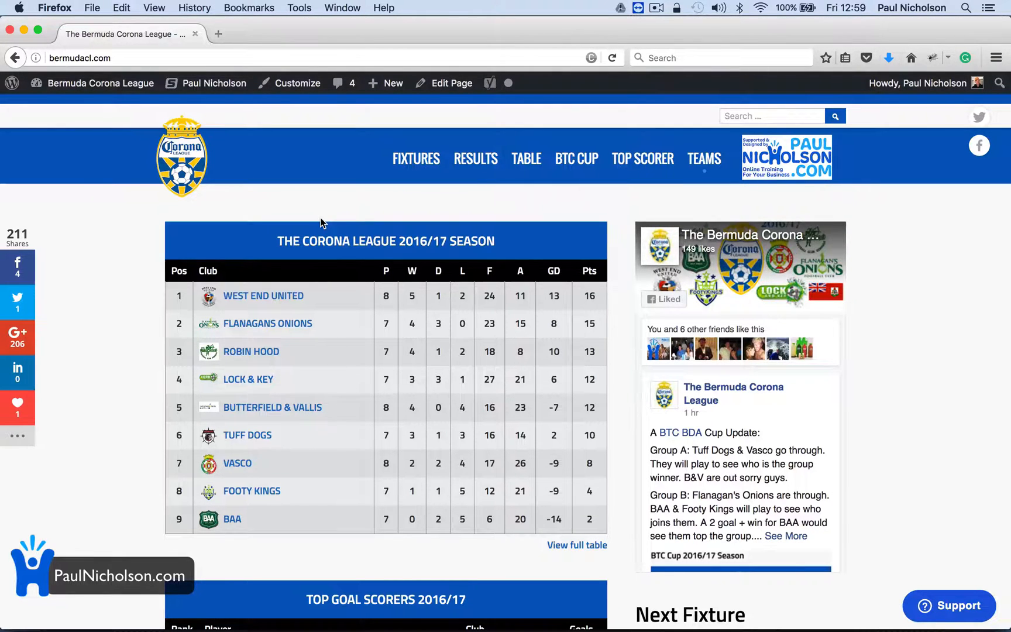
# - From the admin dashboard, reach Installed Plugins and begin adding a new plugin
pyautogui.scroll(-3)
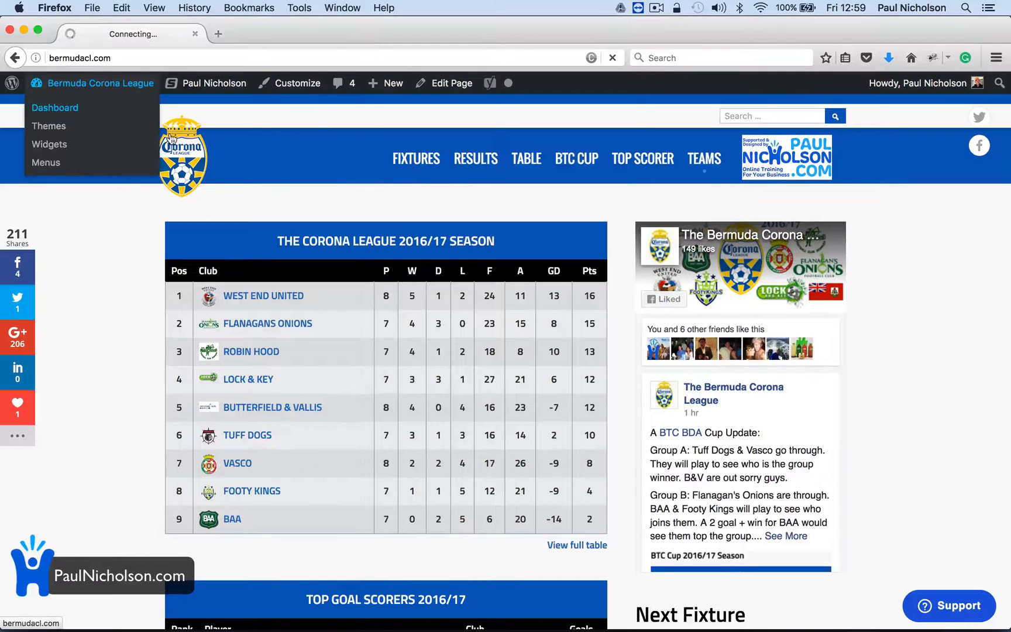
pyautogui.click(55, 108)
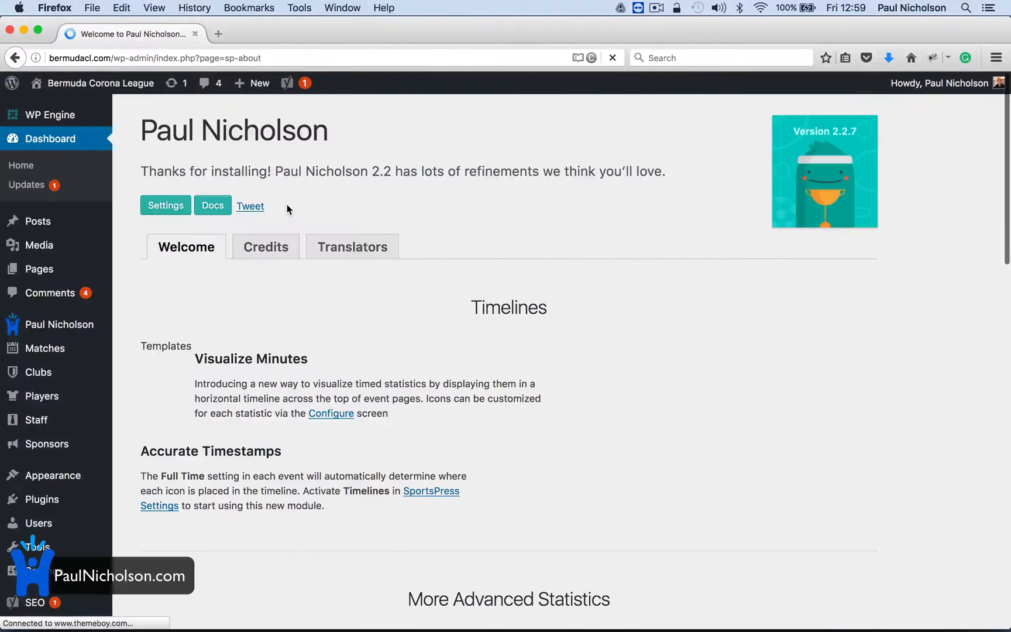
pyautogui.scroll(-3)
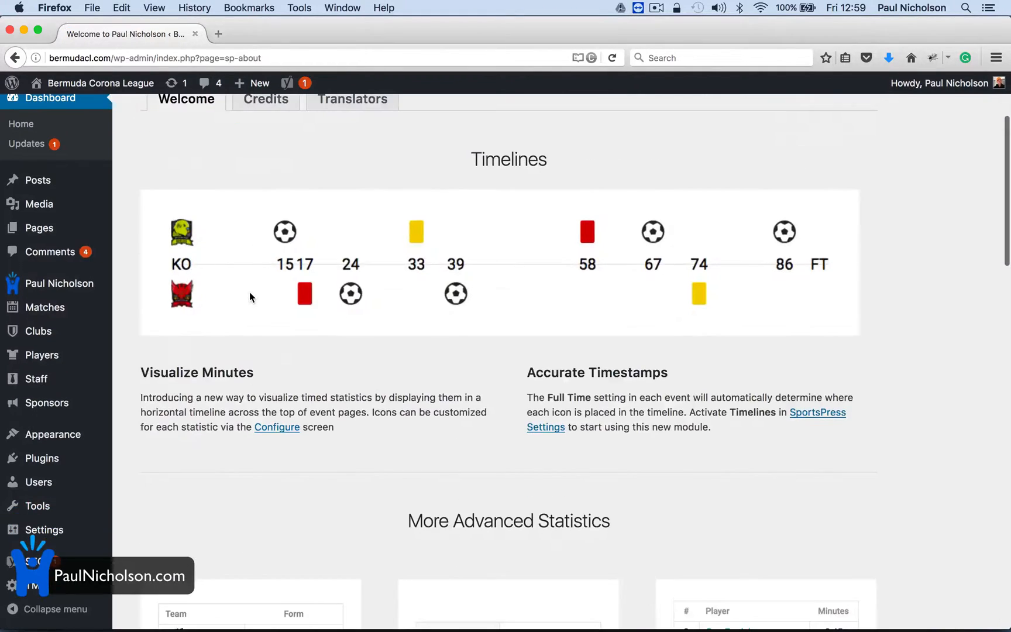
pyautogui.scroll(-3)
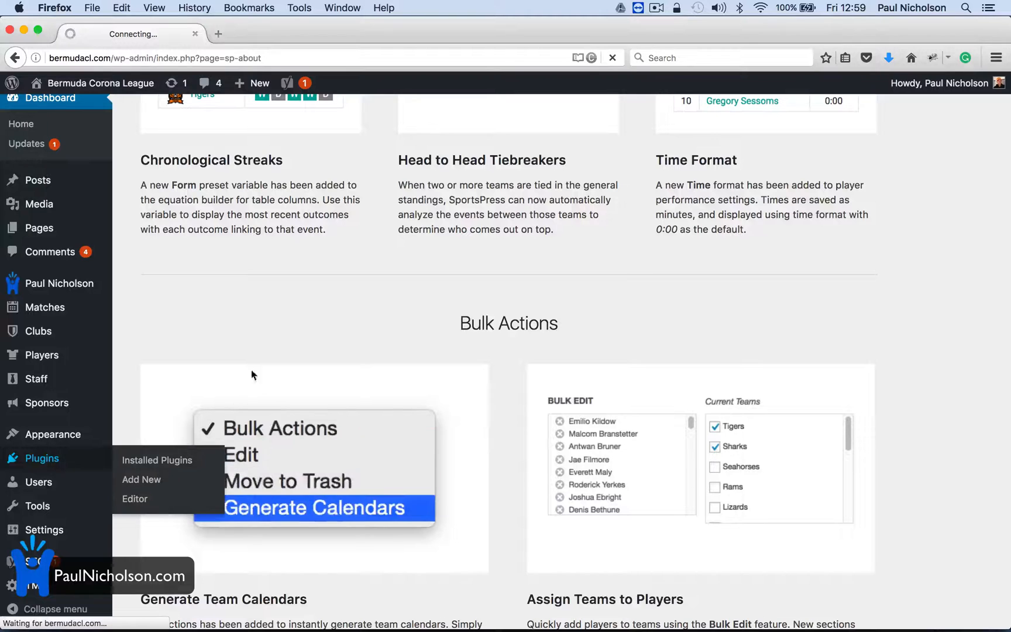
pyautogui.moveTo(314, 328)
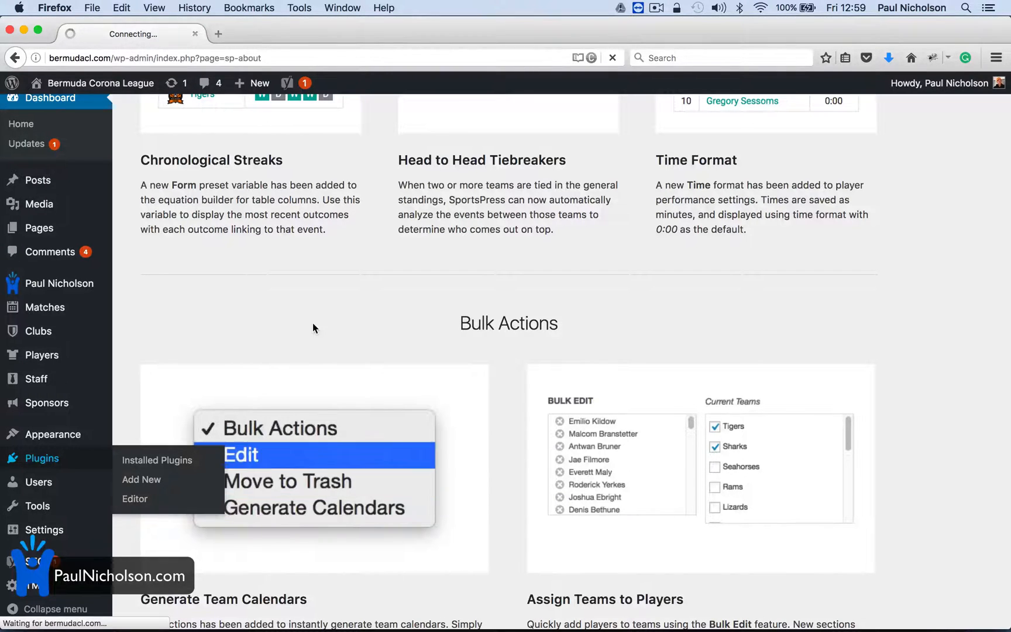
pyautogui.click(45, 458)
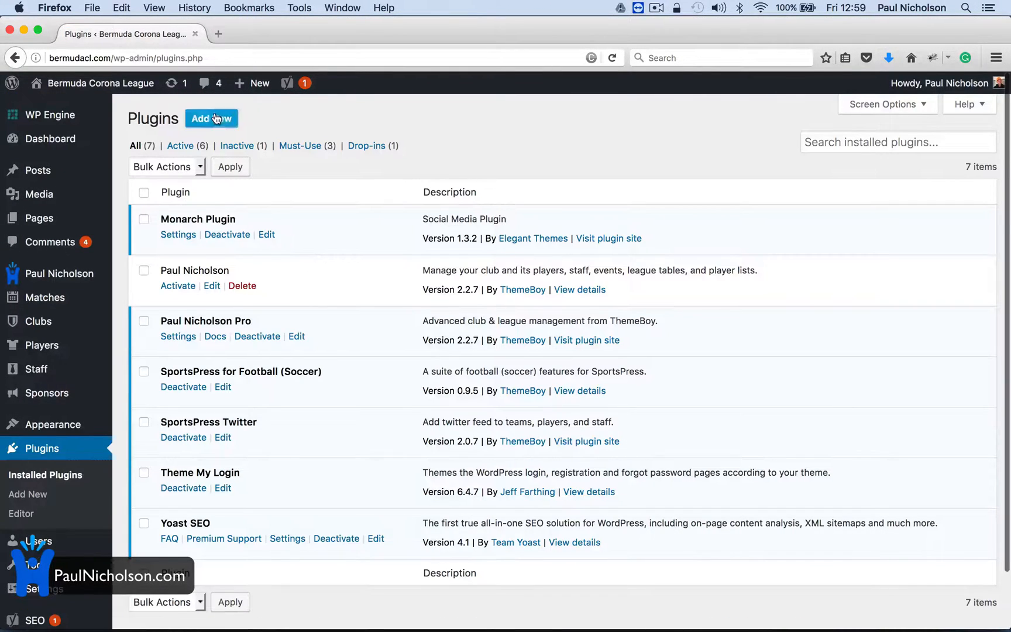
pyautogui.click(211, 119)
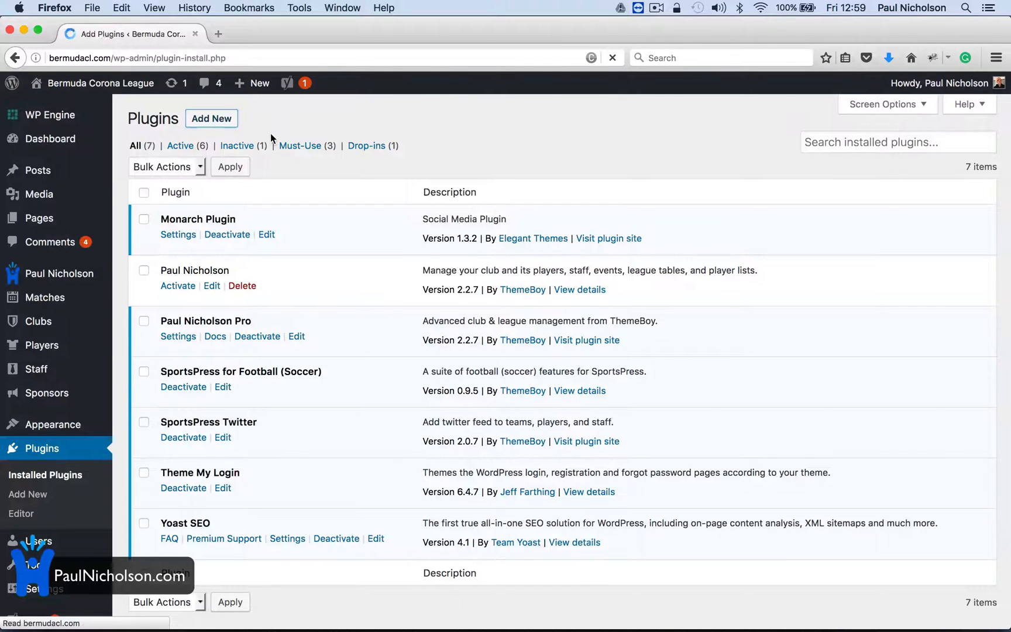
# - Upload memberpress-developer-1.3.0 (2).zip from Downloads and start installing it
pyautogui.click(210, 119)
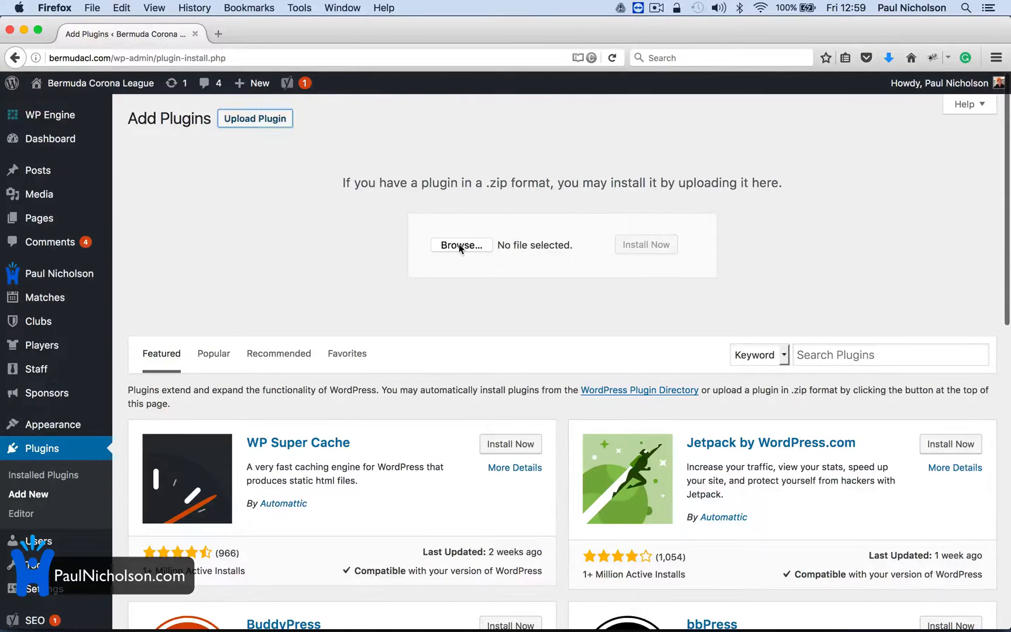
pyautogui.click(461, 245)
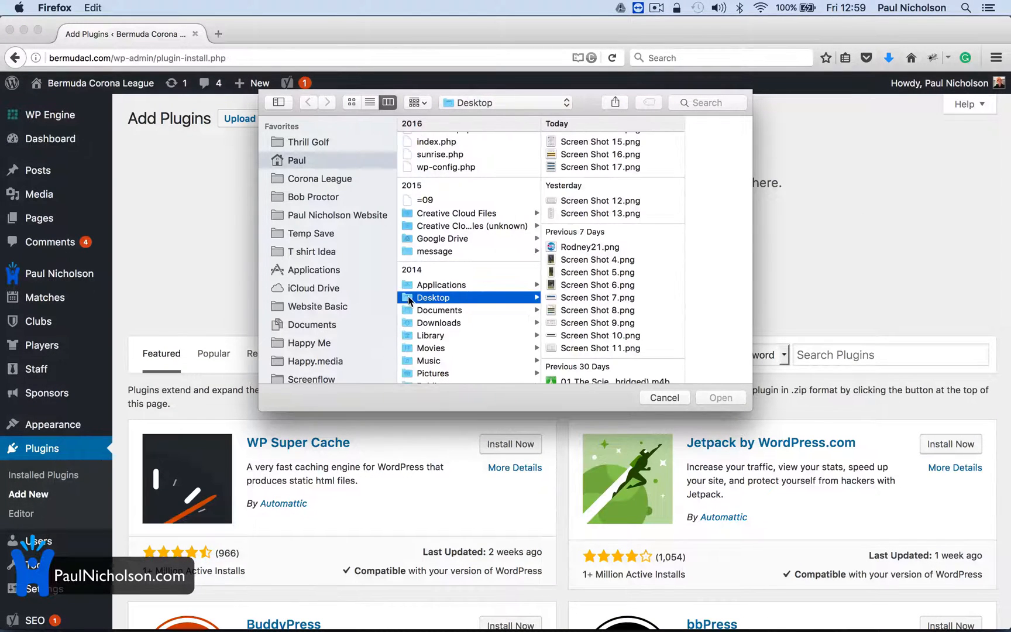
pyautogui.click(437, 323)
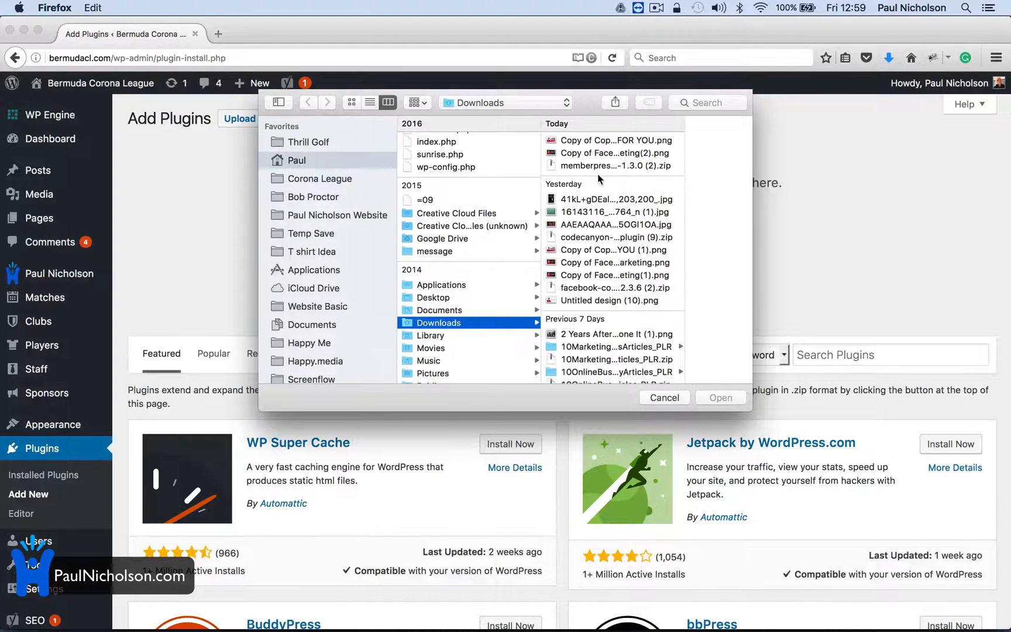
pyautogui.click(720, 397)
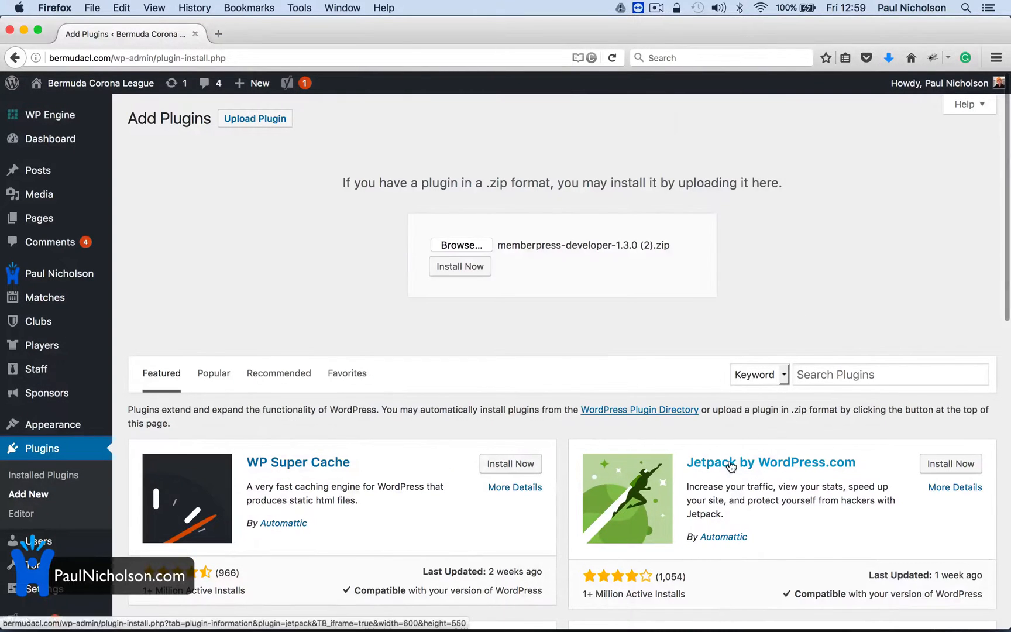
pyautogui.click(460, 266)
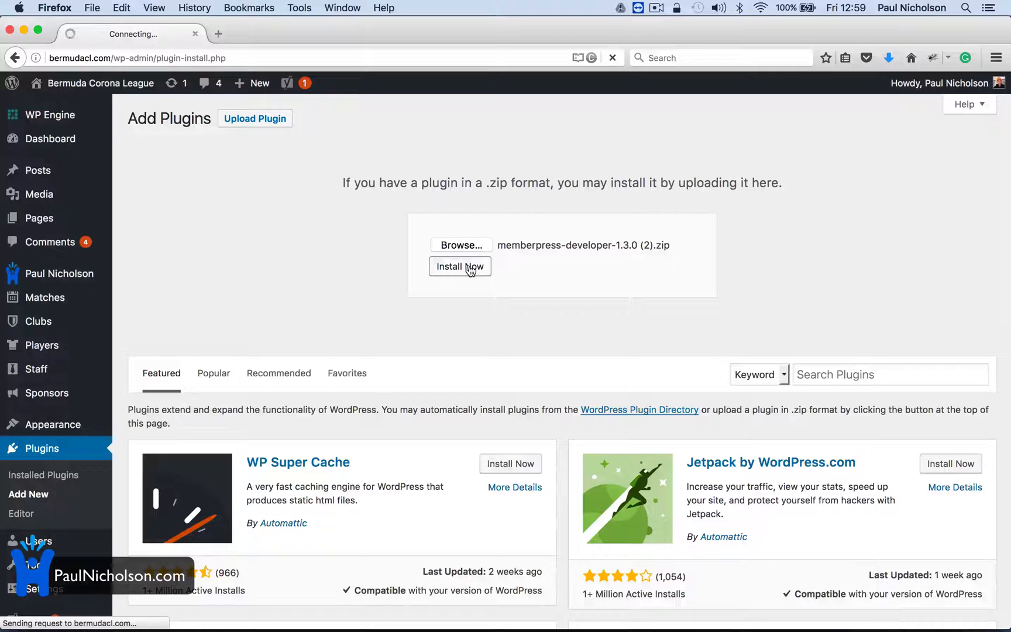
pyautogui.click(460, 266)
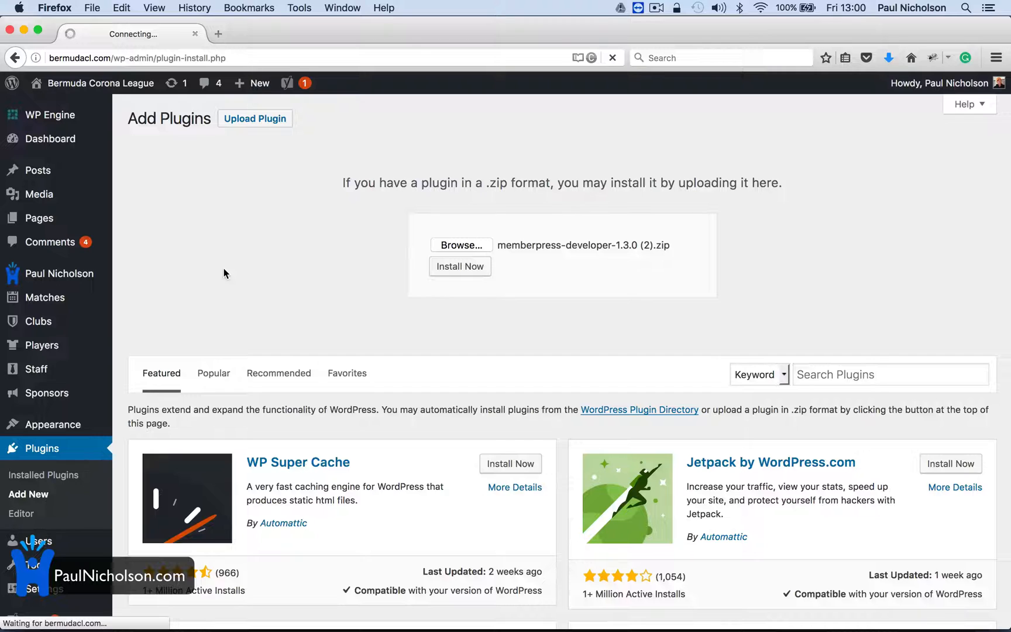
# - Activate MemberPress Developer Edition 1.3.0 and dismiss the AWeber add-on notice
pyautogui.click(460, 266)
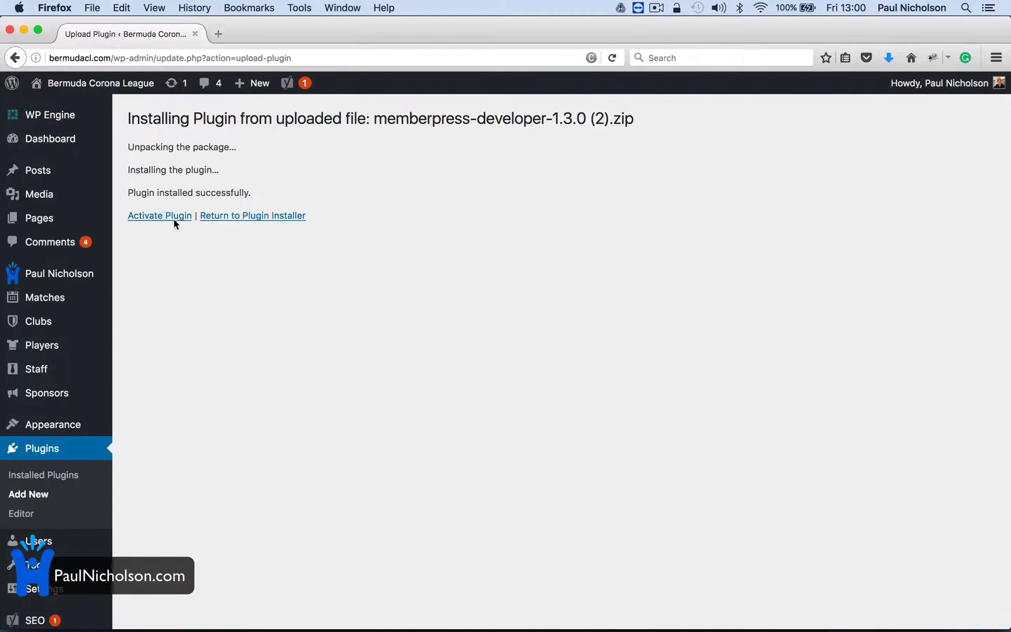
pyautogui.click(159, 215)
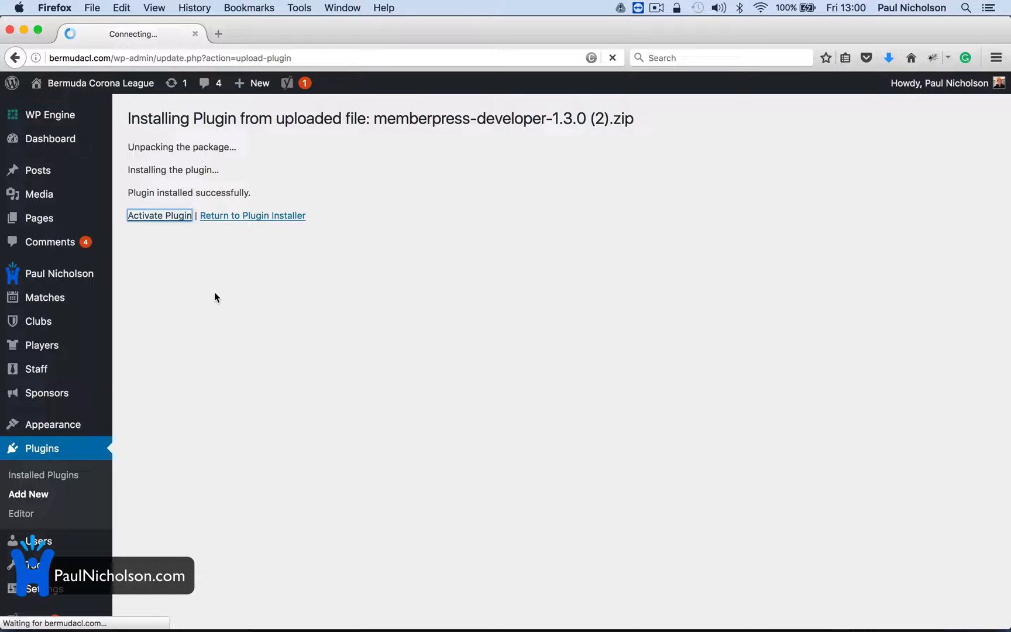
pyautogui.click(160, 215)
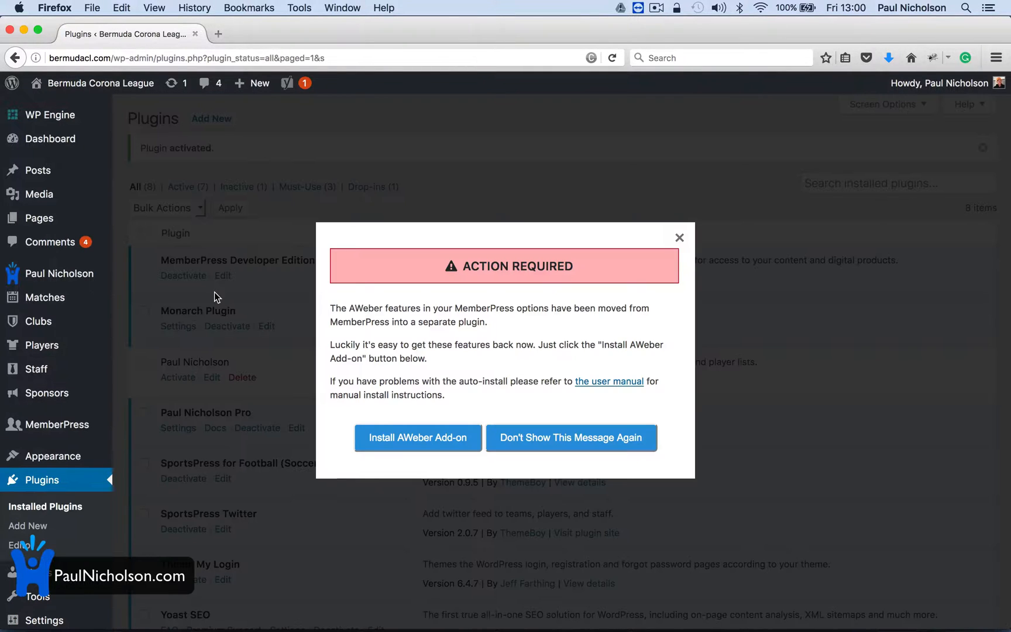
pyautogui.moveTo(504, 398)
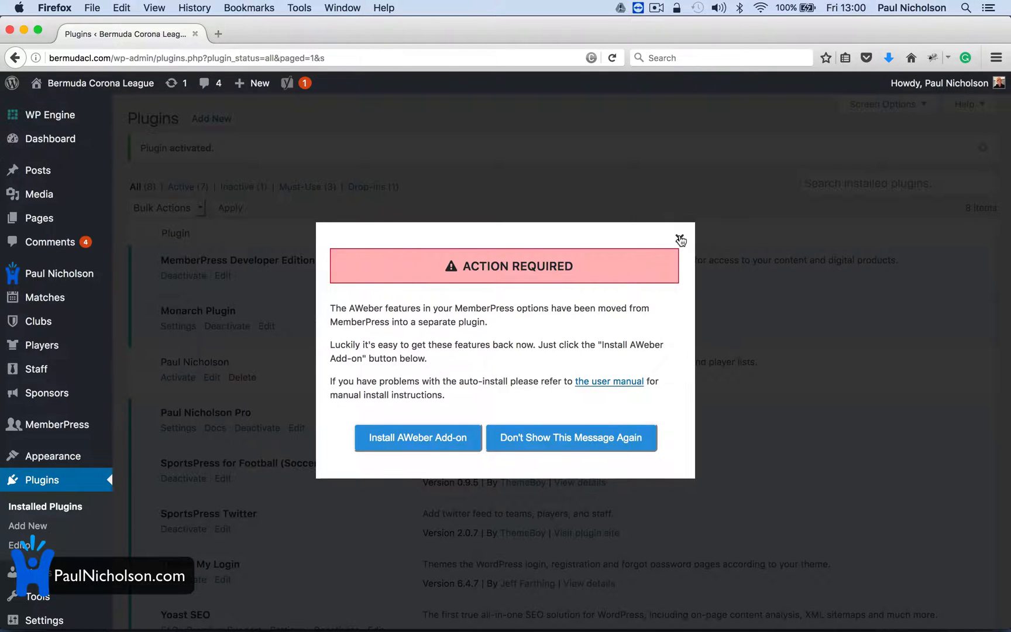
pyautogui.click(682, 239)
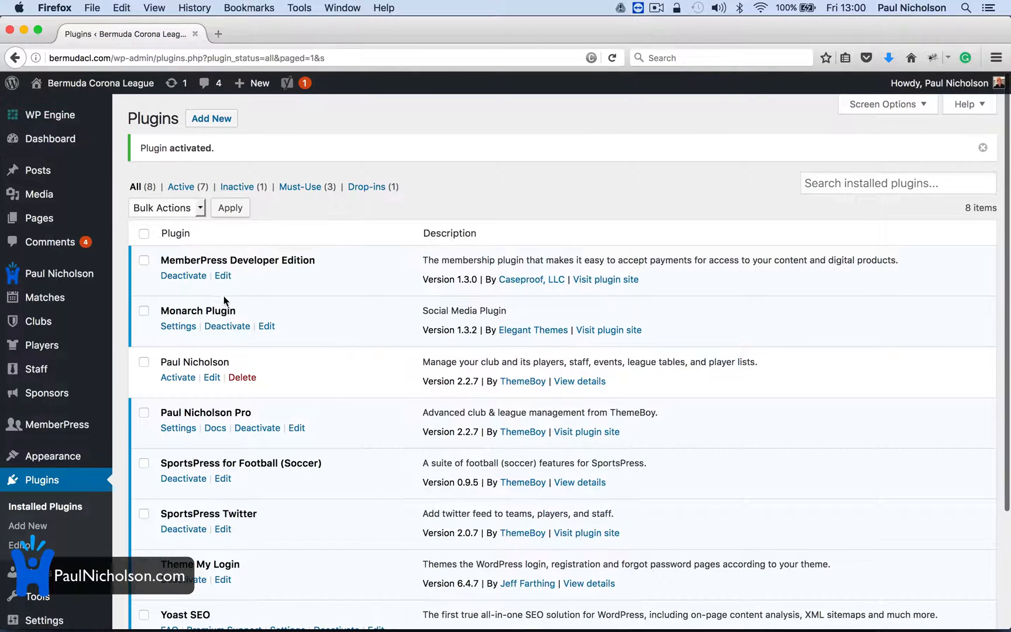
pyautogui.moveTo(52, 456)
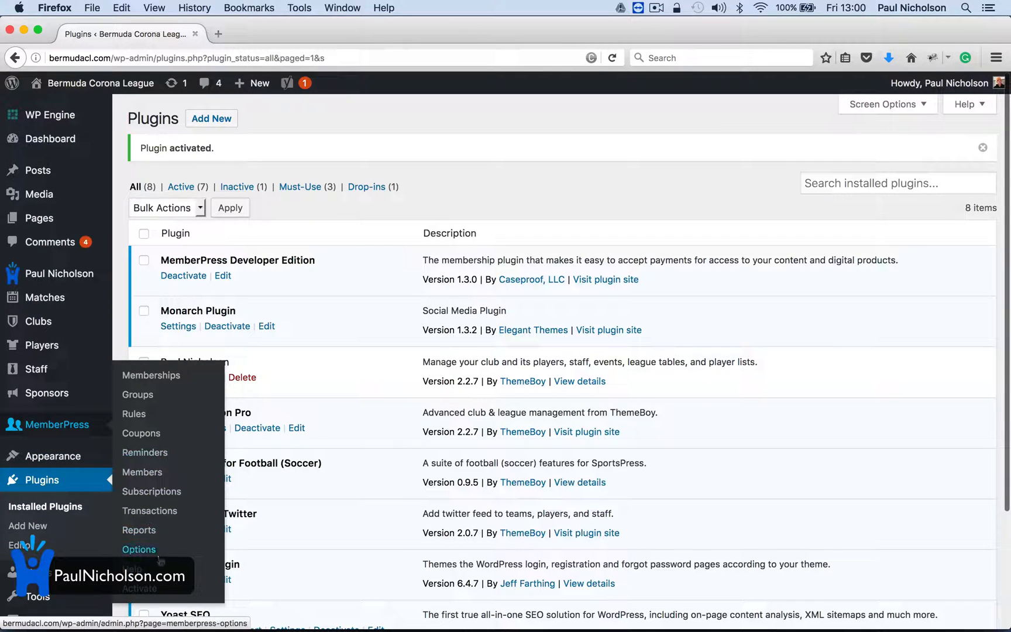
# - In MemberPress Options, toggle 'Show an excerpt to unauthorized visitors' on and back off
pyautogui.click(138, 549)
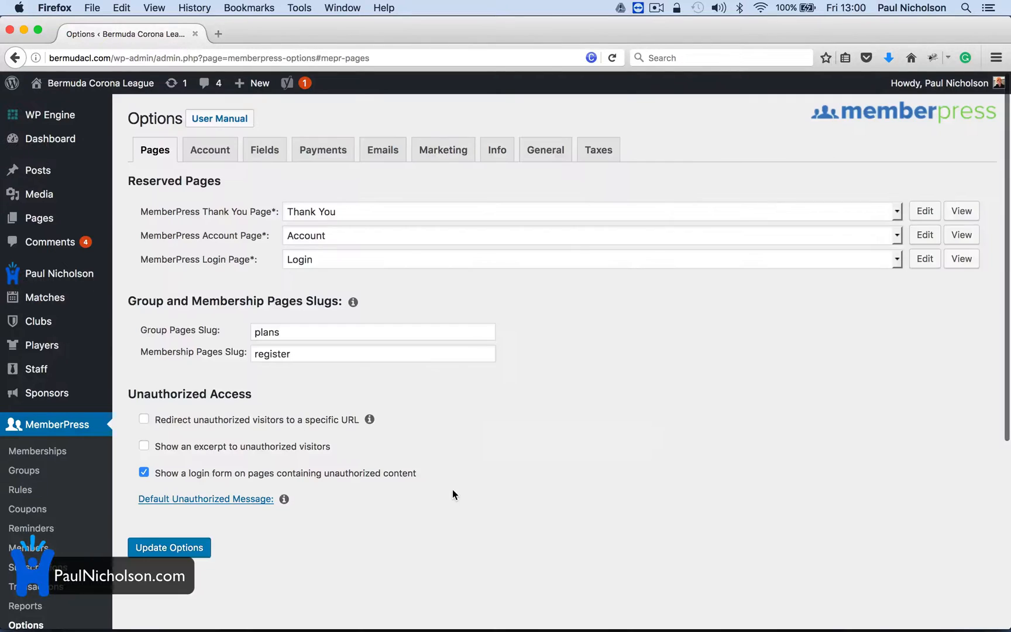
pyautogui.moveTo(378, 405)
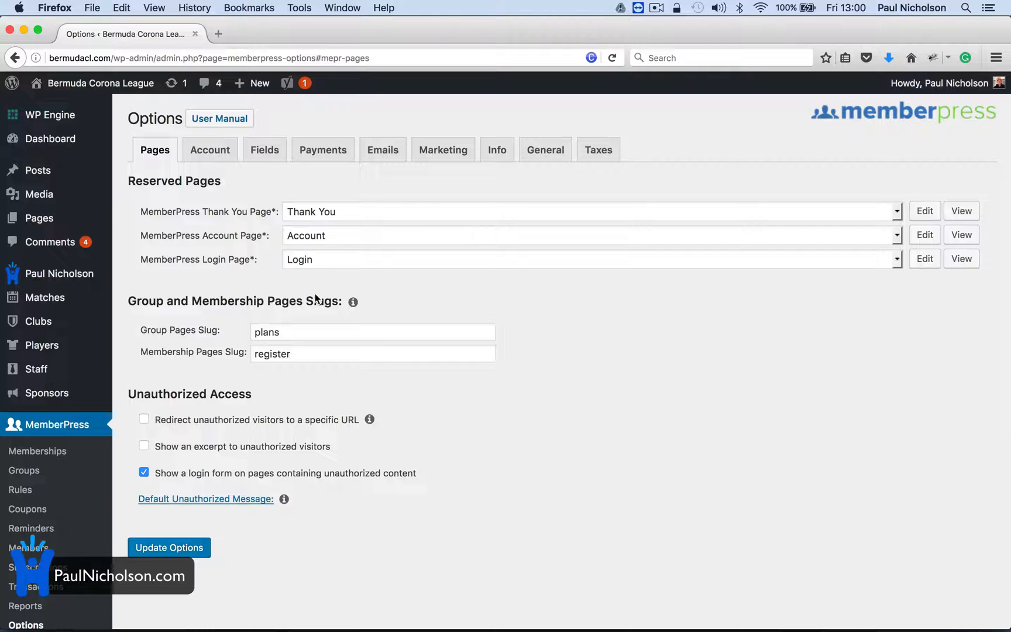
pyautogui.moveTo(342, 242)
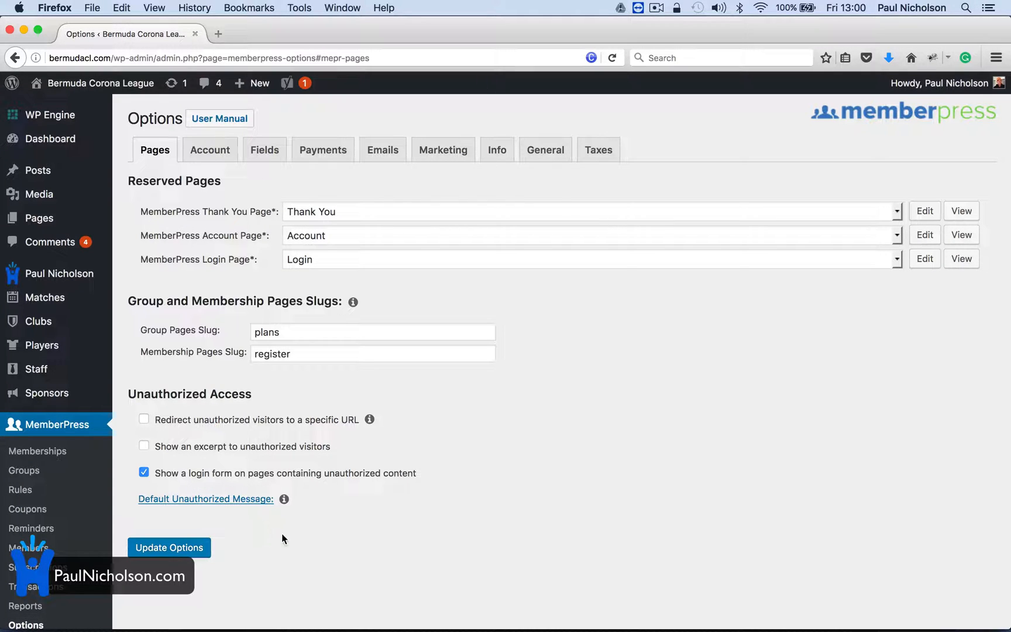
pyautogui.click(144, 446)
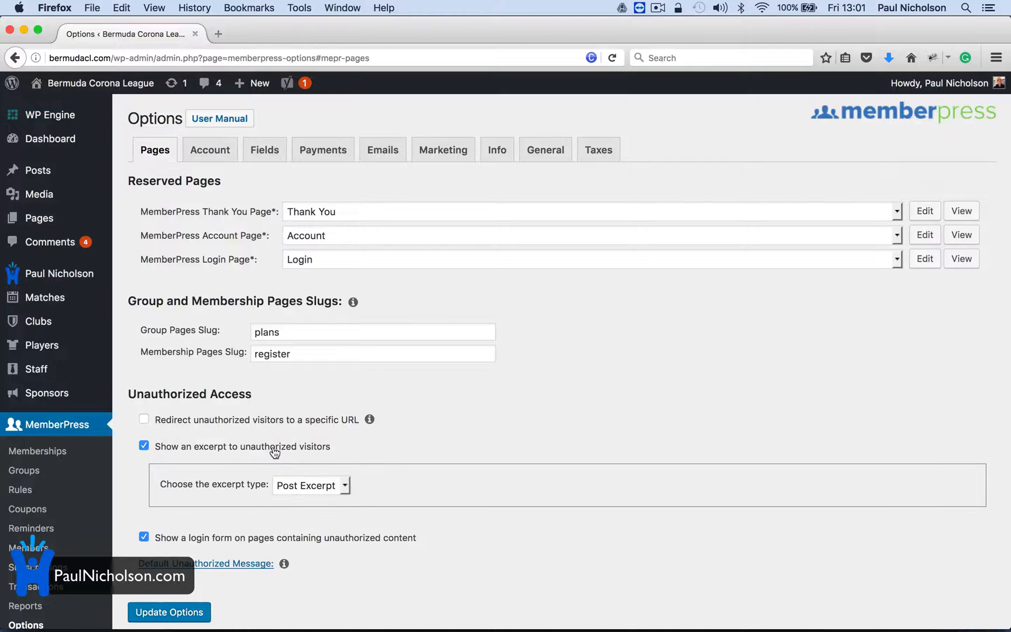
pyautogui.click(144, 446)
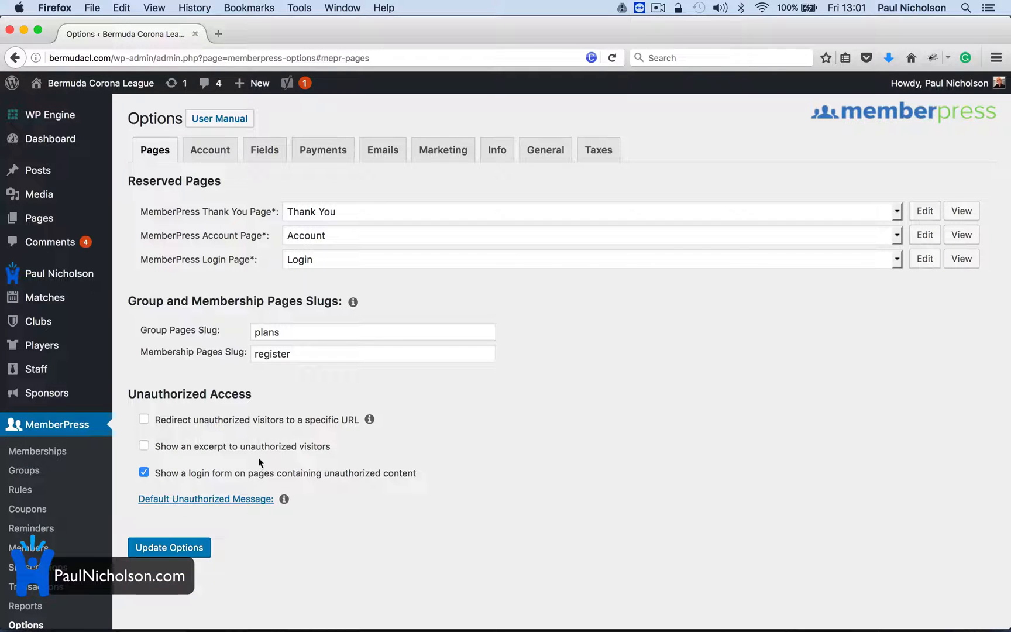
pyautogui.moveTo(278, 560)
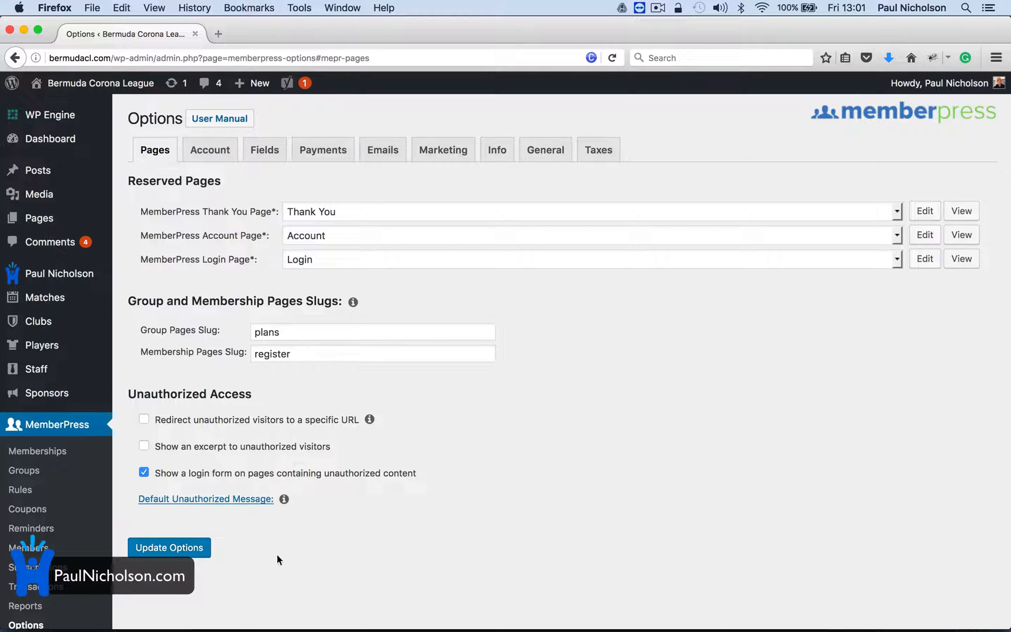
pyautogui.moveTo(288, 551)
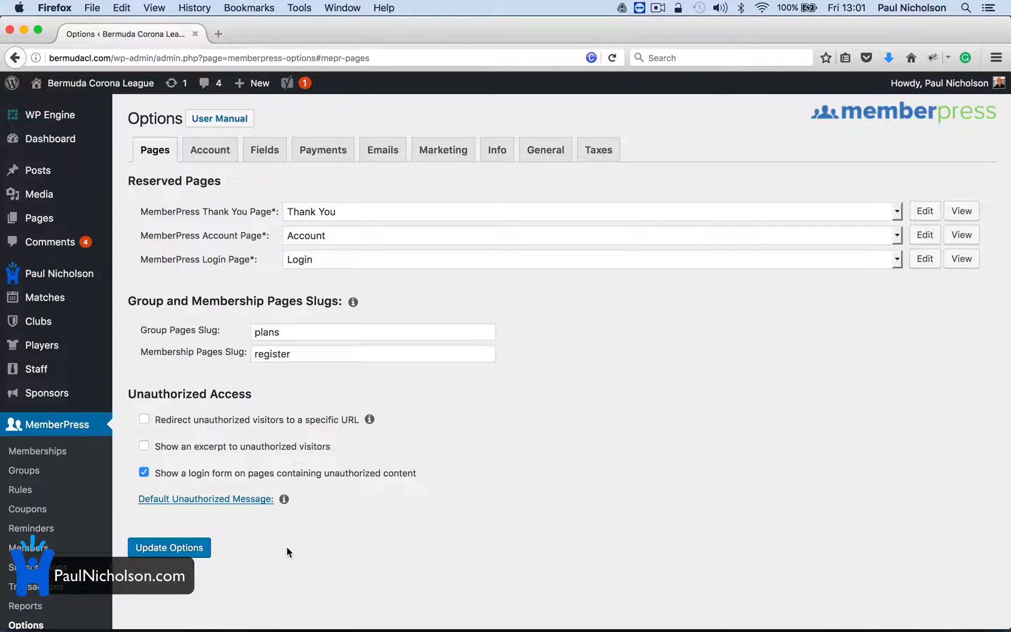
# - Allow members to pause and resume their own subscriptions and save the account options
pyautogui.click(209, 150)
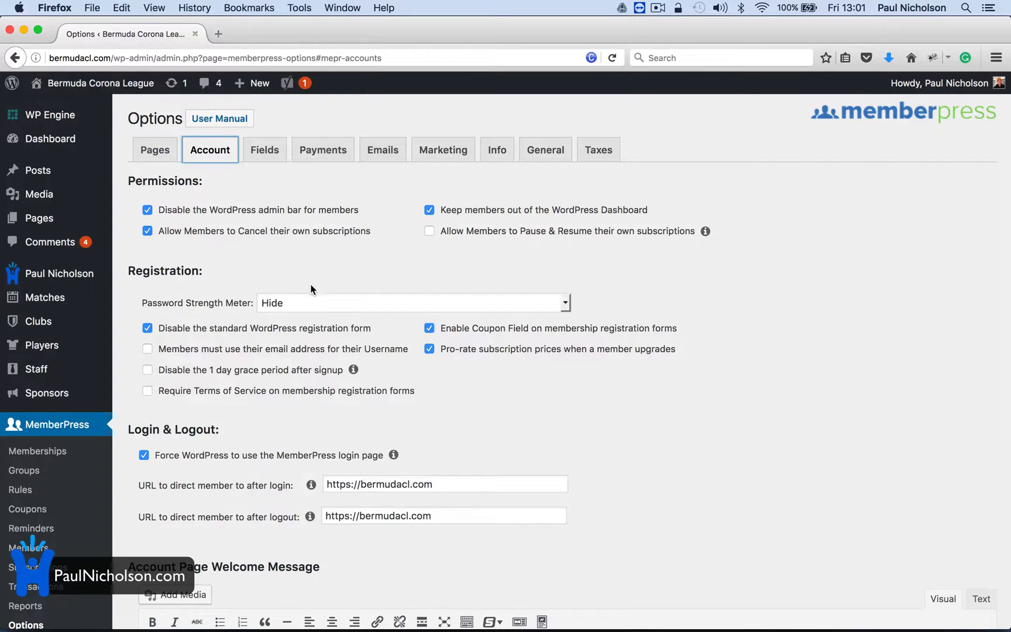
pyautogui.scroll(-3)
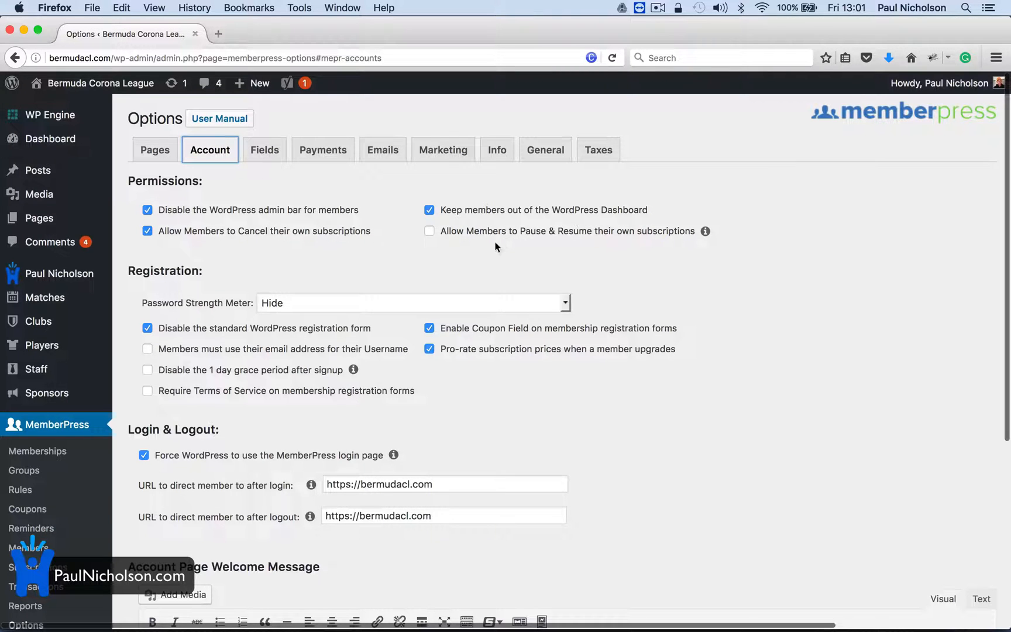
pyautogui.moveTo(521, 241)
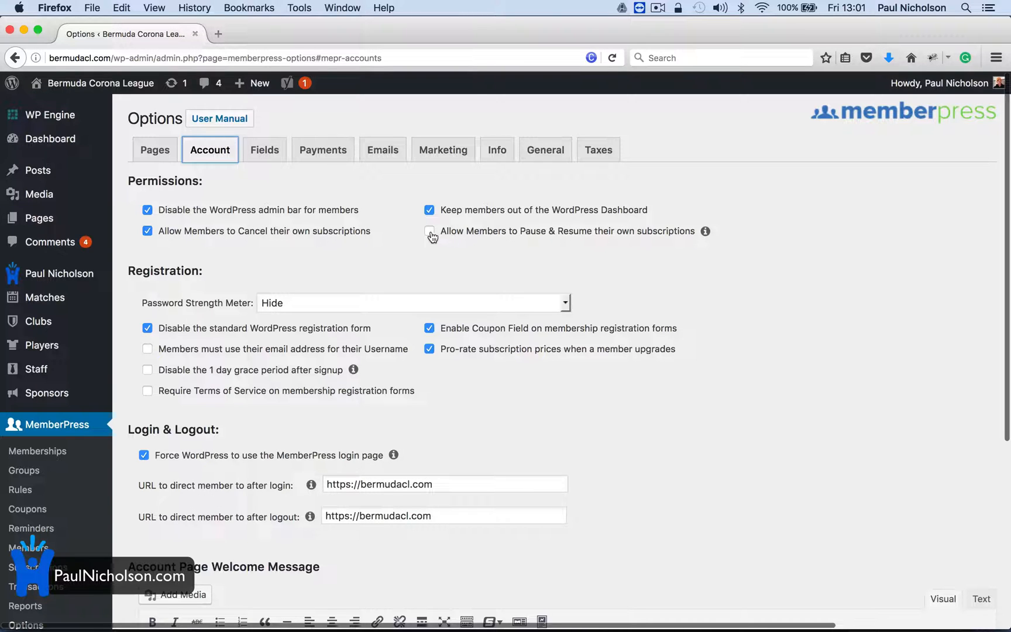
pyautogui.click(430, 231)
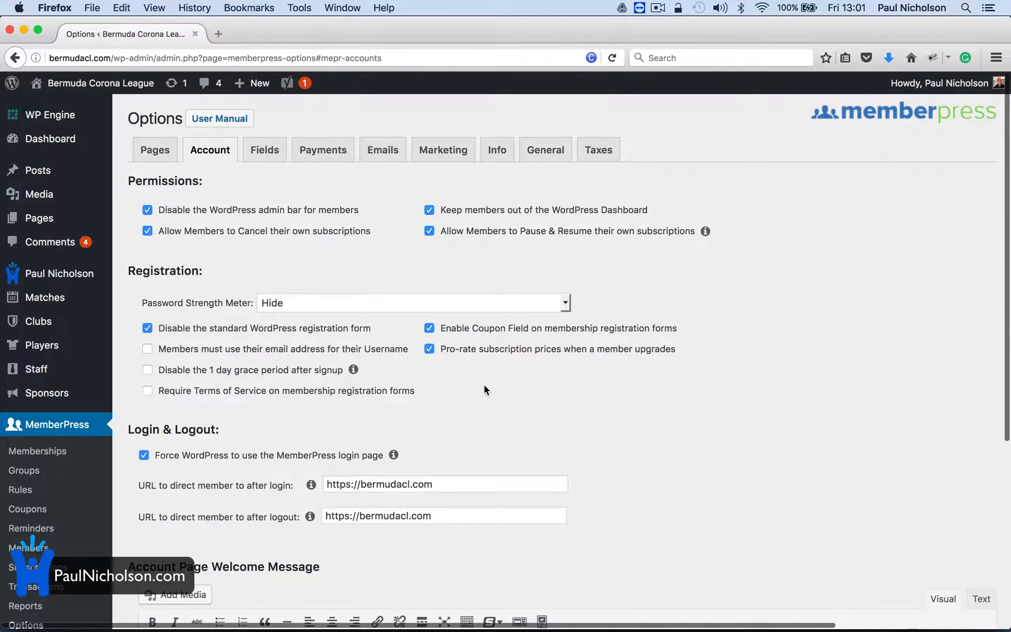
pyautogui.scroll(-3)
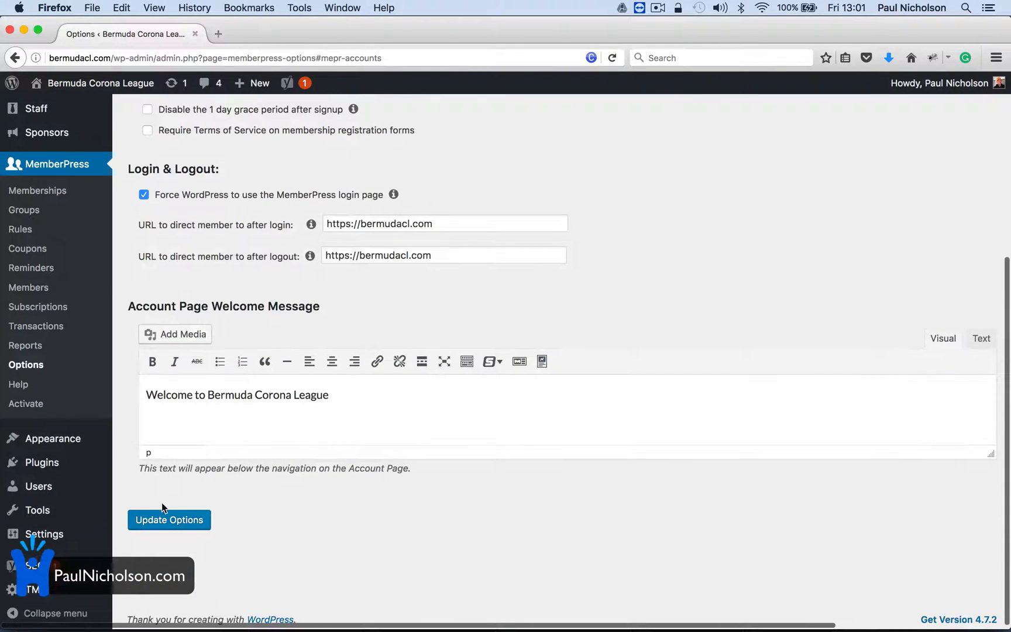
pyautogui.click(168, 519)
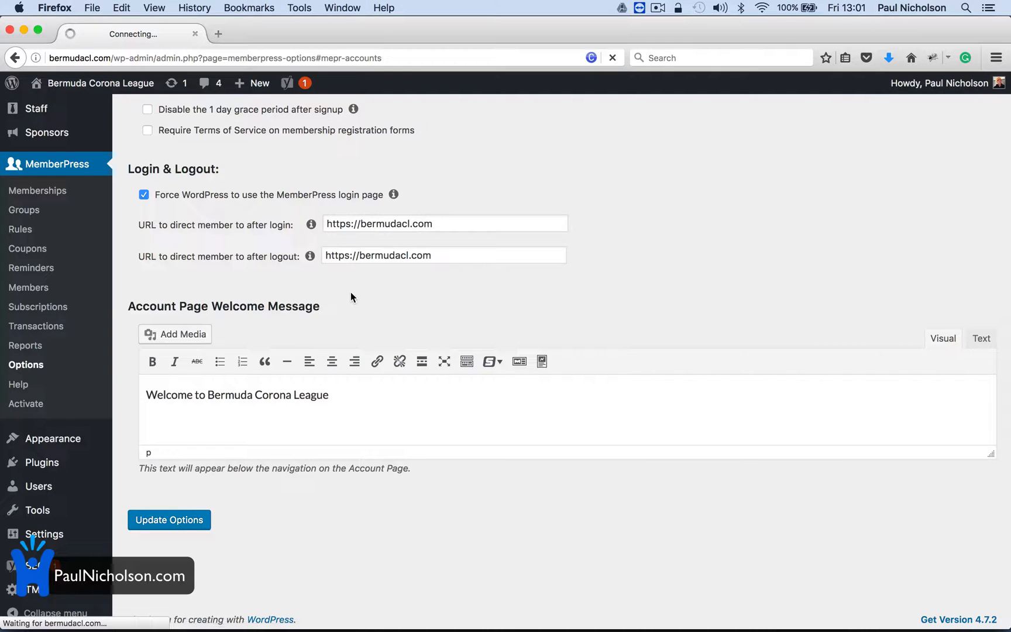
pyautogui.click(168, 520)
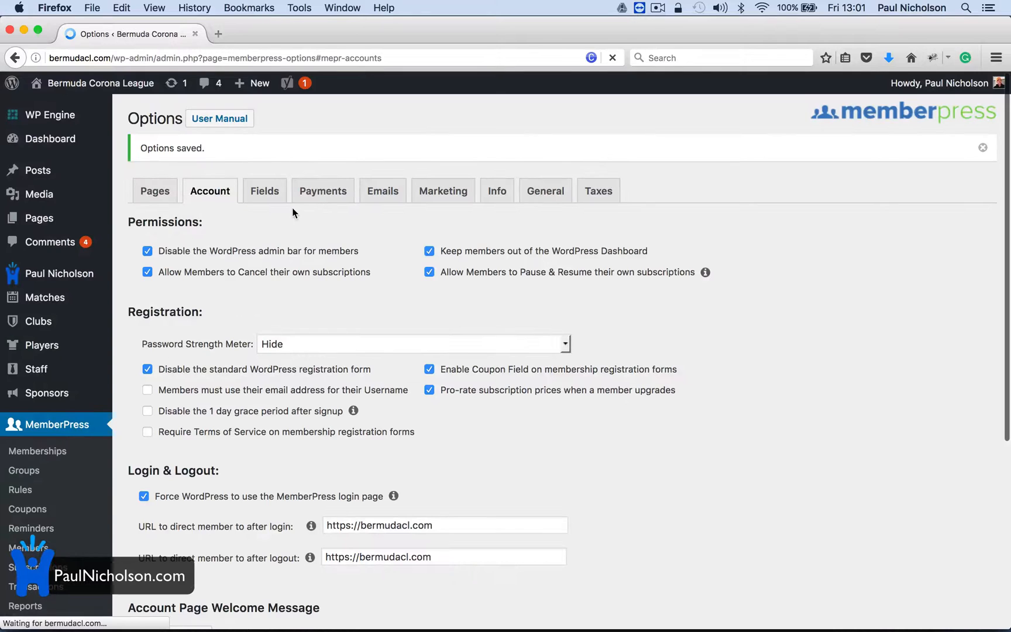
pyautogui.click(265, 191)
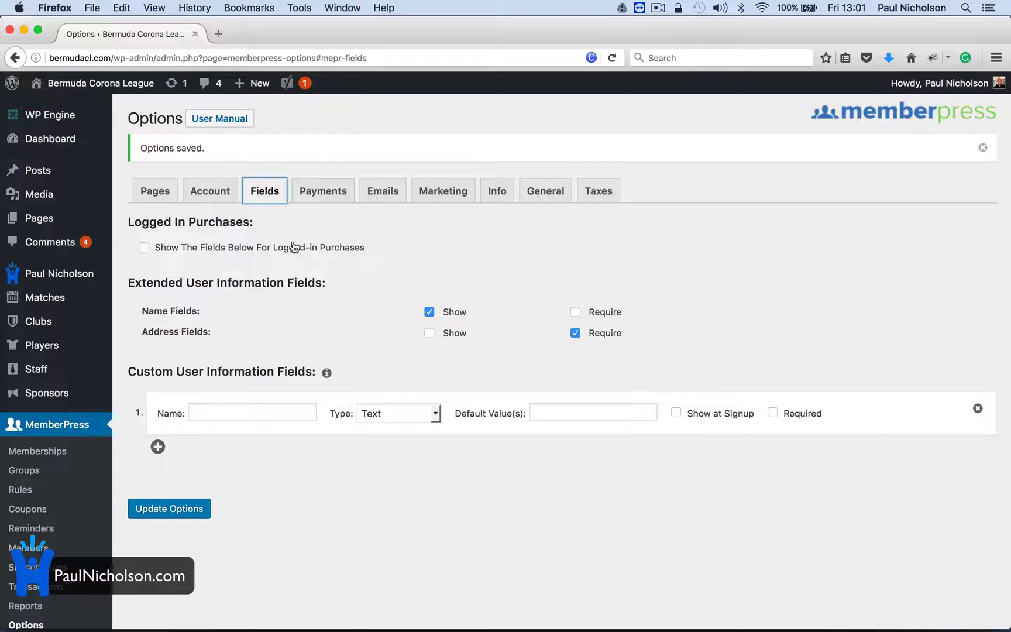
pyautogui.moveTo(314, 271)
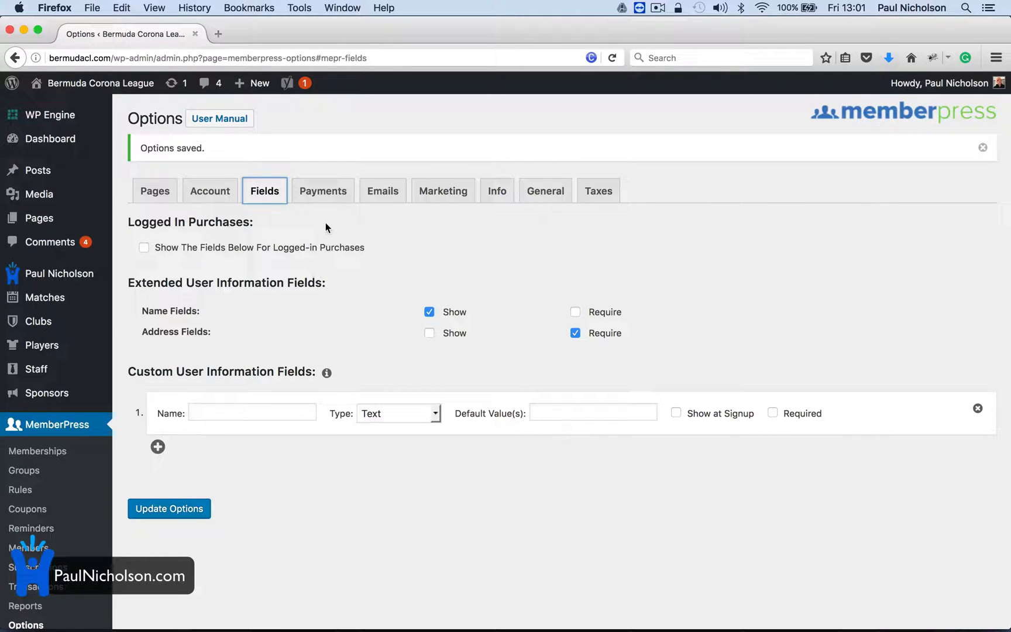
# - Add a Stripe payment method with test mode, debug emails and test keys
pyautogui.click(323, 191)
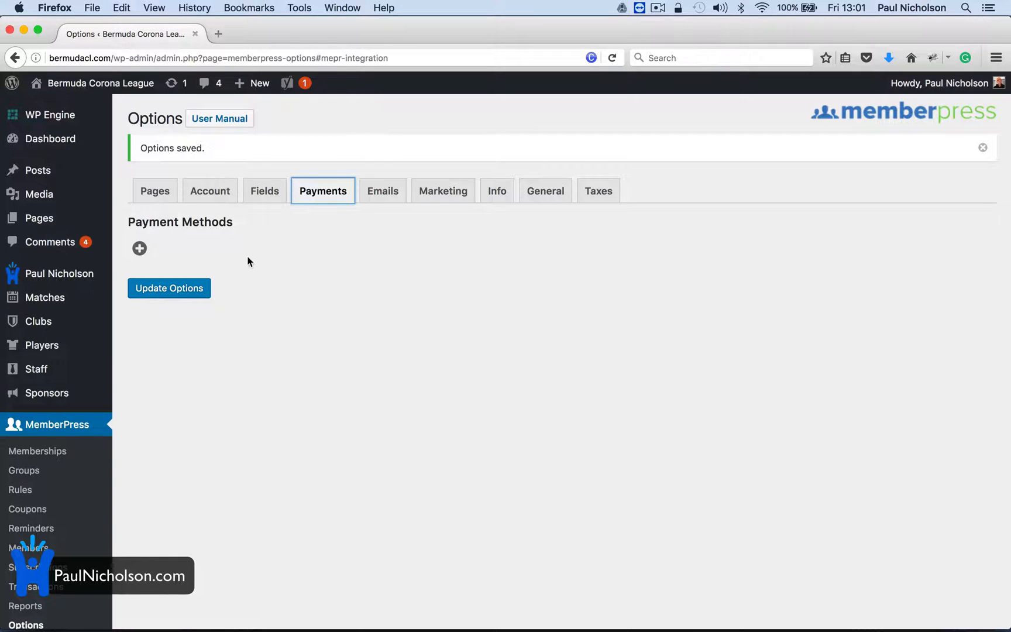
pyautogui.click(139, 249)
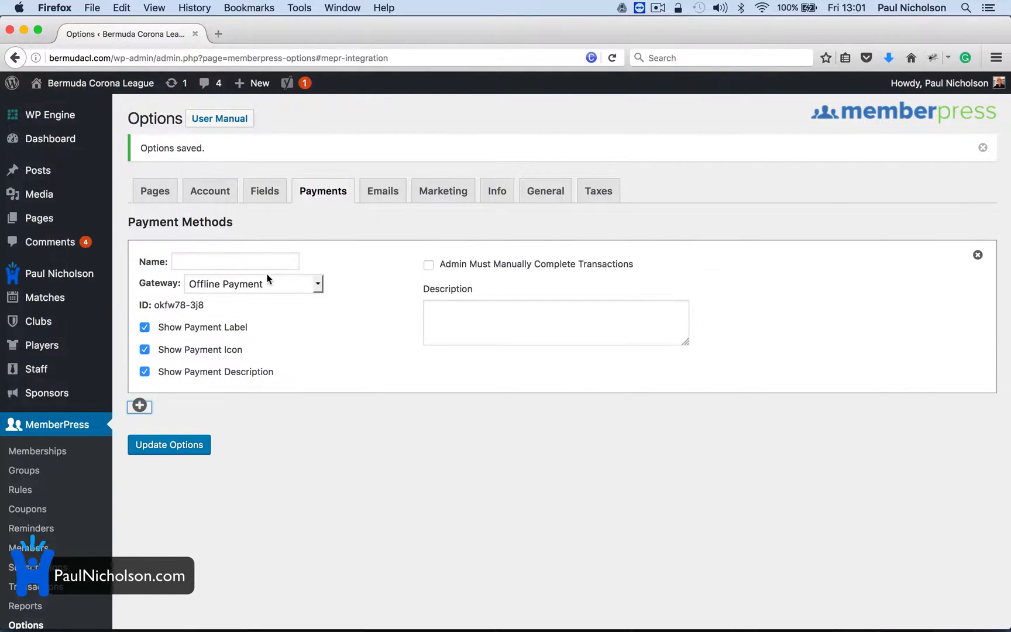
pyautogui.click(253, 283)
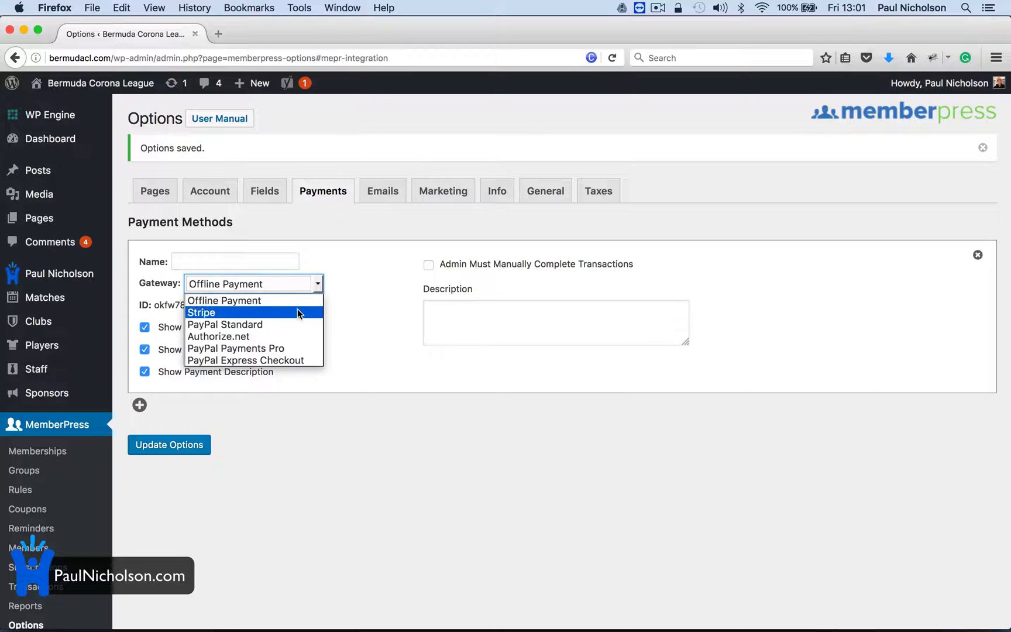
pyautogui.click(201, 312)
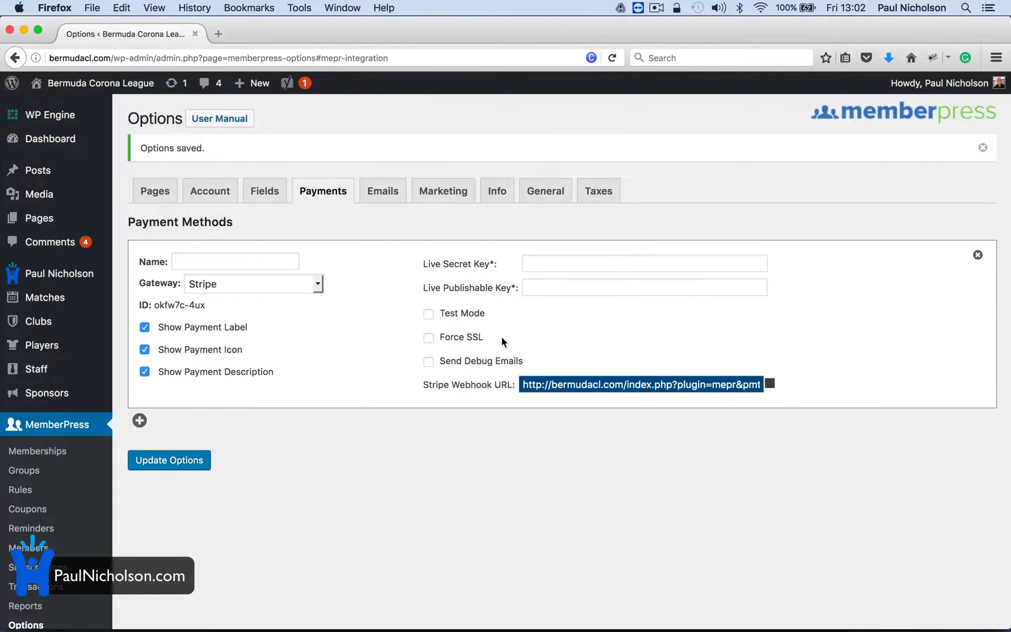
pyautogui.click(428, 314)
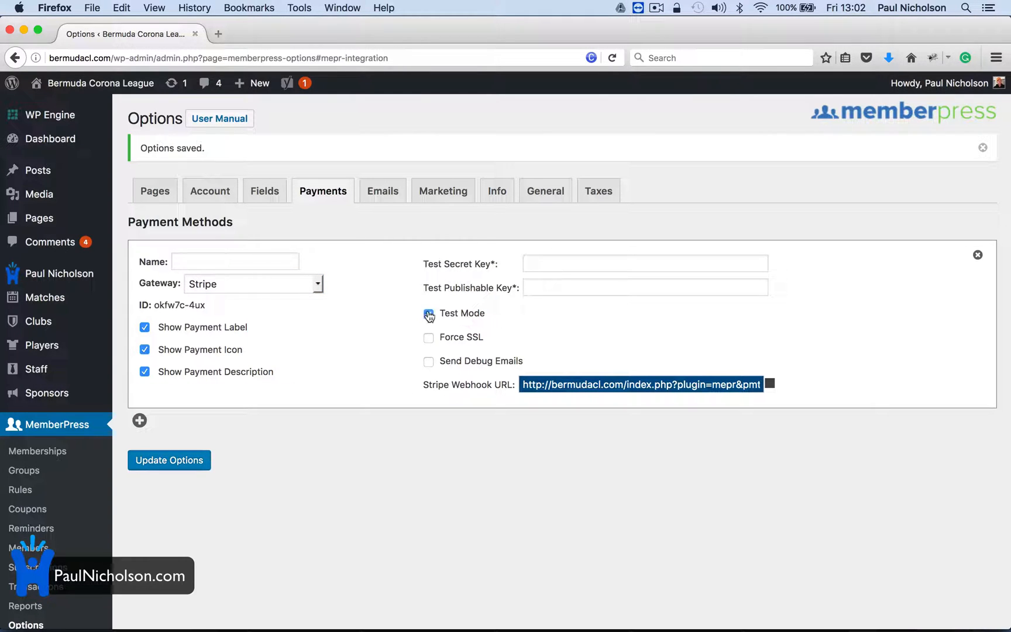
pyautogui.click(645, 263)
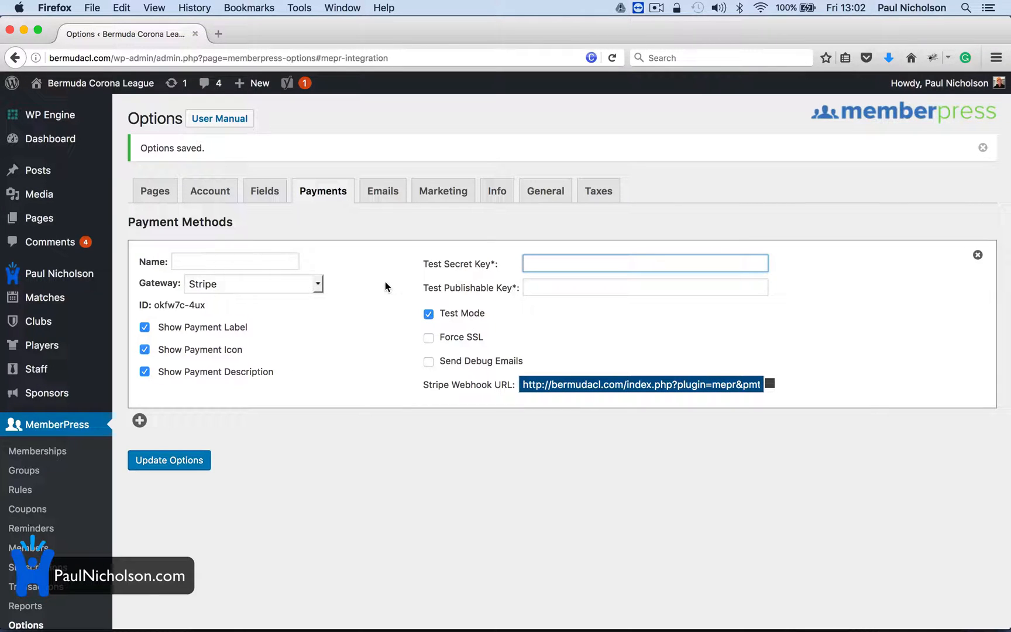
pyautogui.click(644, 263)
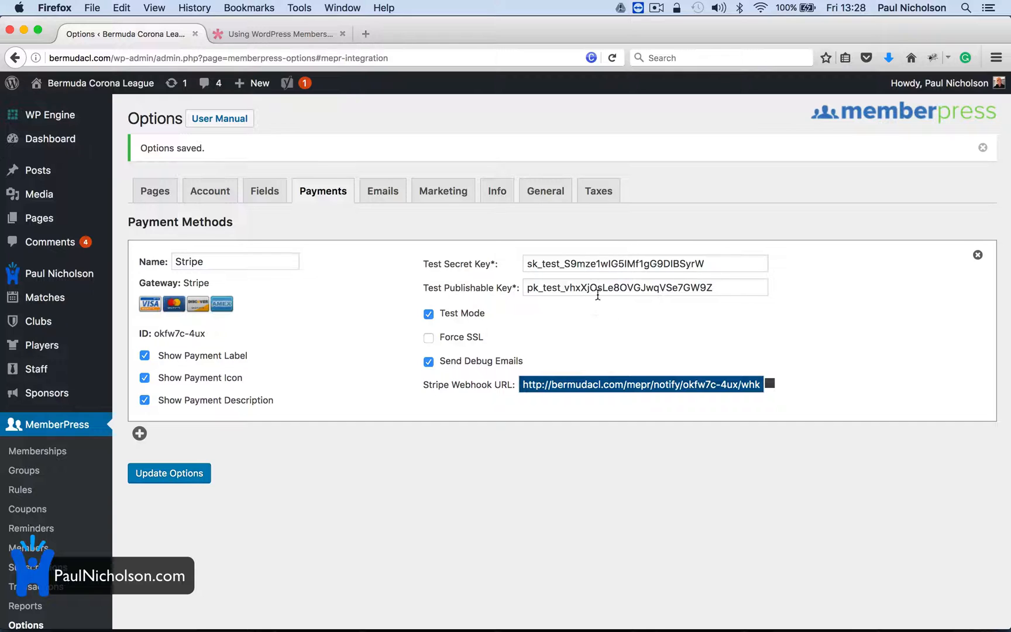
pyautogui.moveTo(526, 299)
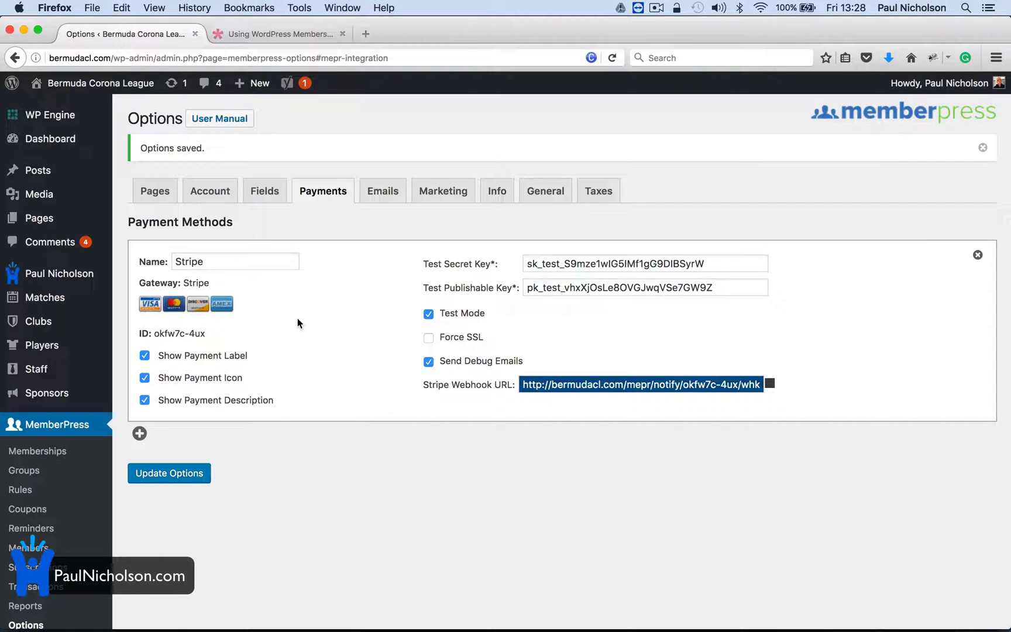
pyautogui.moveTo(491, 331)
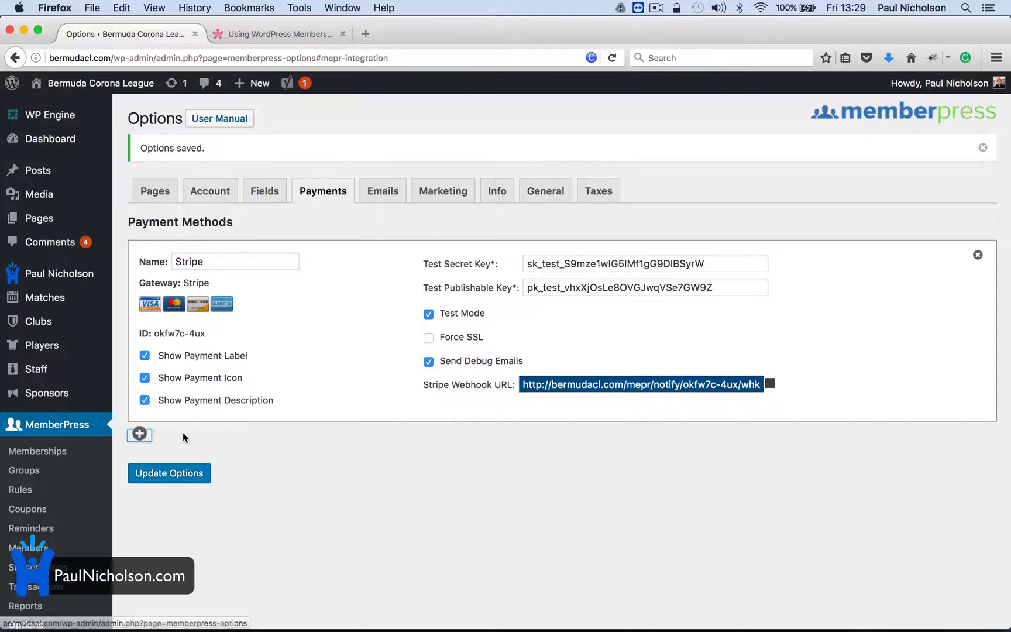
# - Add an offline payment method named 'Pay When You See Me' and save the options
pyautogui.click(139, 434)
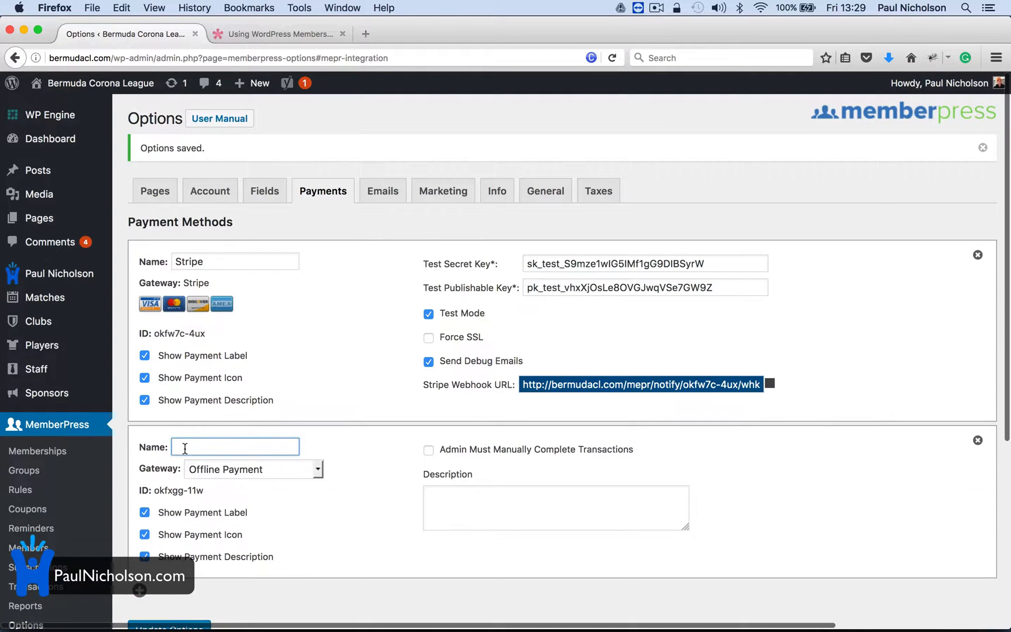
pyautogui.write('Pay')
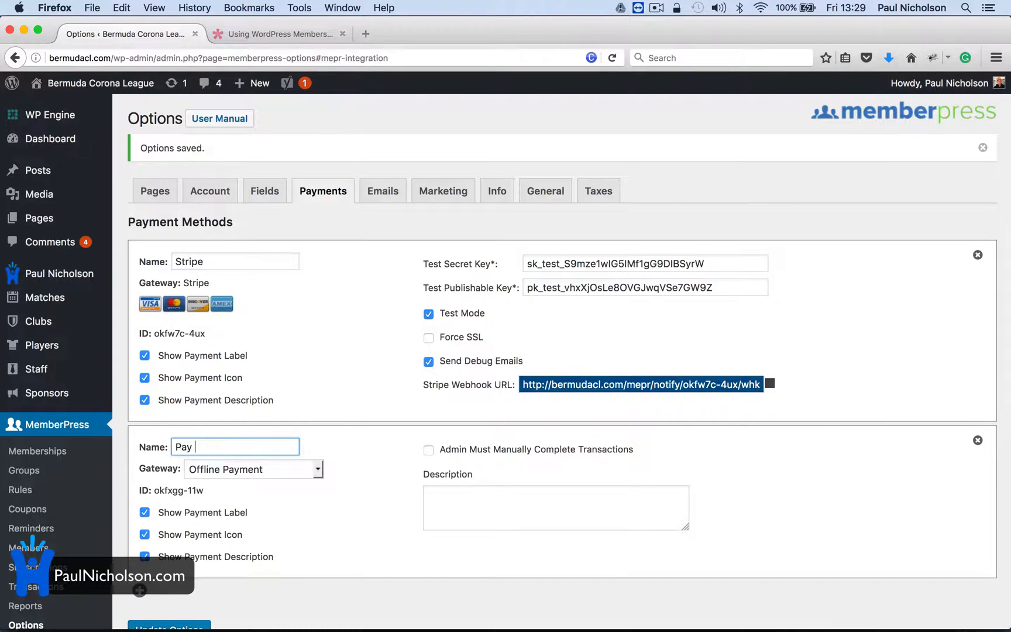
pyautogui.write('When You See')
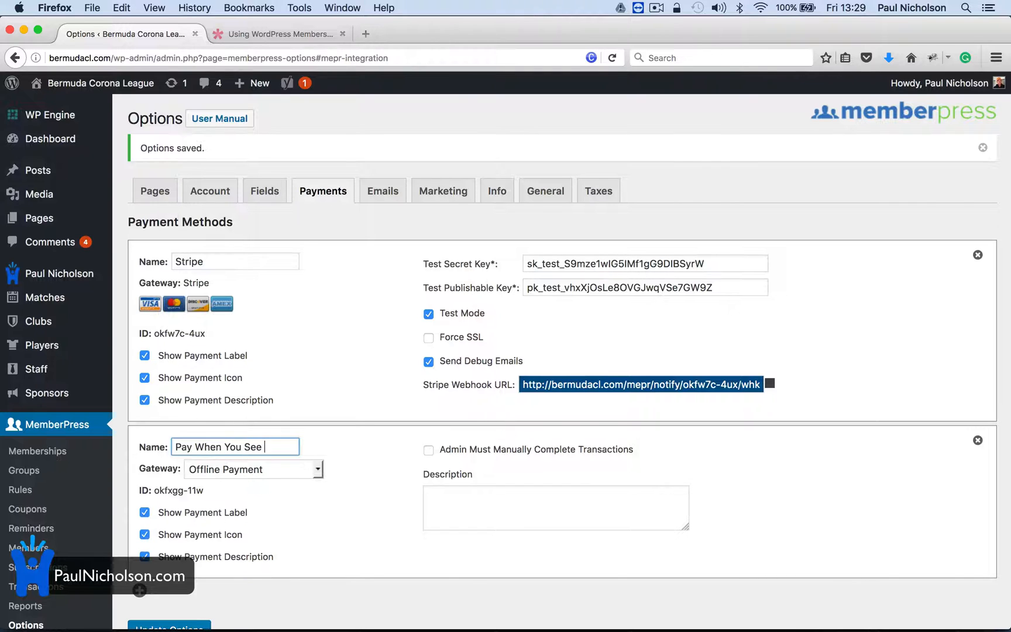
pyautogui.write('Me')
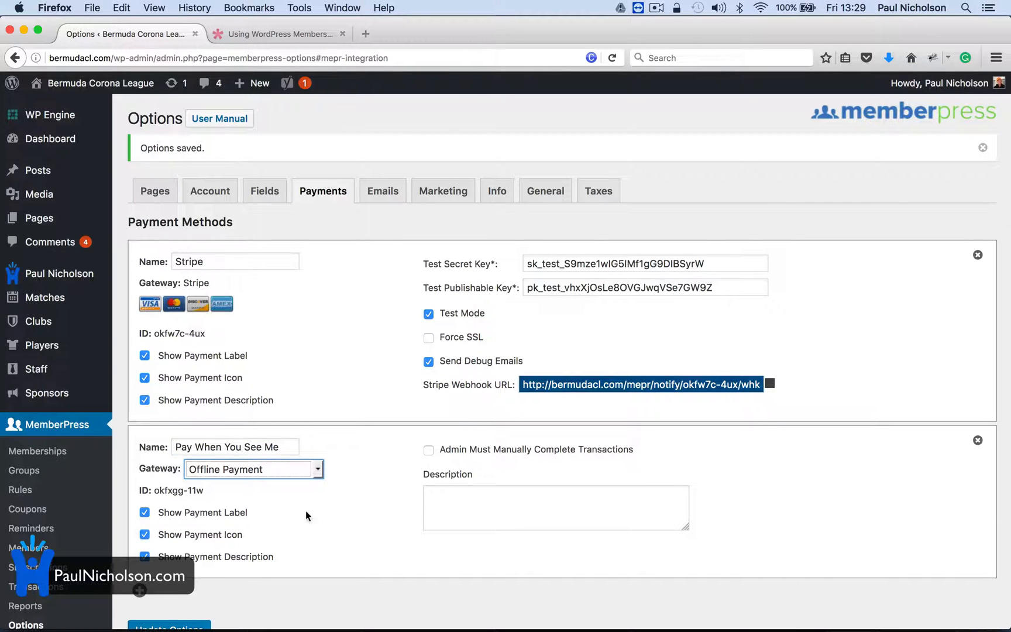
pyautogui.scroll(-3)
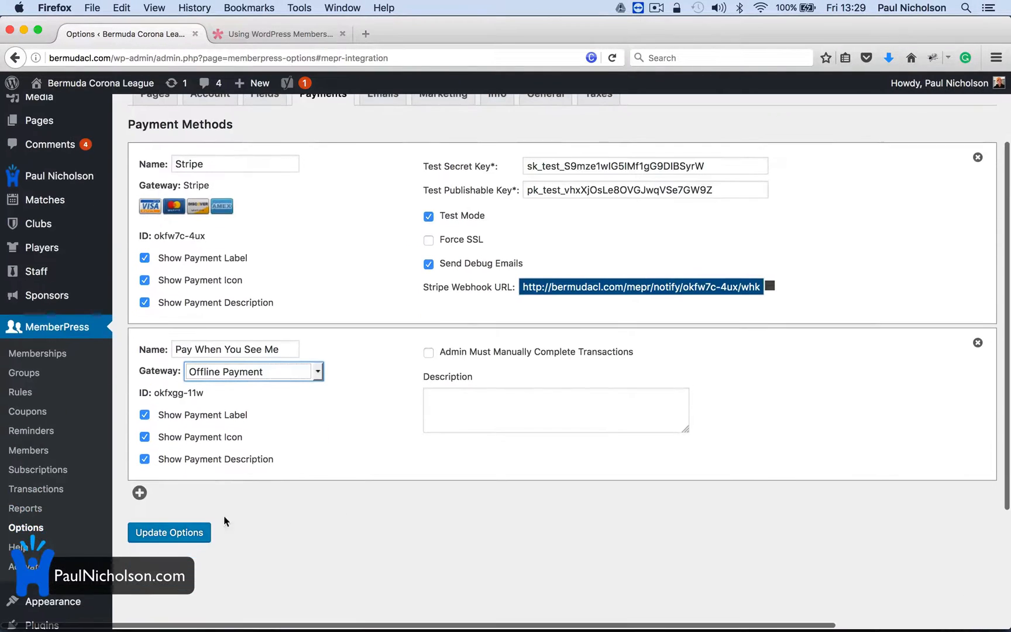
pyautogui.click(170, 532)
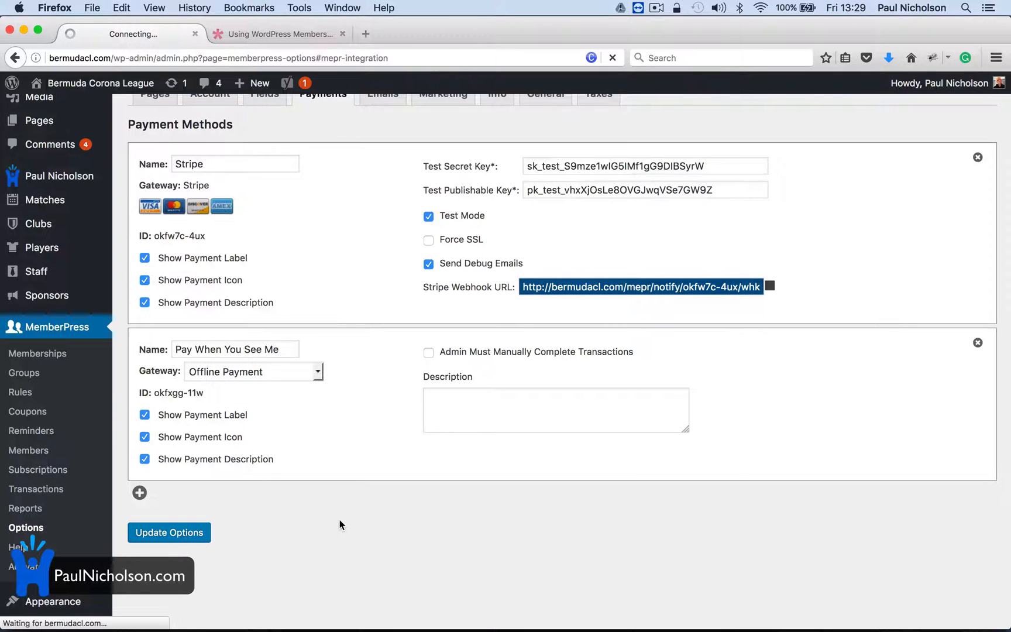
pyautogui.click(169, 533)
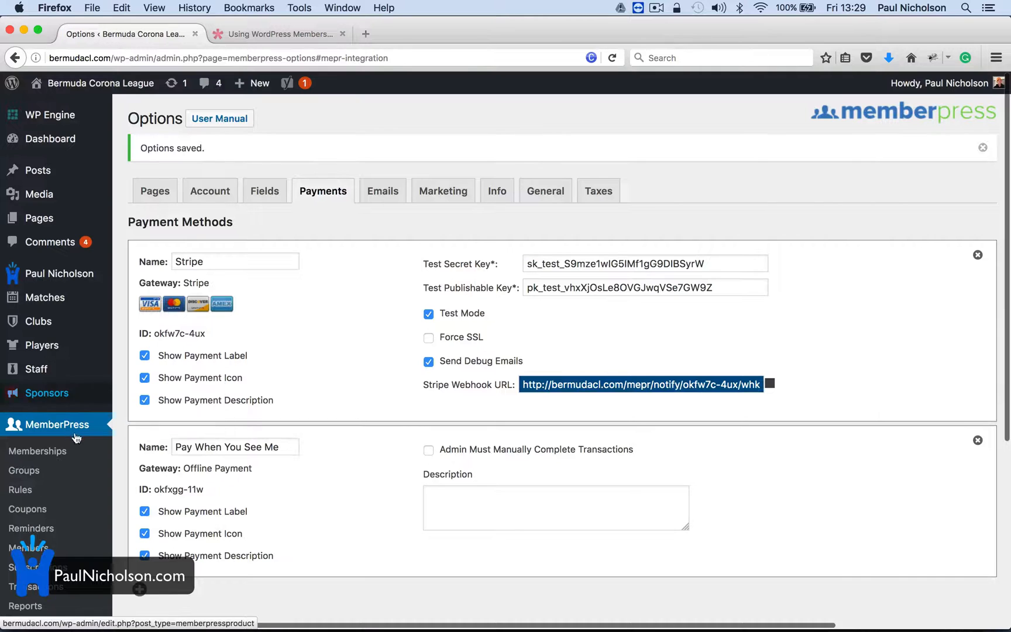
# - Add a third payment method, keeping Offline Payment as its gateway
pyautogui.scroll(-3)
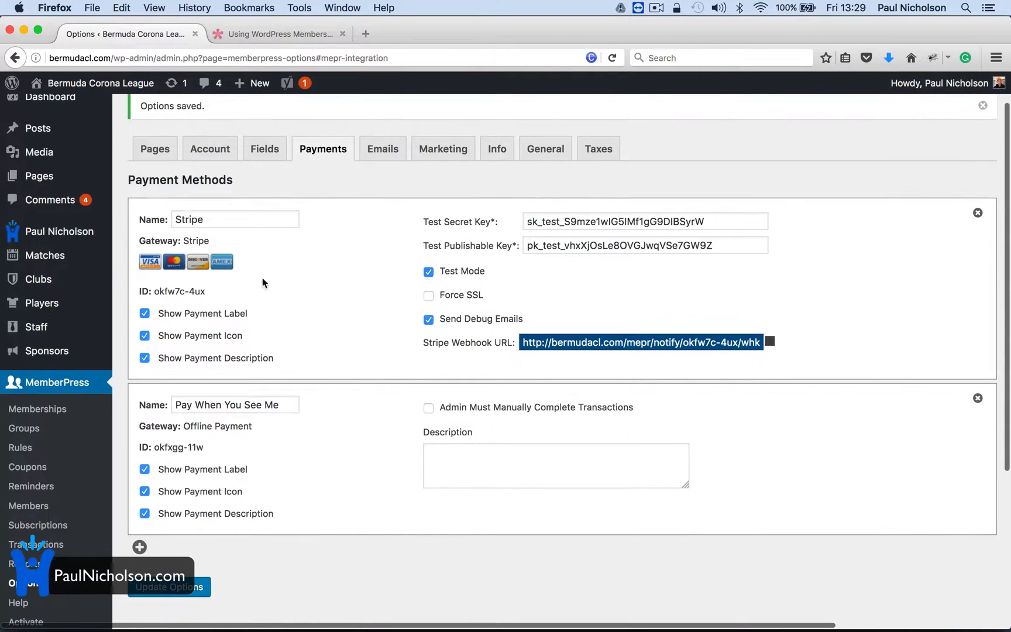
pyautogui.scroll(-3)
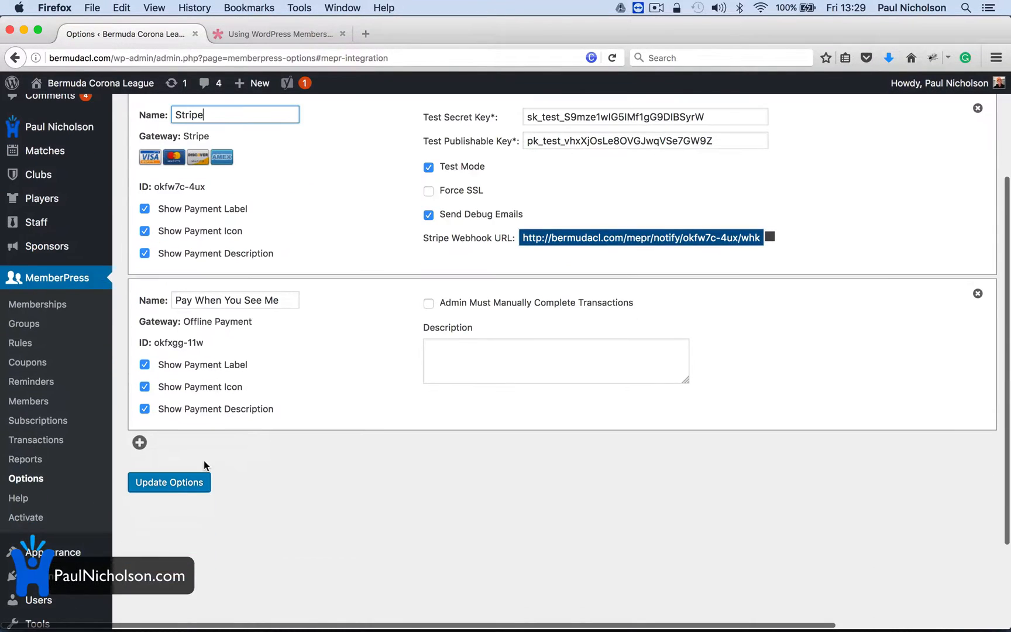
pyautogui.click(139, 442)
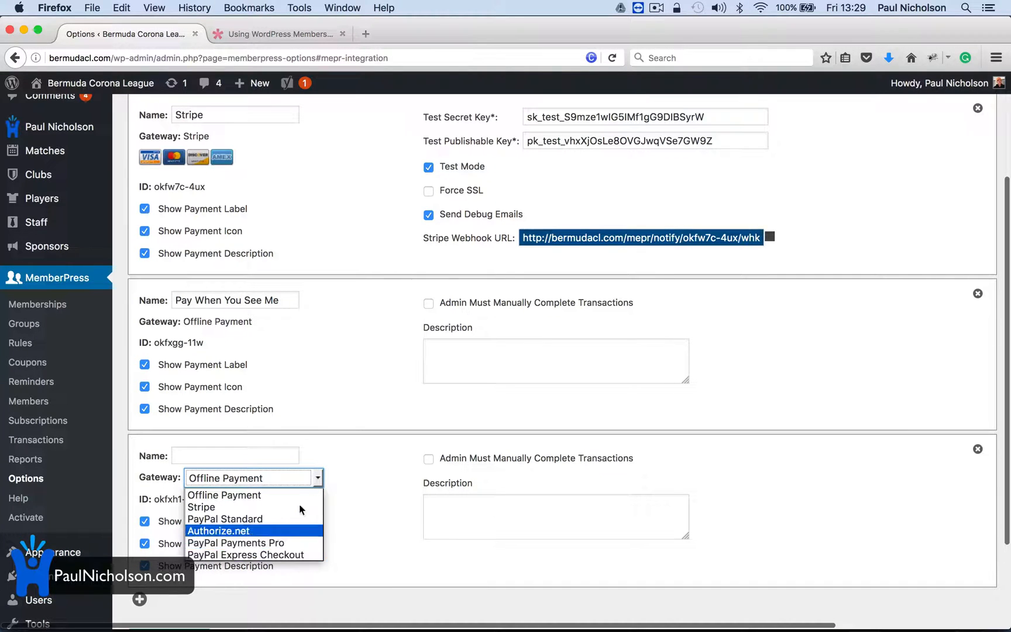
pyautogui.click(225, 495)
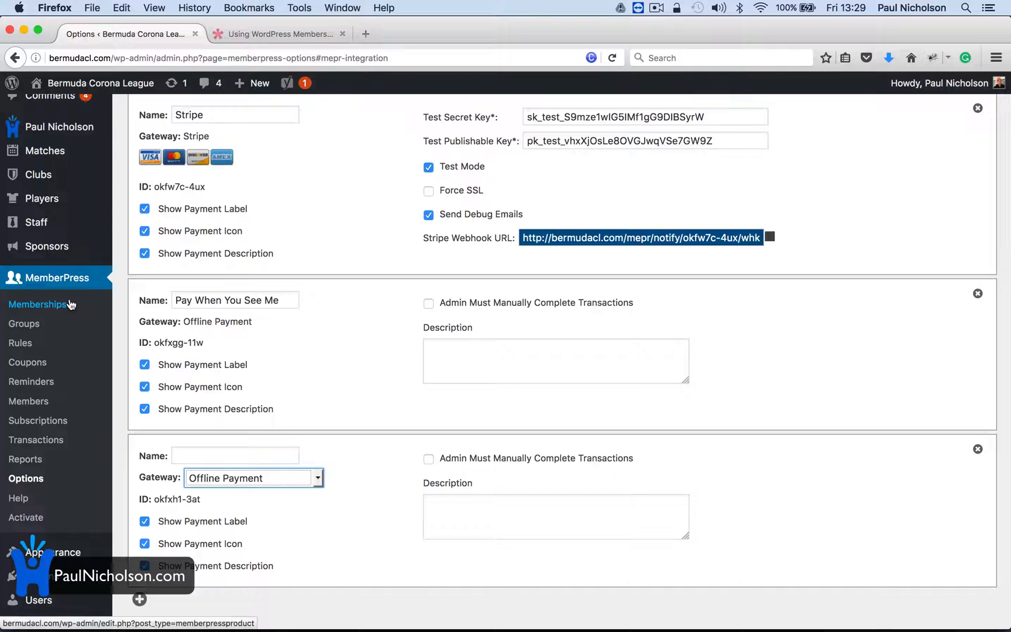
pyautogui.moveTo(71, 305)
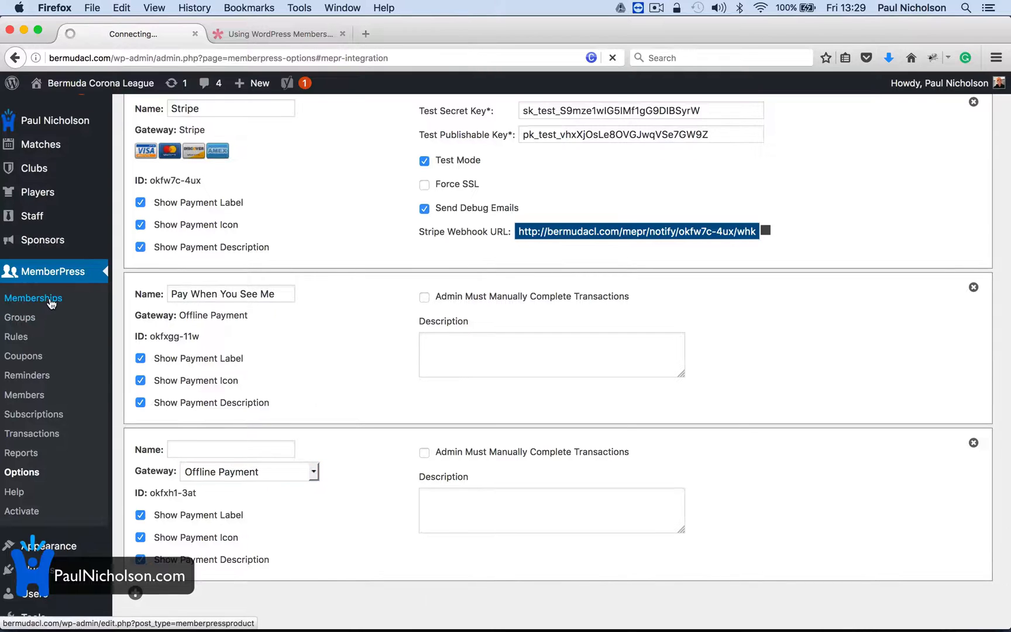
# - Create a new membership and start typing the title 'Team Annual Membership'
pyautogui.click(33, 297)
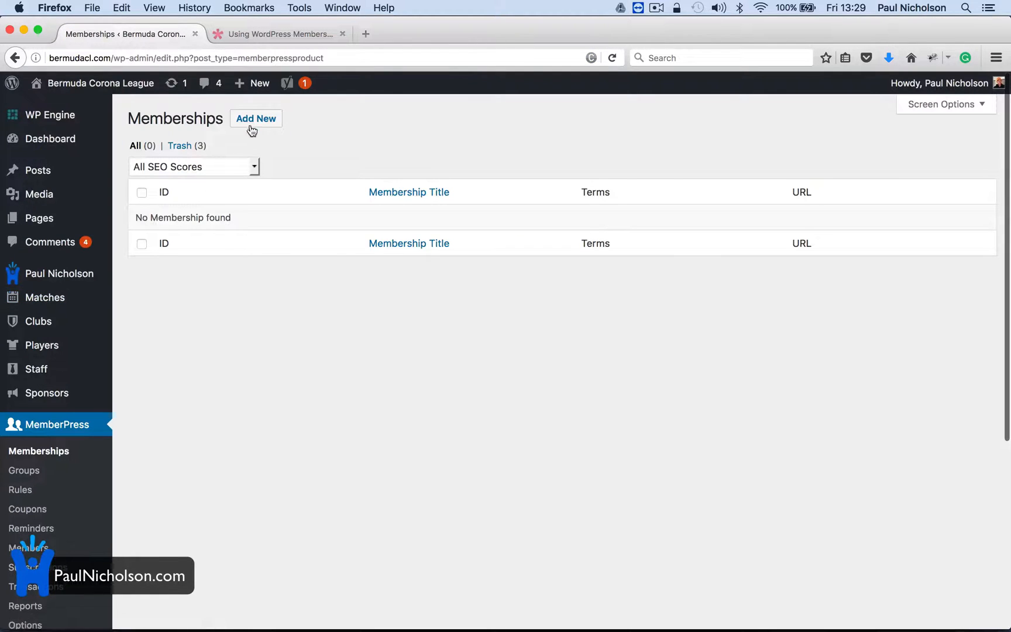
pyautogui.click(256, 118)
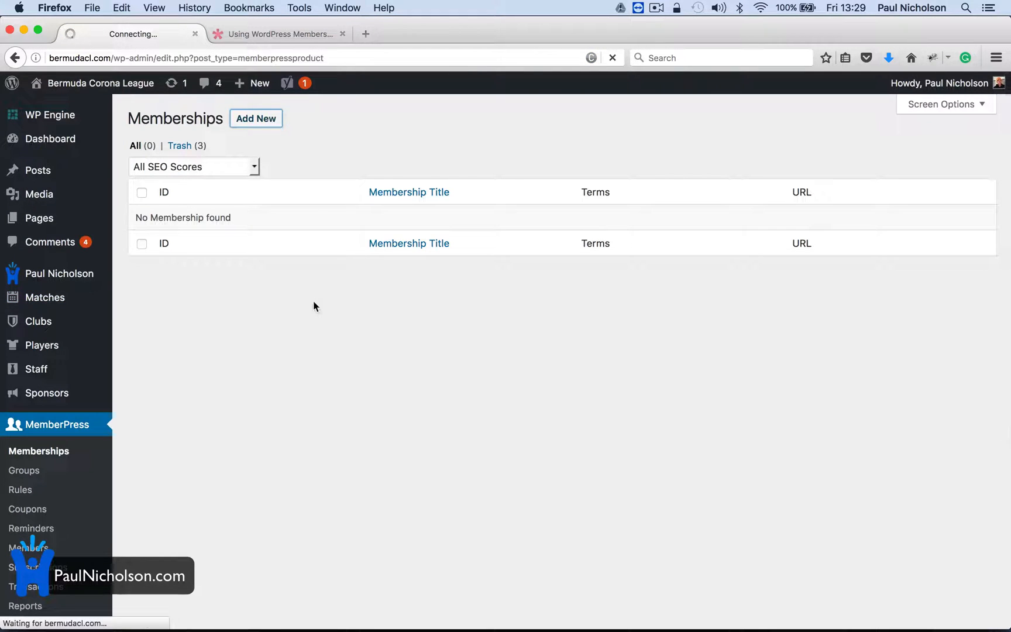
pyautogui.click(255, 118)
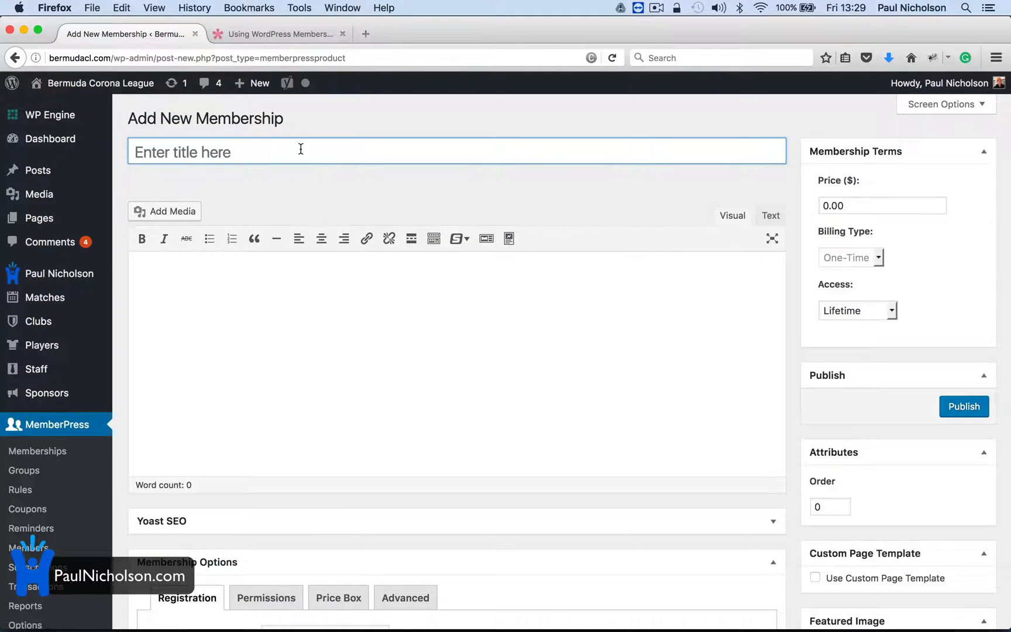
pyautogui.write('T')
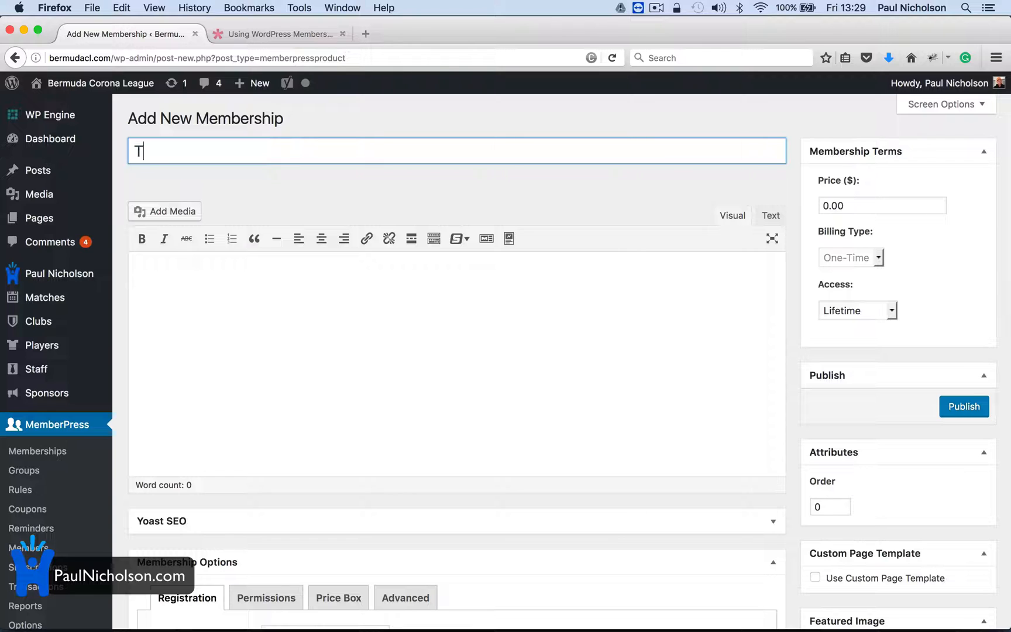
pyautogui.write('eam Annu')
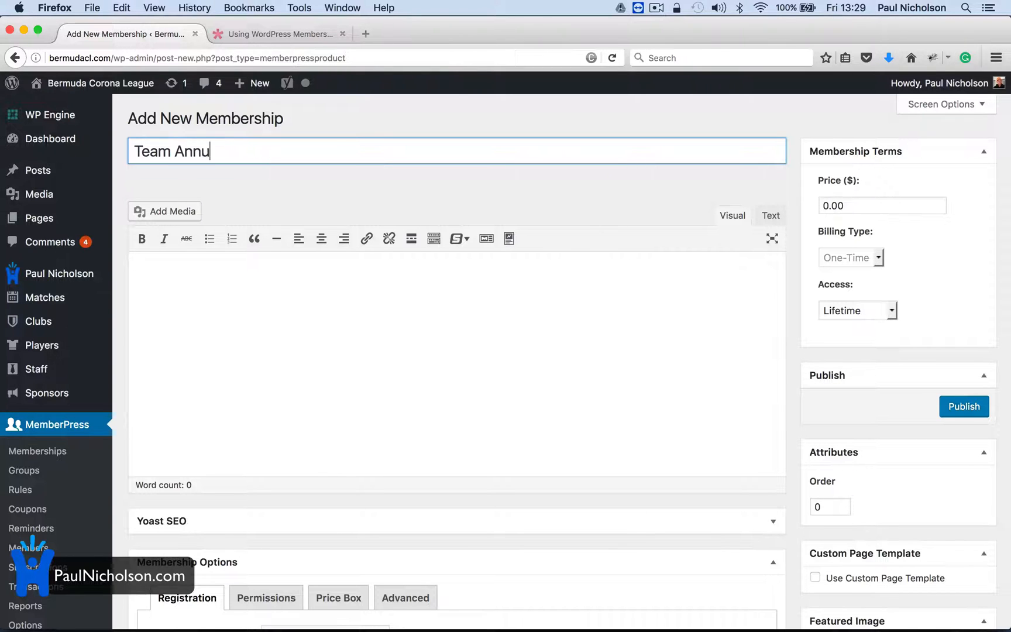
# - Finish the Team Annual Membership title and give it a $200.00 recurring yearly price
pyautogui.write('al Membersh')
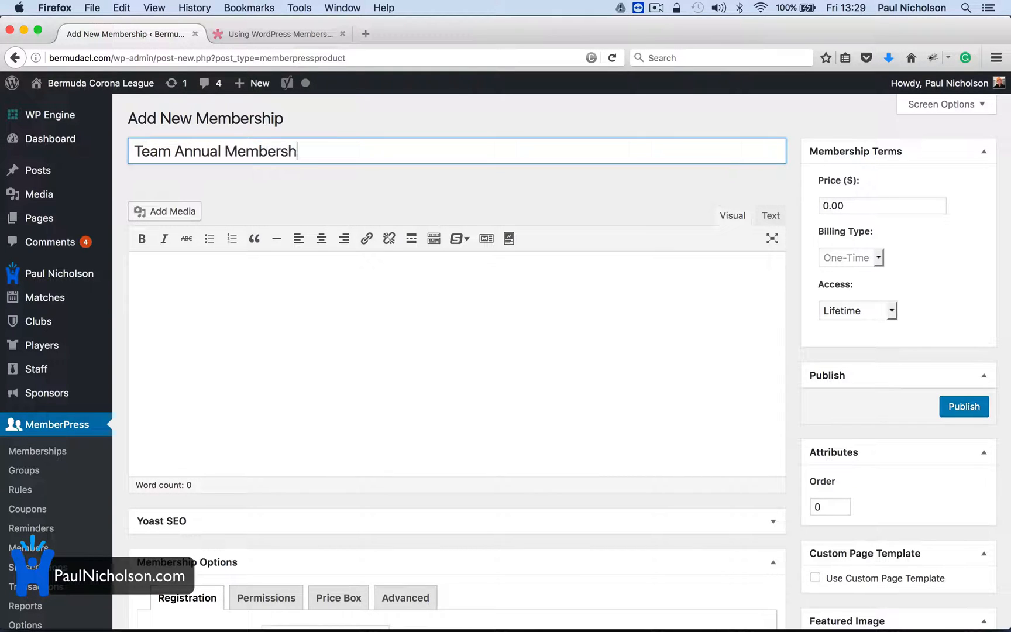
pyautogui.write('ip')
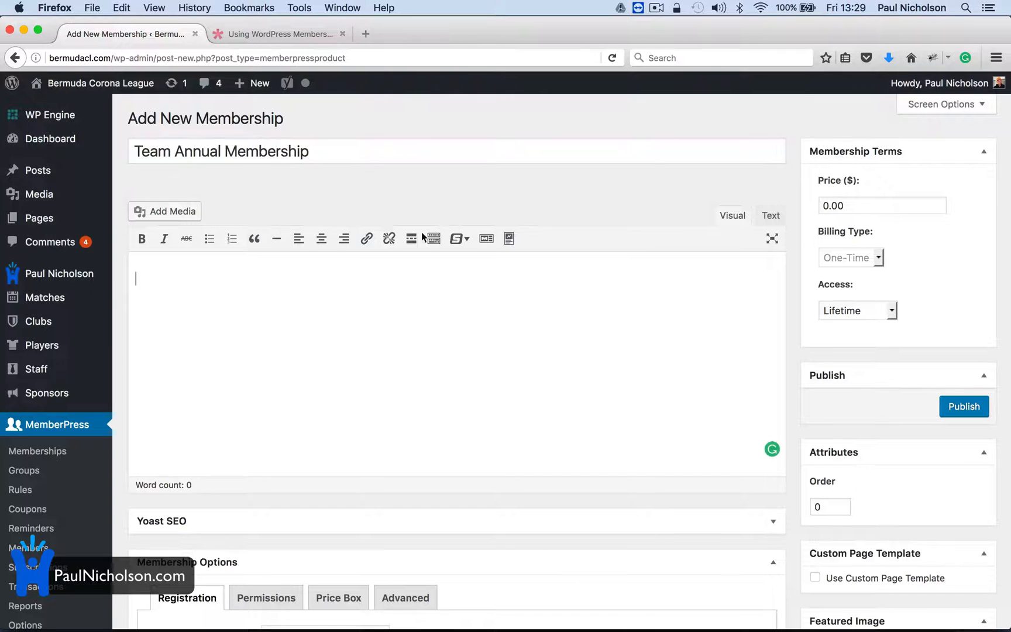
pyautogui.click(880, 205)
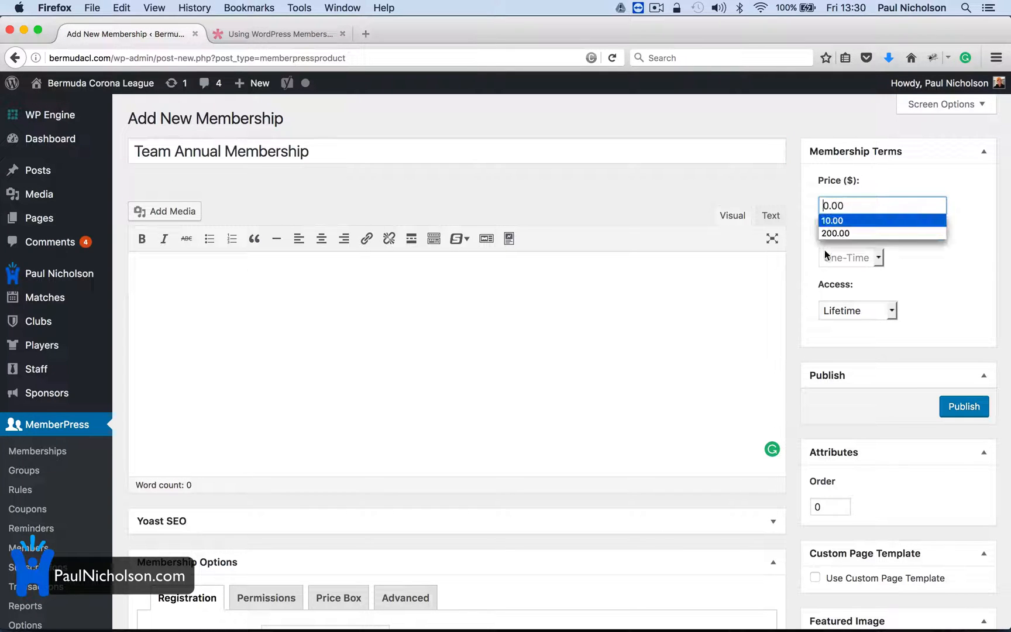
pyautogui.click(837, 233)
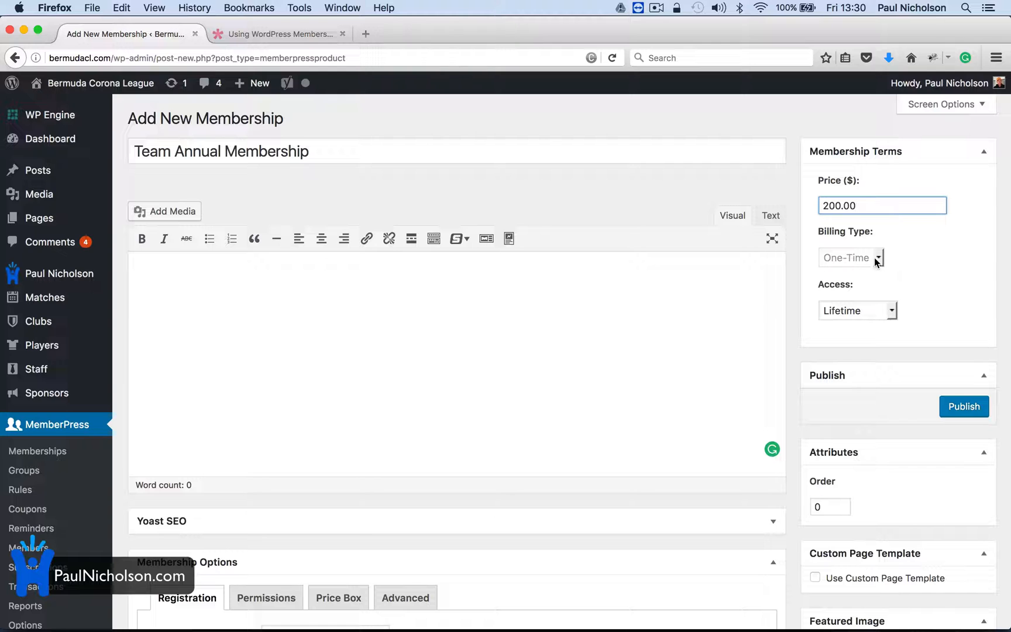
pyautogui.click(852, 257)
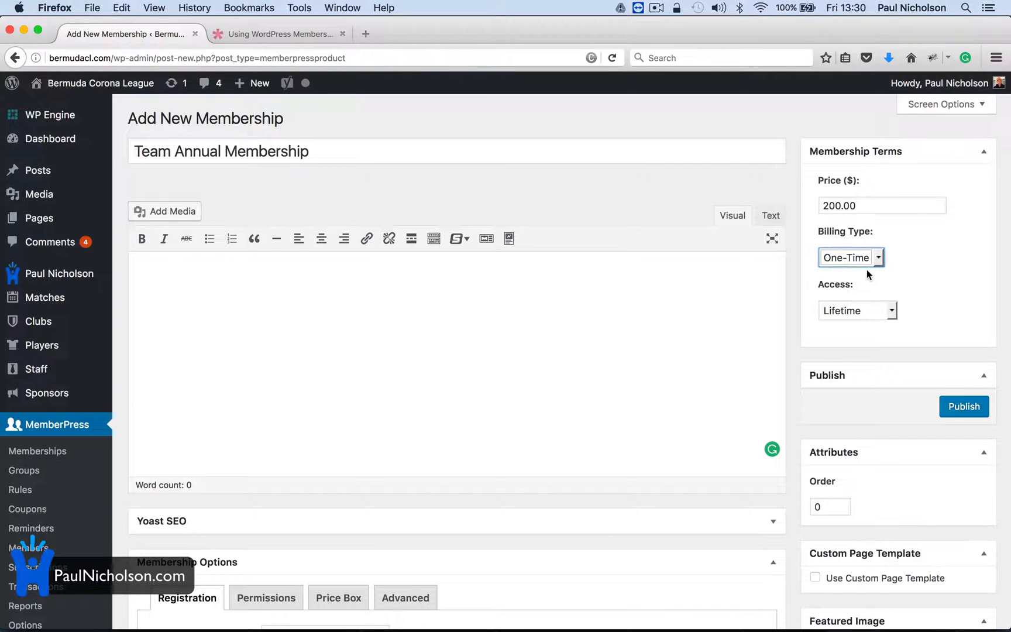
pyautogui.click(850, 257)
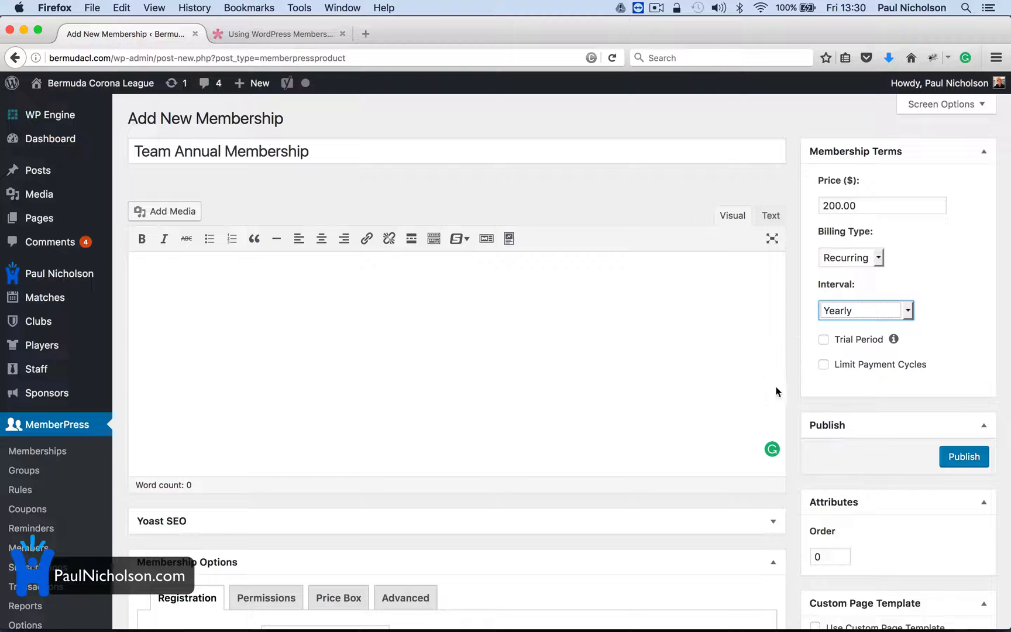
pyautogui.scroll(-3)
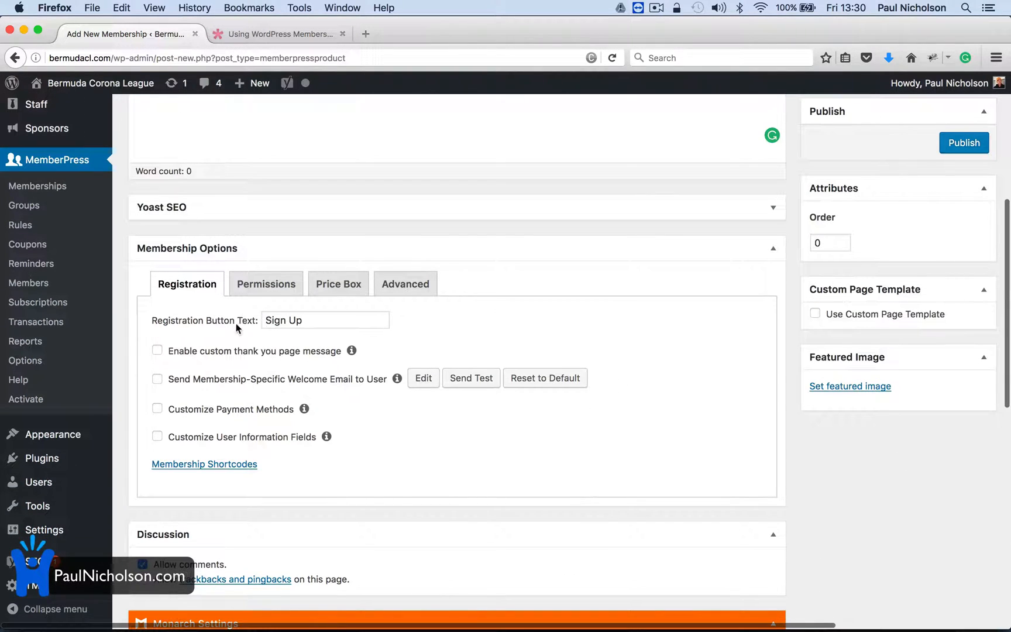
# - Review the membership's Registration, Price Box and Advanced settings
pyautogui.click(266, 284)
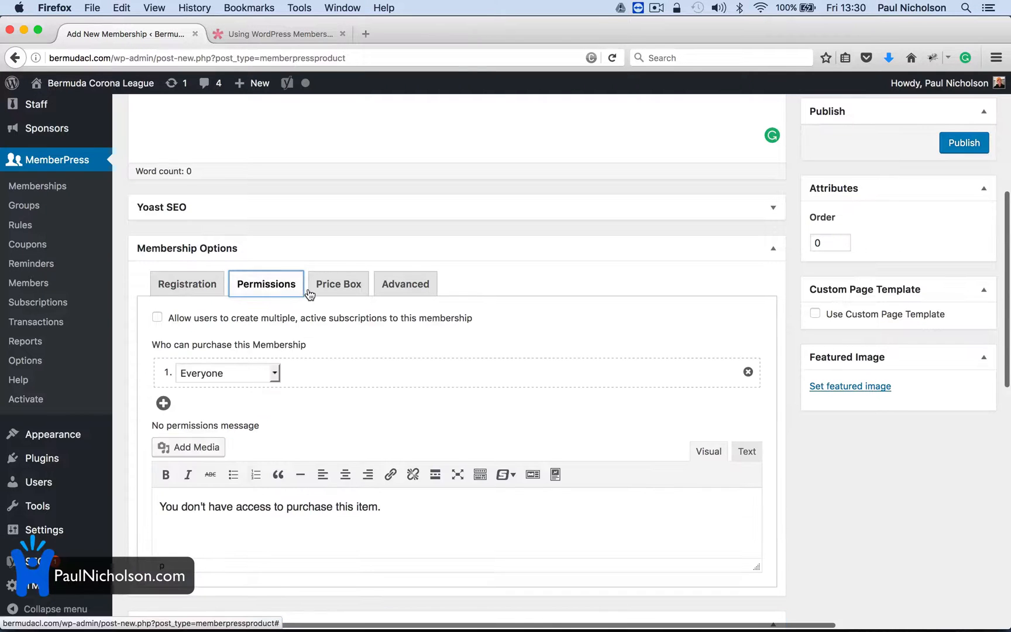
pyautogui.click(338, 283)
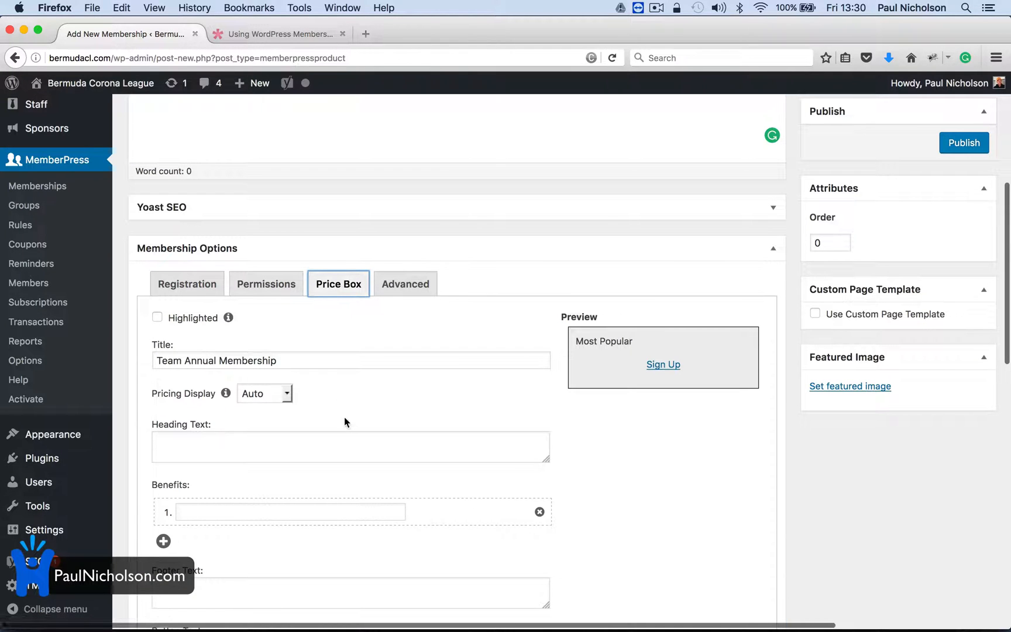
pyautogui.scroll(-3)
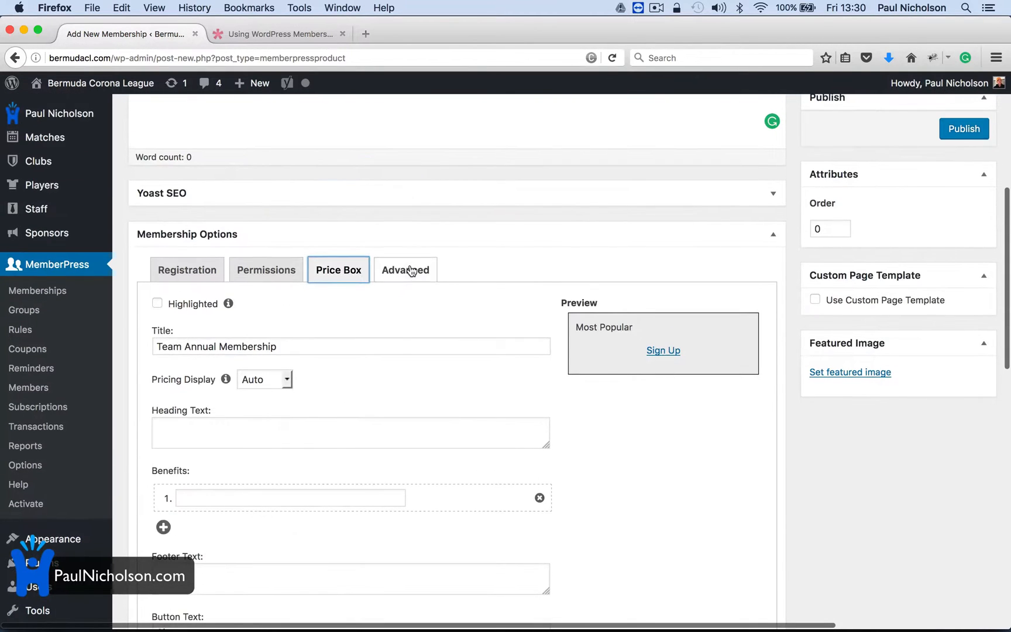
pyautogui.click(405, 270)
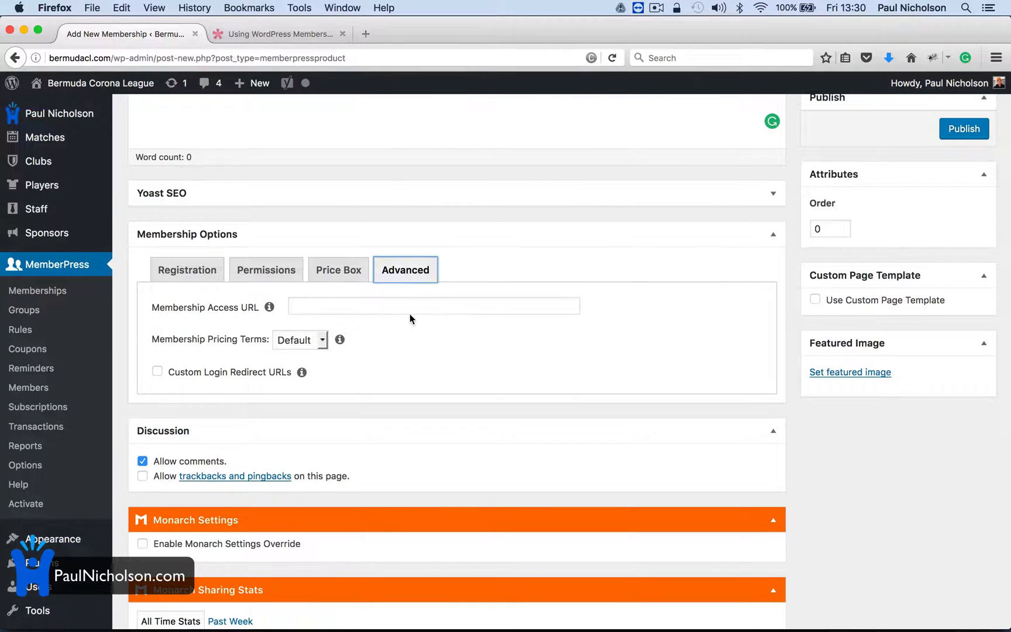
pyautogui.moveTo(595, 372)
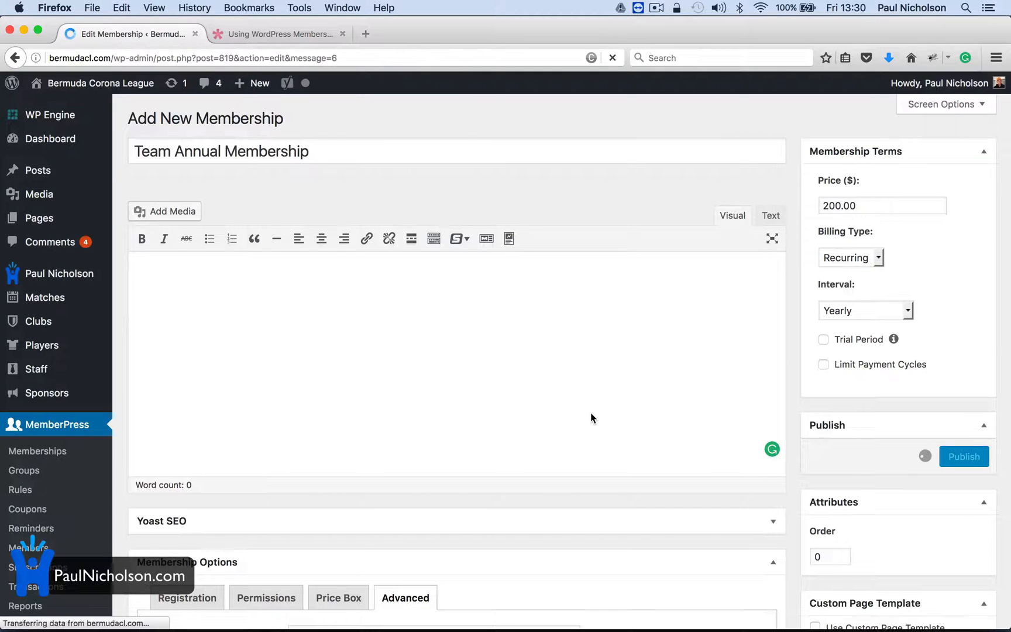
# - Publish Team Annual Membership and view its public membership page
pyautogui.click(964, 456)
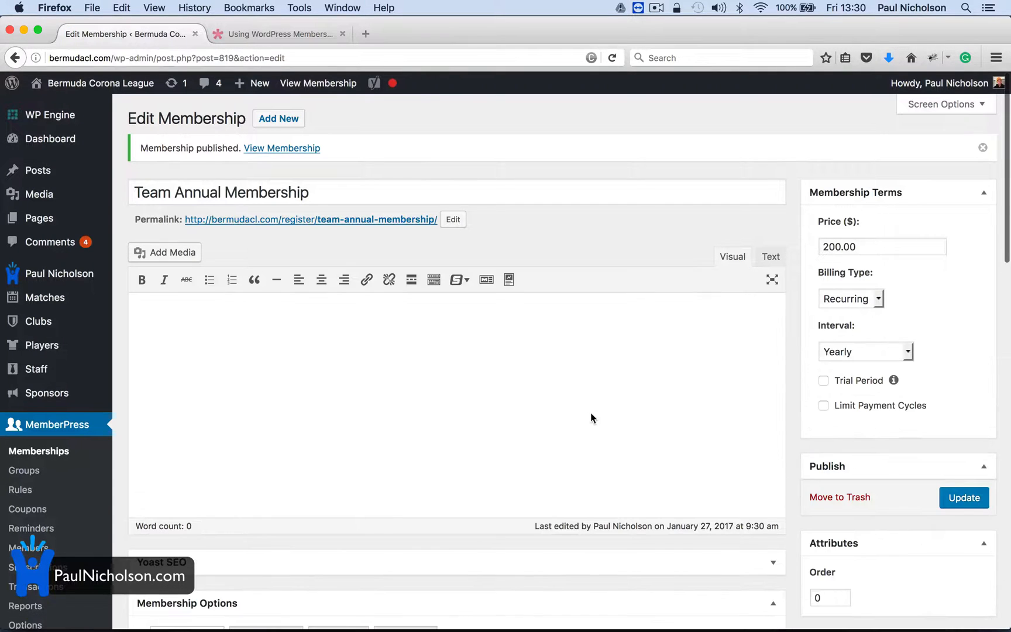
pyautogui.click(282, 148)
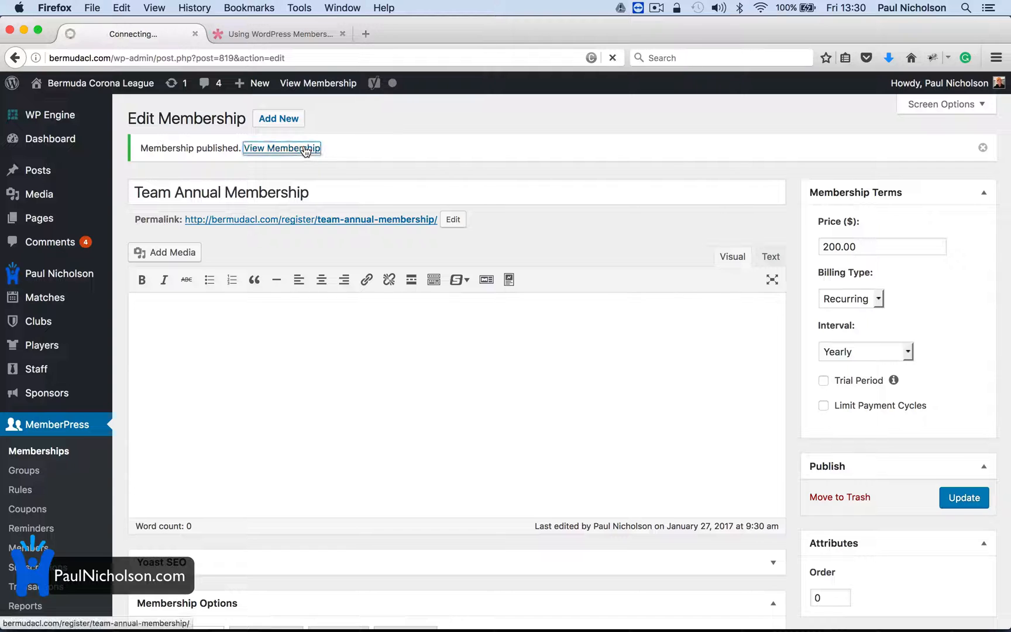
pyautogui.click(282, 148)
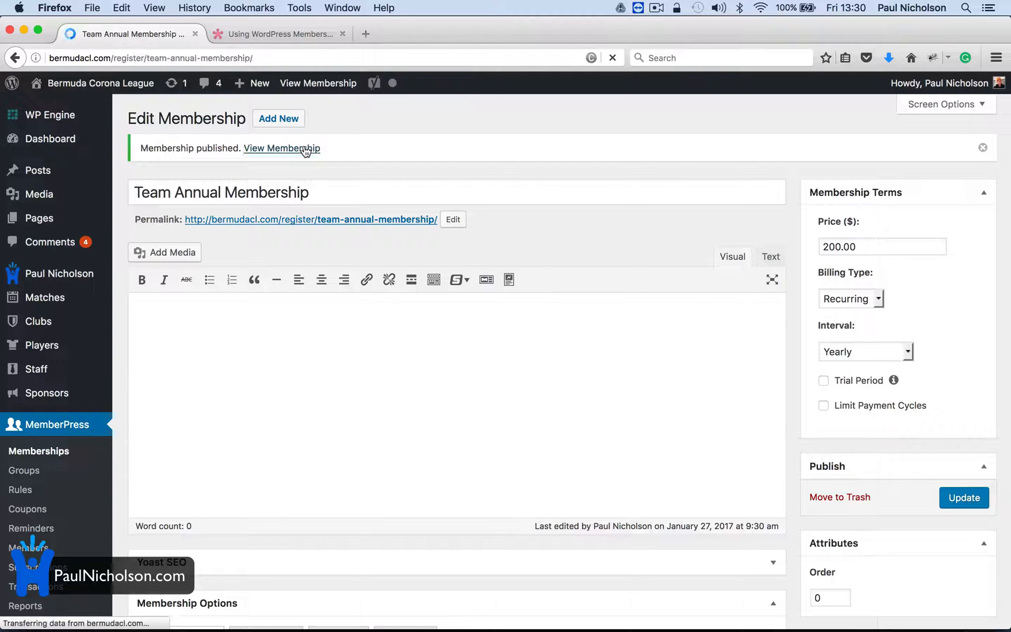
# - Start the Team Annual Membership signup and scroll to the card fields
pyautogui.click(281, 149)
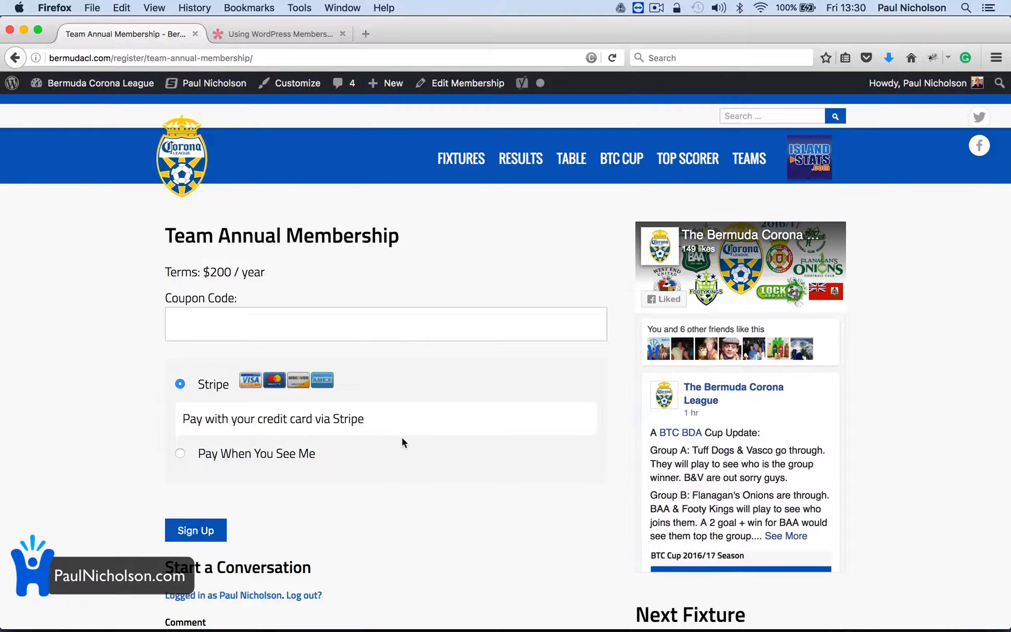
pyautogui.click(196, 530)
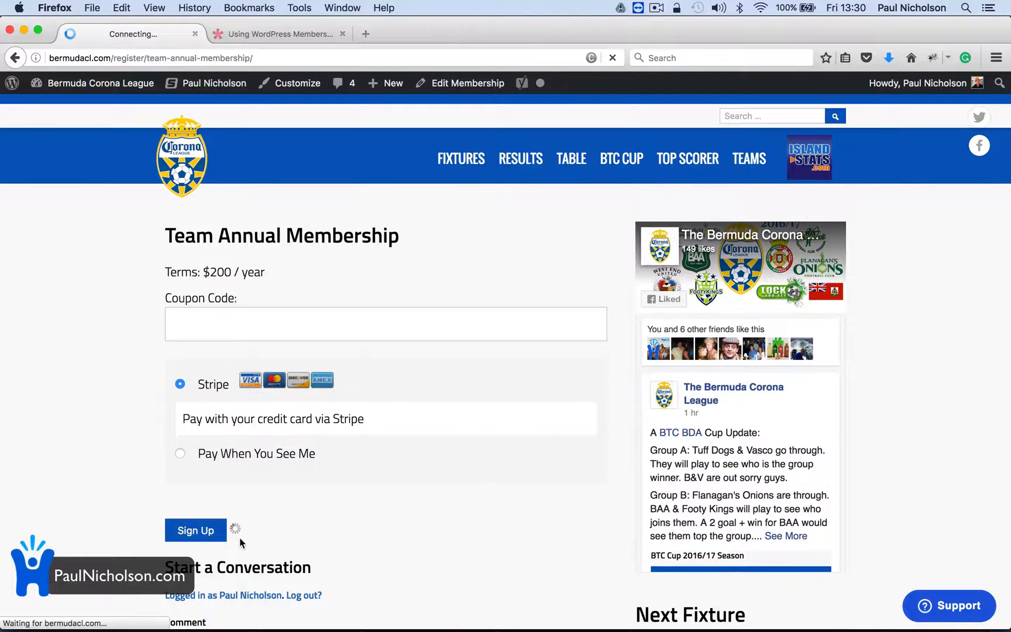
pyautogui.click(195, 530)
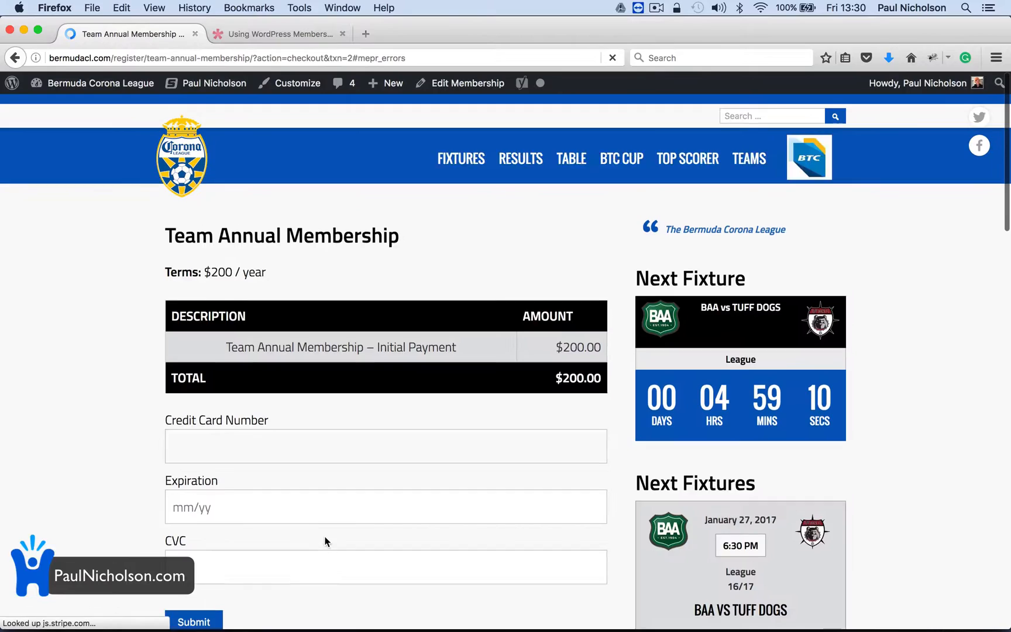
pyautogui.scroll(-3)
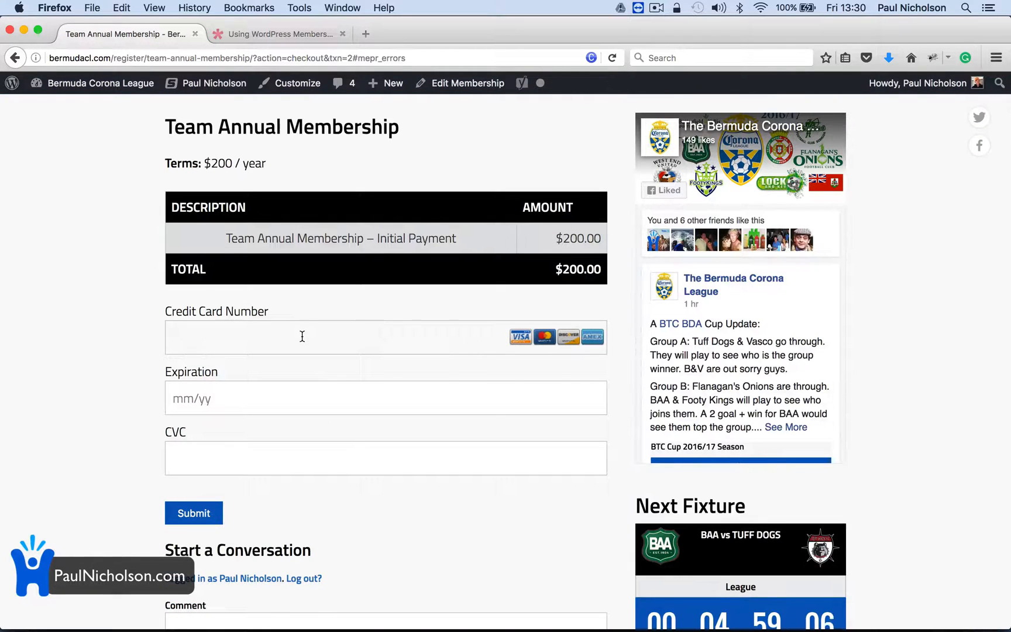
# - Enter the Stripe test card 4242…, its expiry and CVC 888, and submit the payment
pyautogui.write('4242 4242 4242 4242')
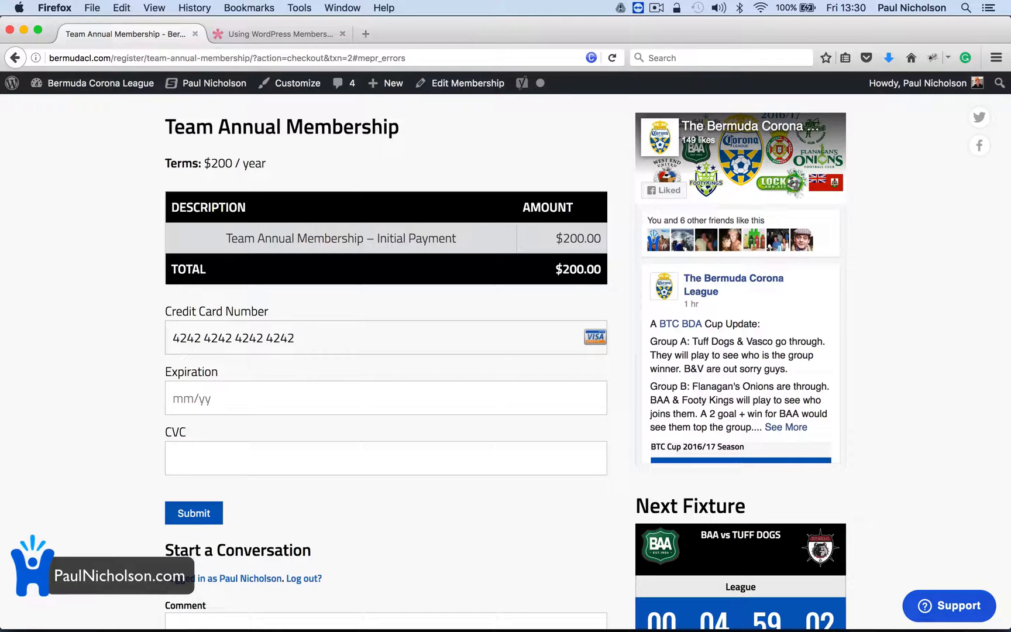
pyautogui.write('0')
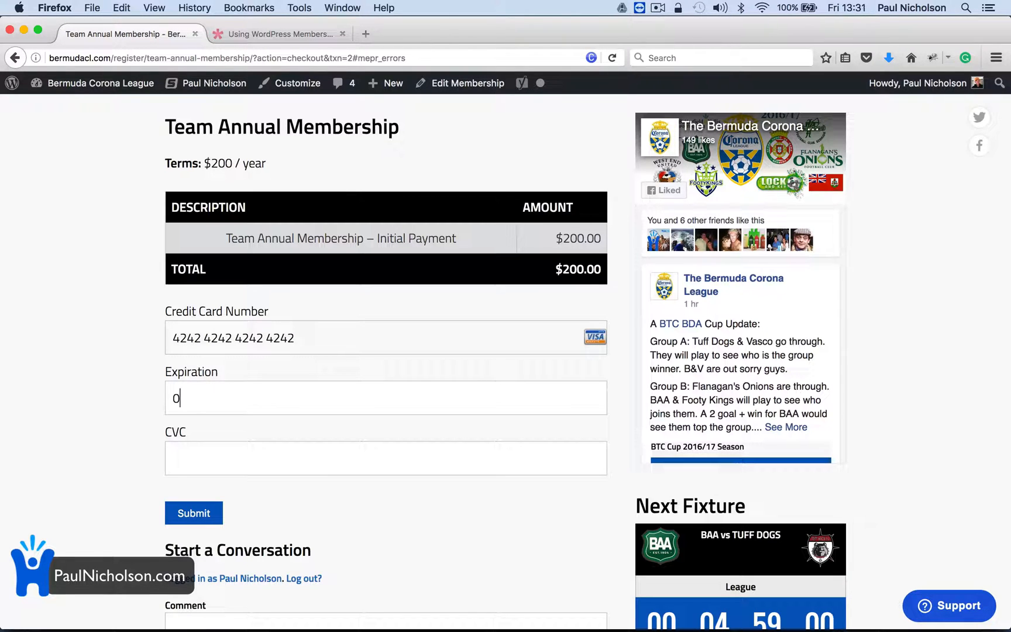
pyautogui.write('1/1')
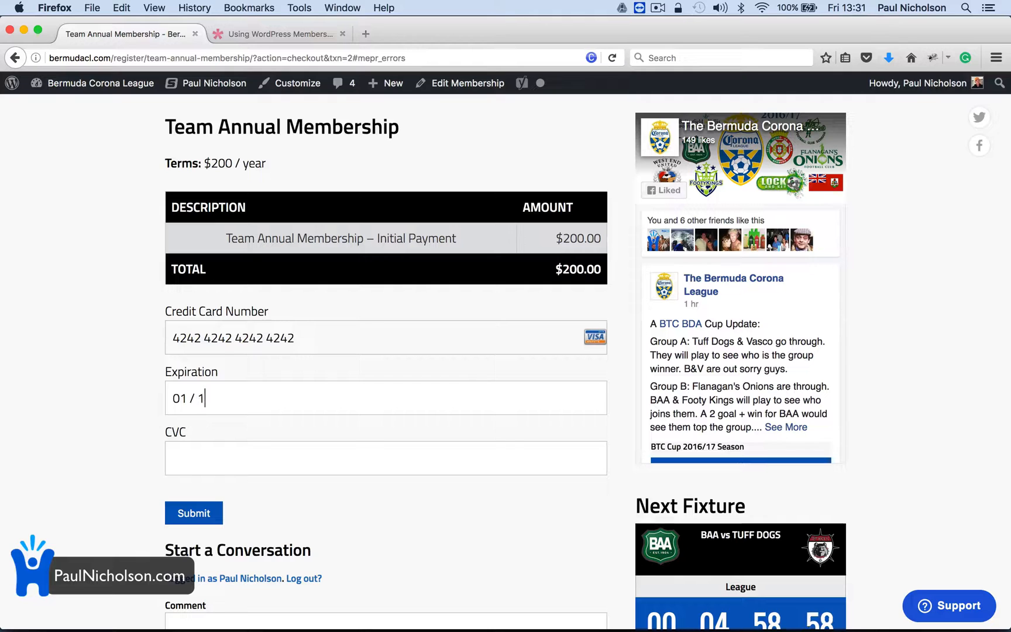
pyautogui.write('888')
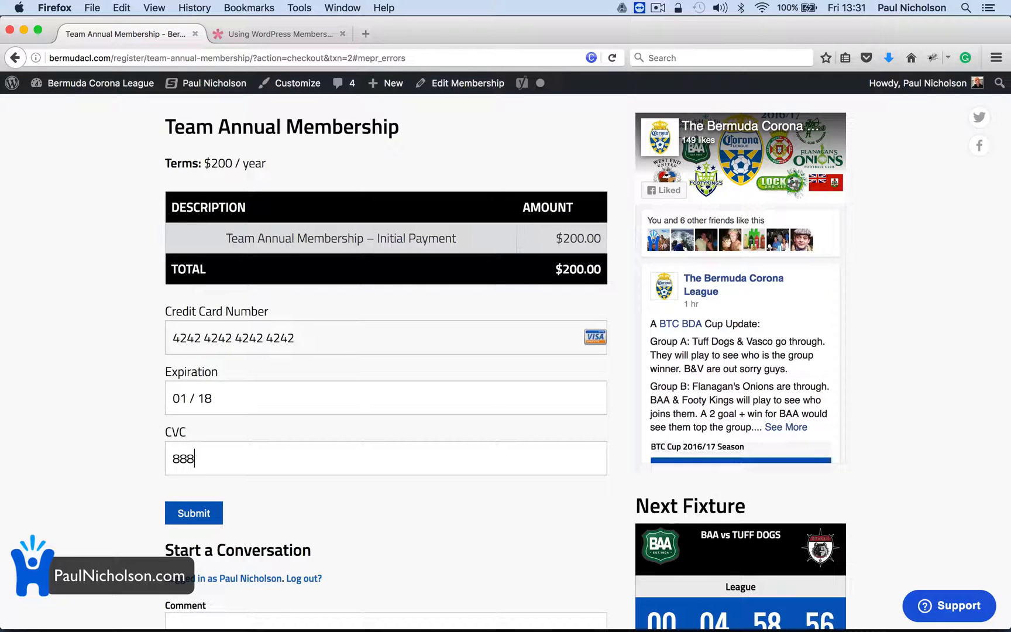
pyautogui.click(193, 512)
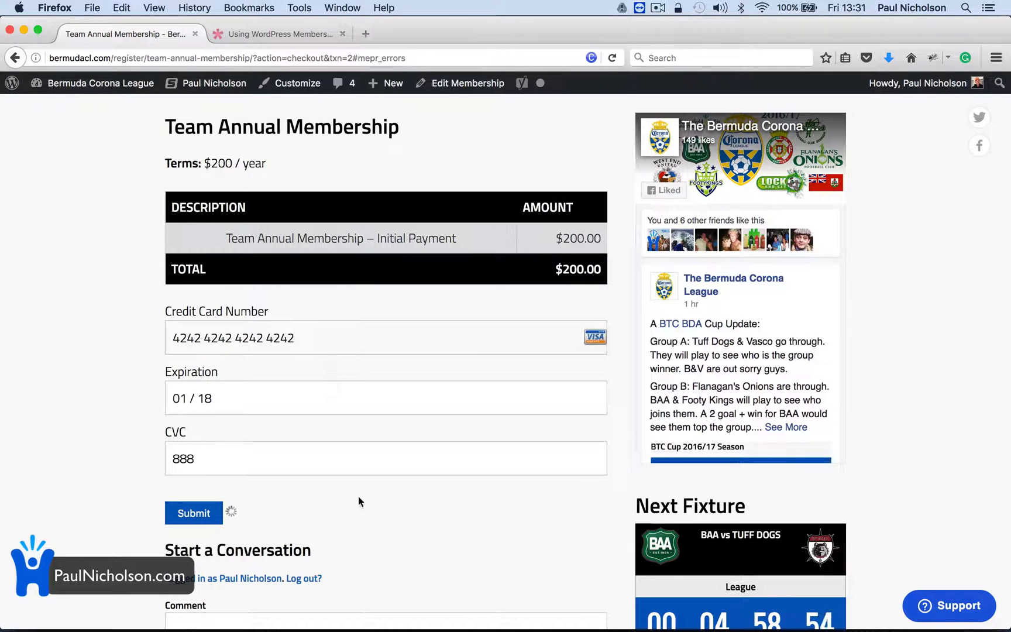
pyautogui.click(193, 513)
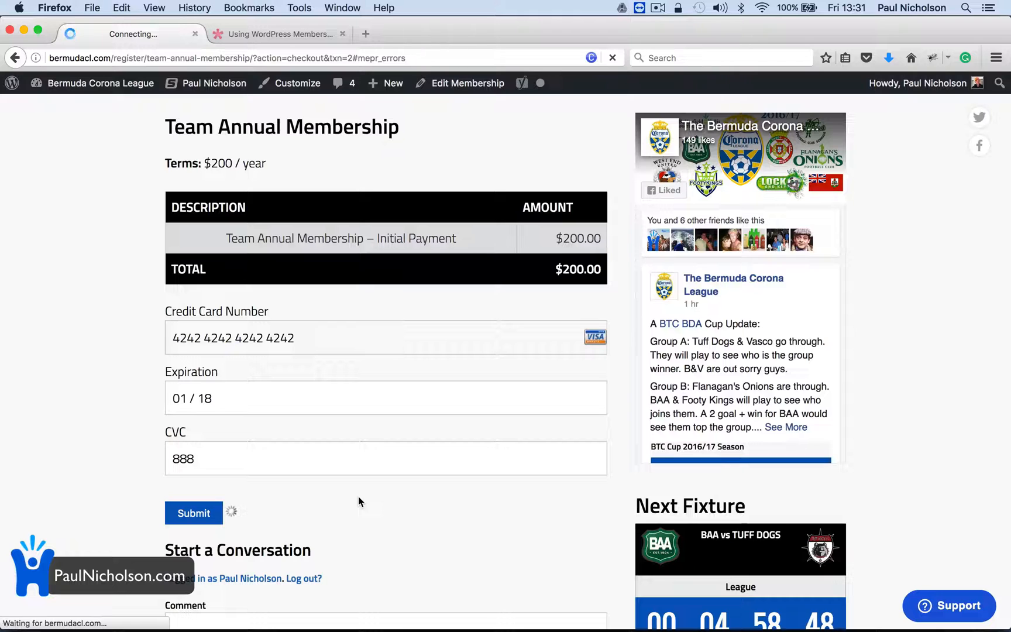
# - Let the $200 payment complete on the Thank You page, then edit that page
pyautogui.click(193, 513)
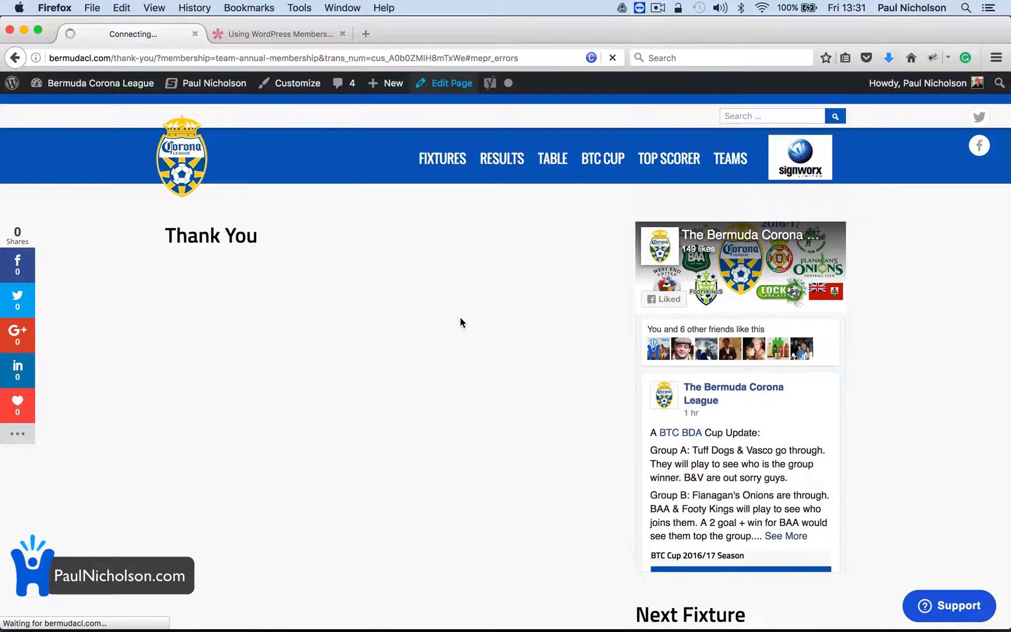
pyautogui.click(450, 82)
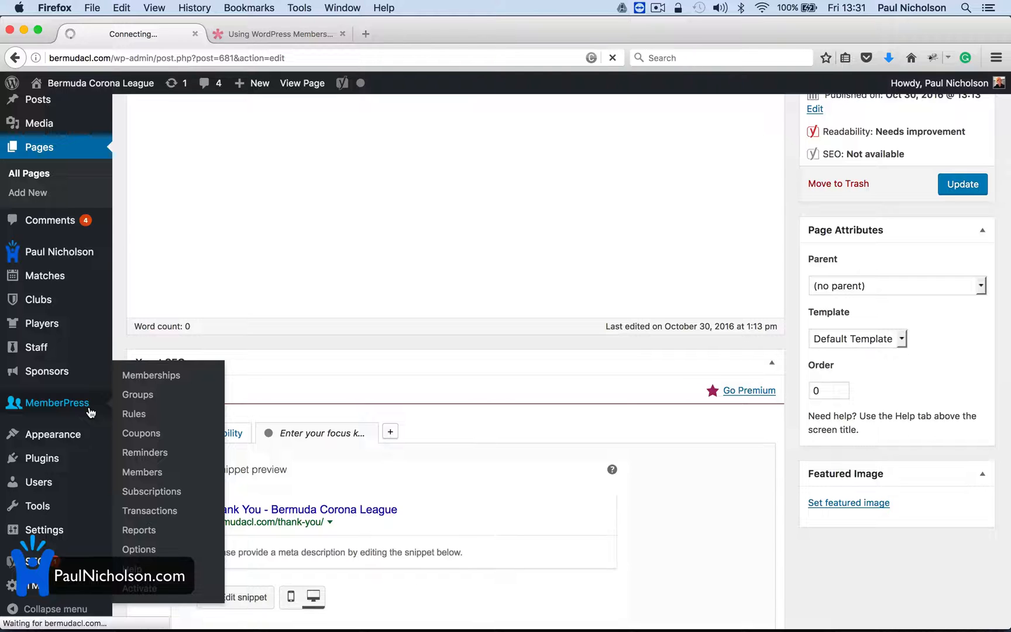
# - Review Memberships, empty Transactions, and the active $200/year Team Annual Membership subscription
pyautogui.click(151, 374)
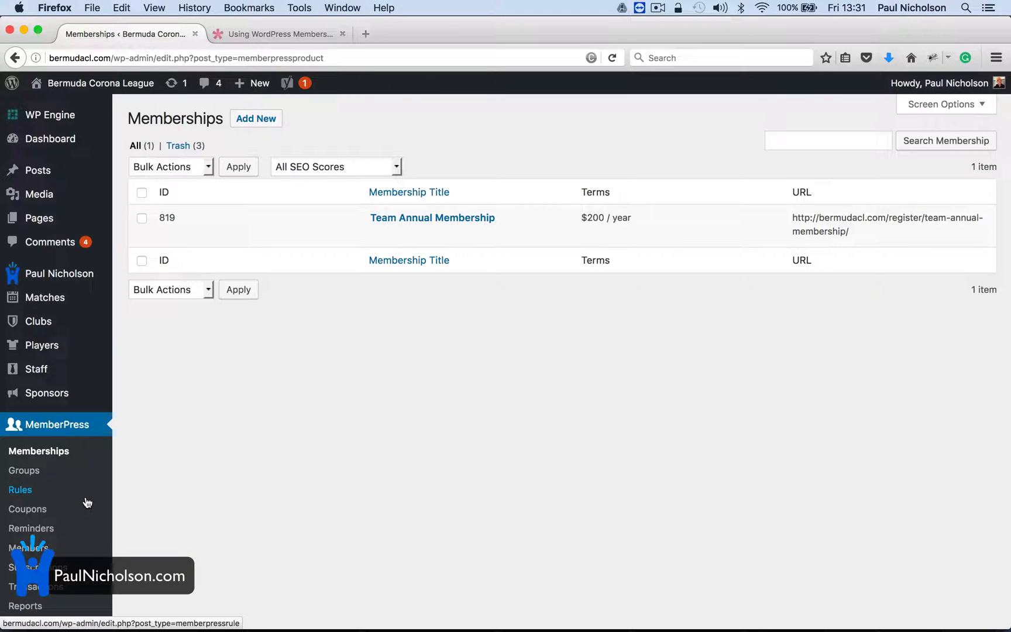
pyautogui.moveTo(63, 528)
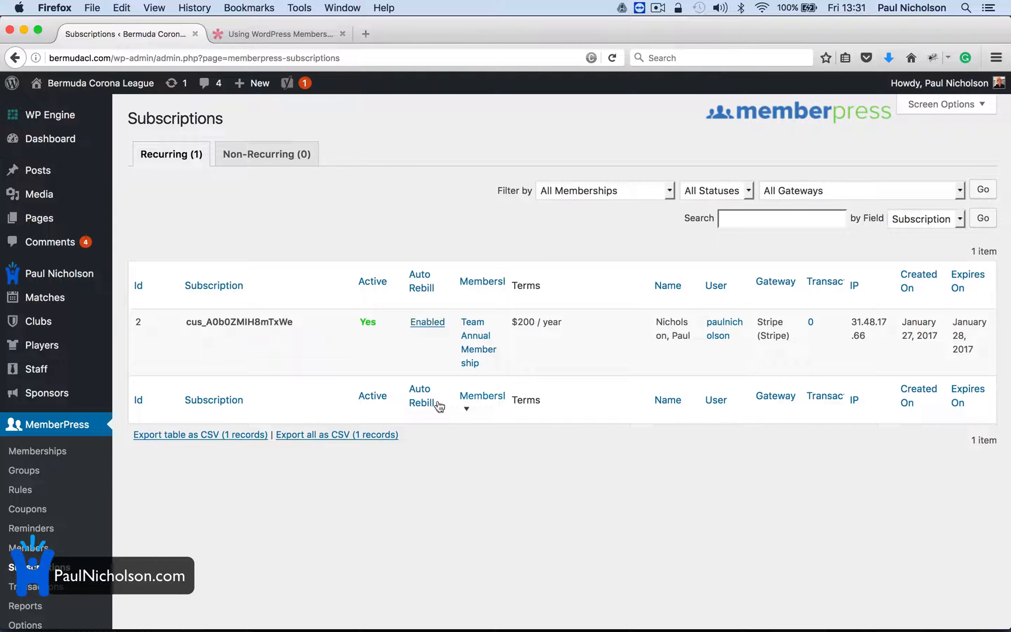
pyautogui.click(36, 552)
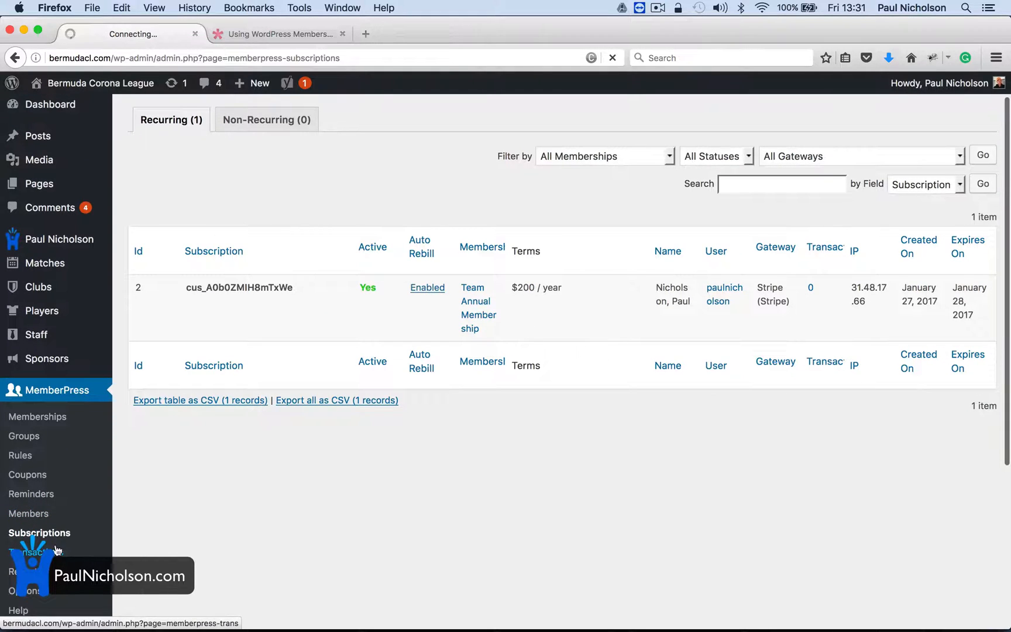
pyautogui.click(33, 552)
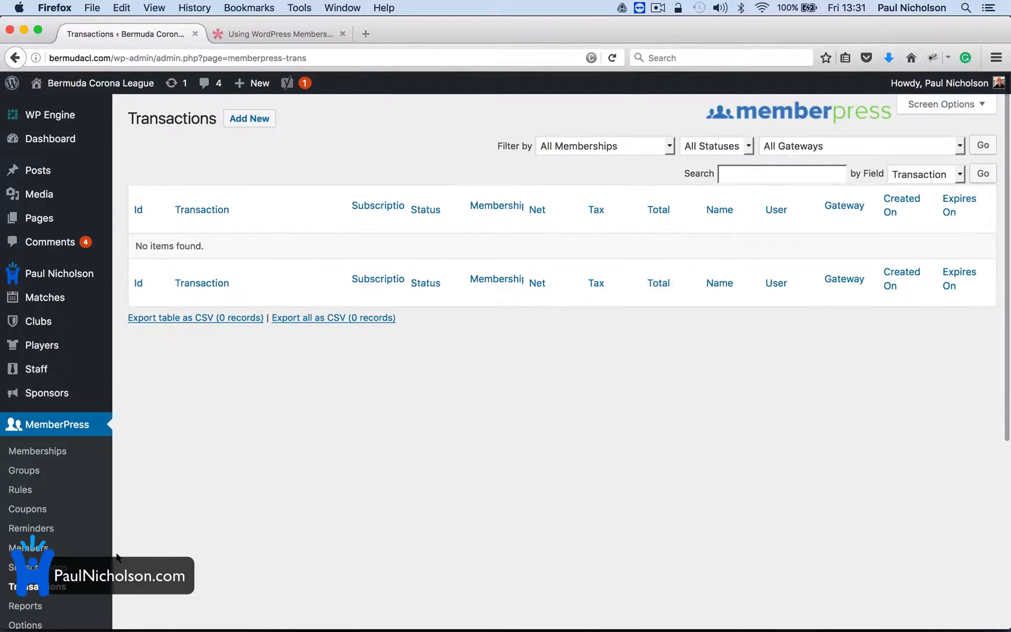
pyautogui.moveTo(432, 438)
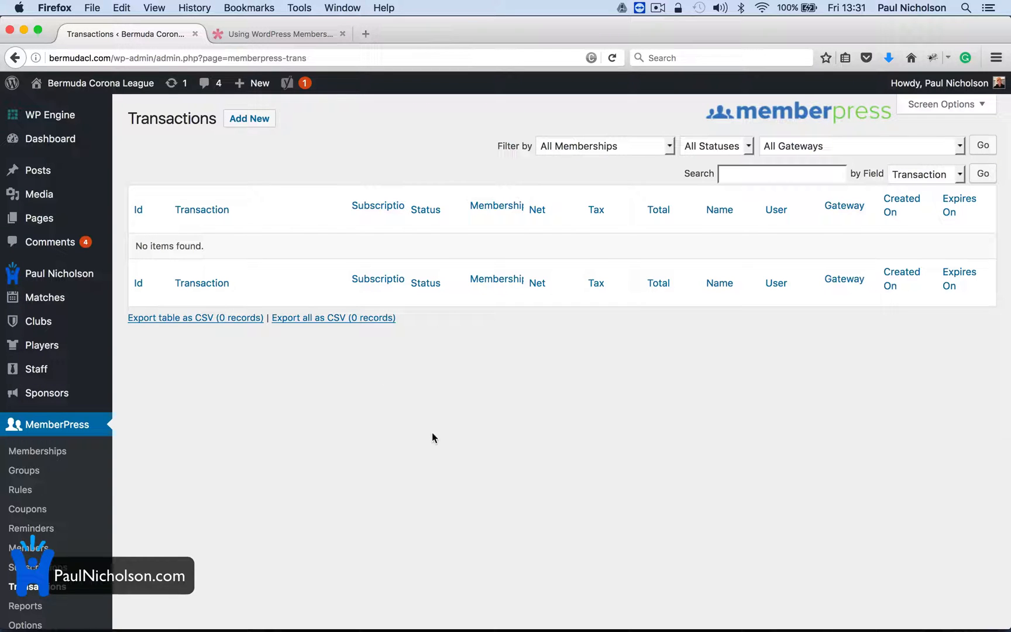
pyautogui.moveTo(181, 479)
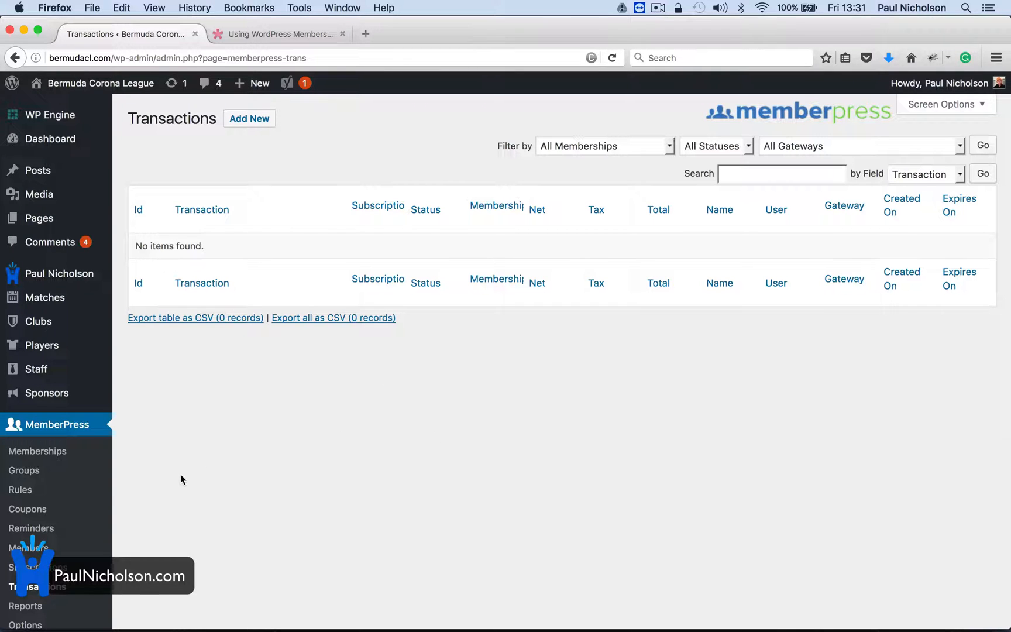
pyautogui.scroll(-3)
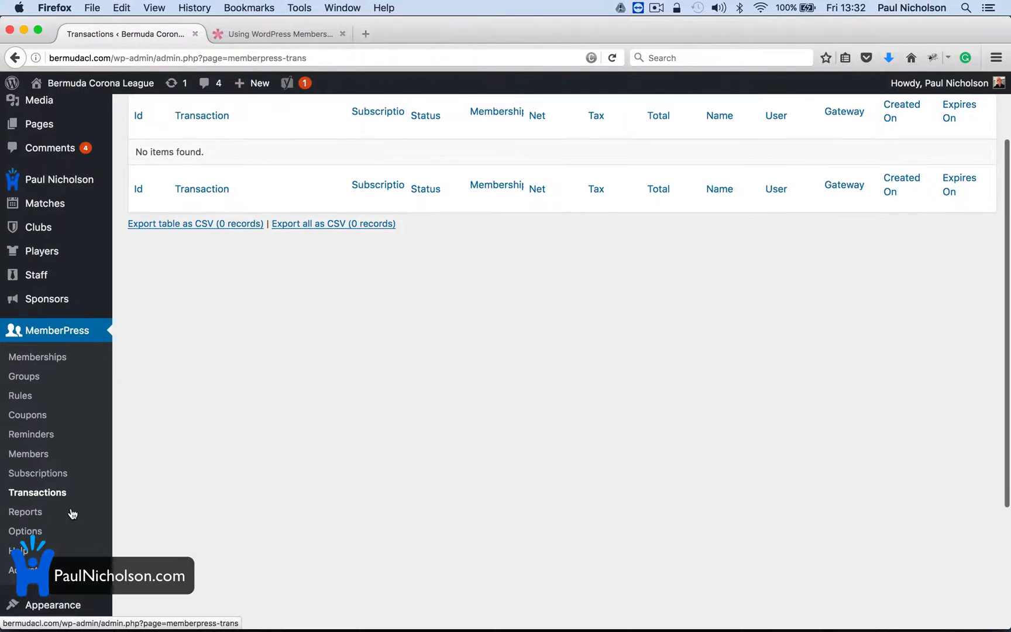
pyautogui.click(38, 473)
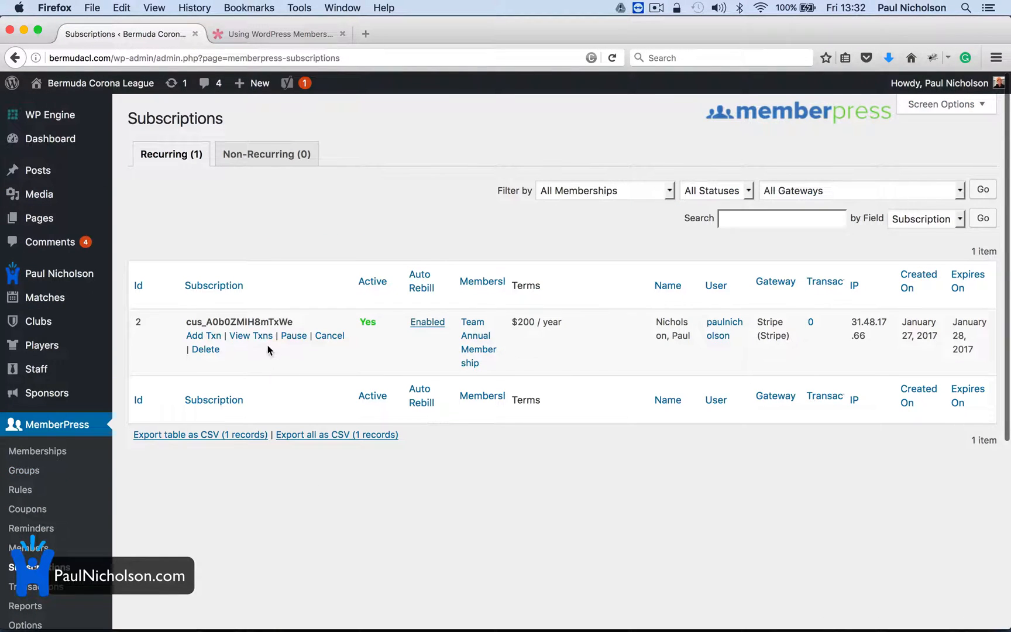
pyautogui.moveTo(203, 335)
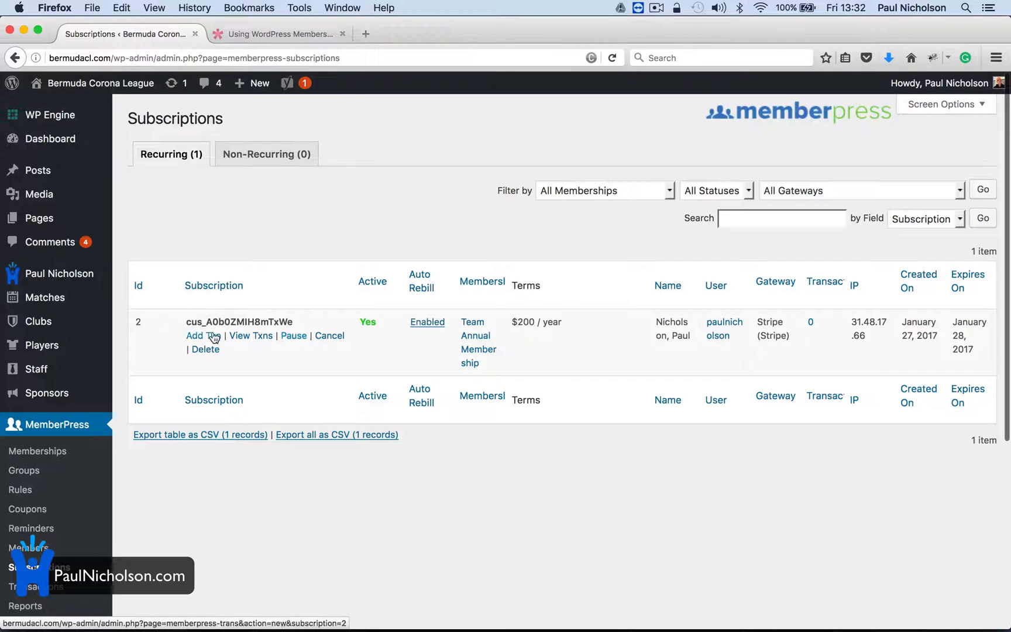
pyautogui.moveTo(203, 336)
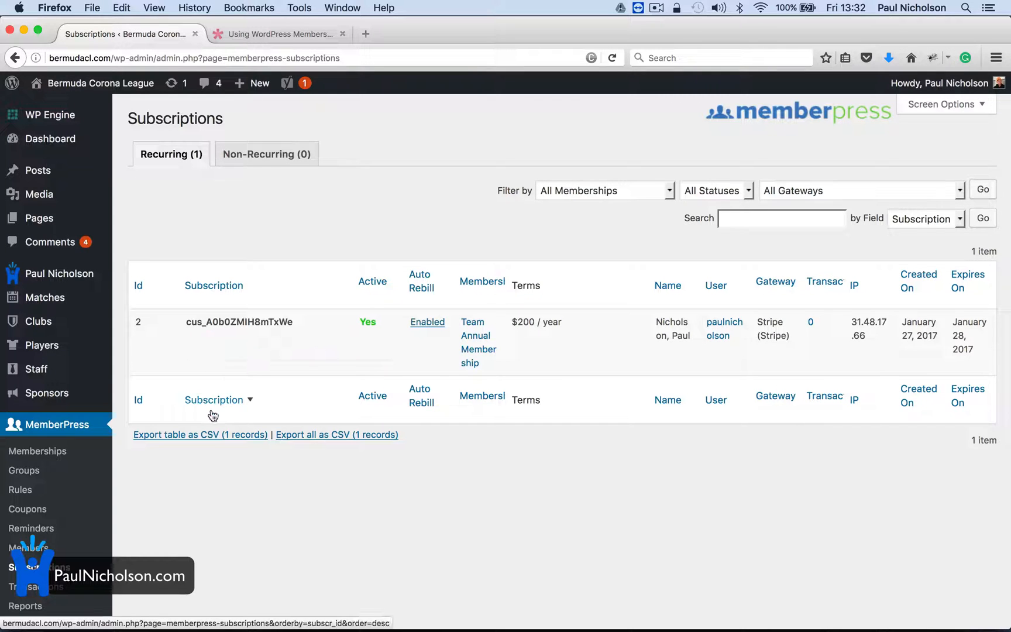
pyautogui.scroll(-3)
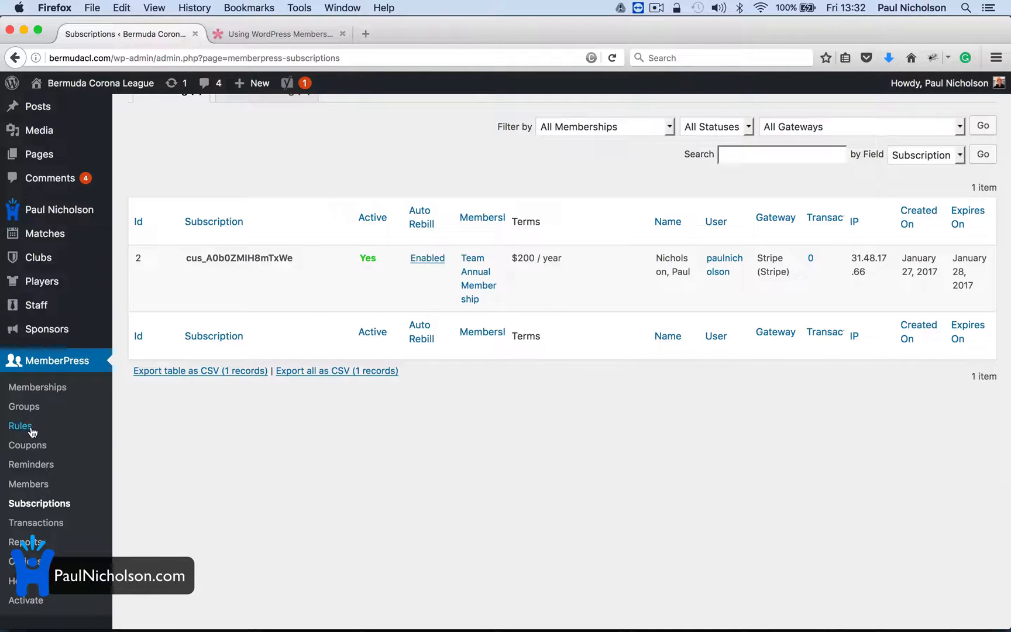
# - Draft a new rule covering All Posts for Team Annual Membership purchasers, scrolling to Unauthorized Access
pyautogui.click(20, 425)
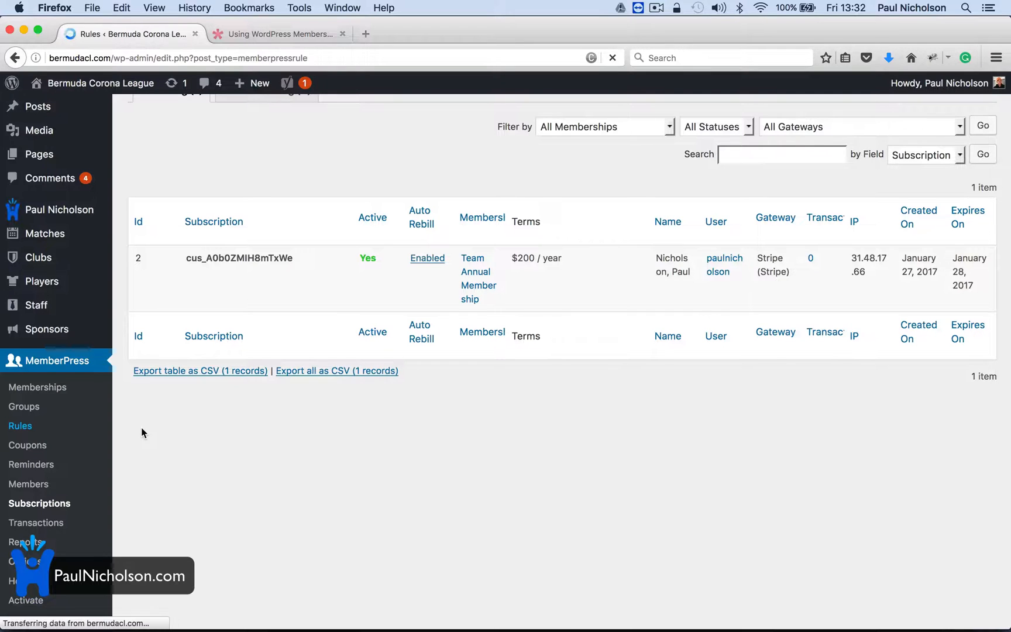
pyautogui.click(19, 425)
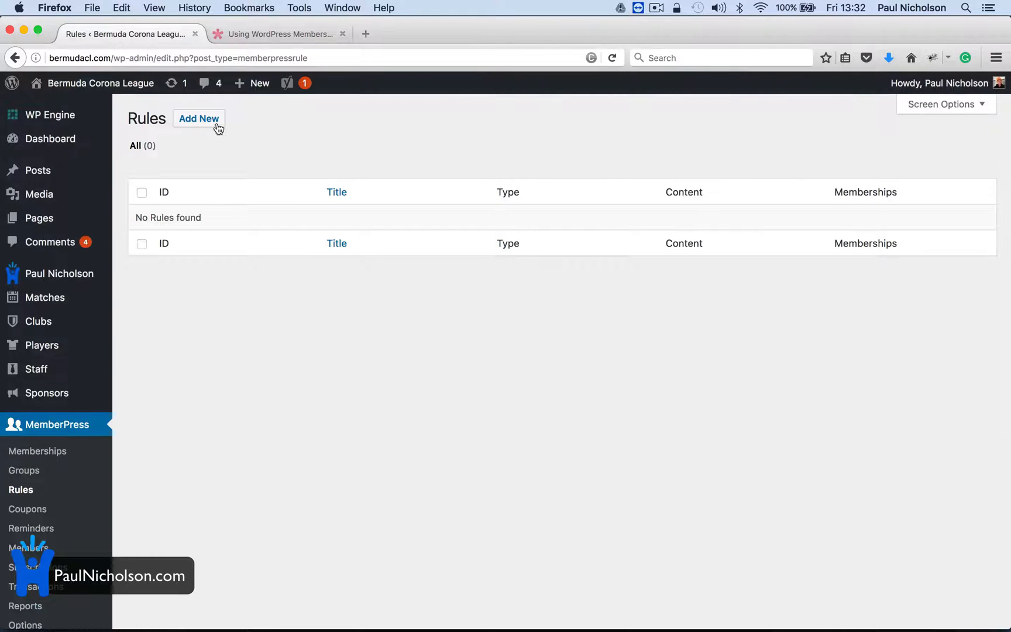
pyautogui.click(199, 118)
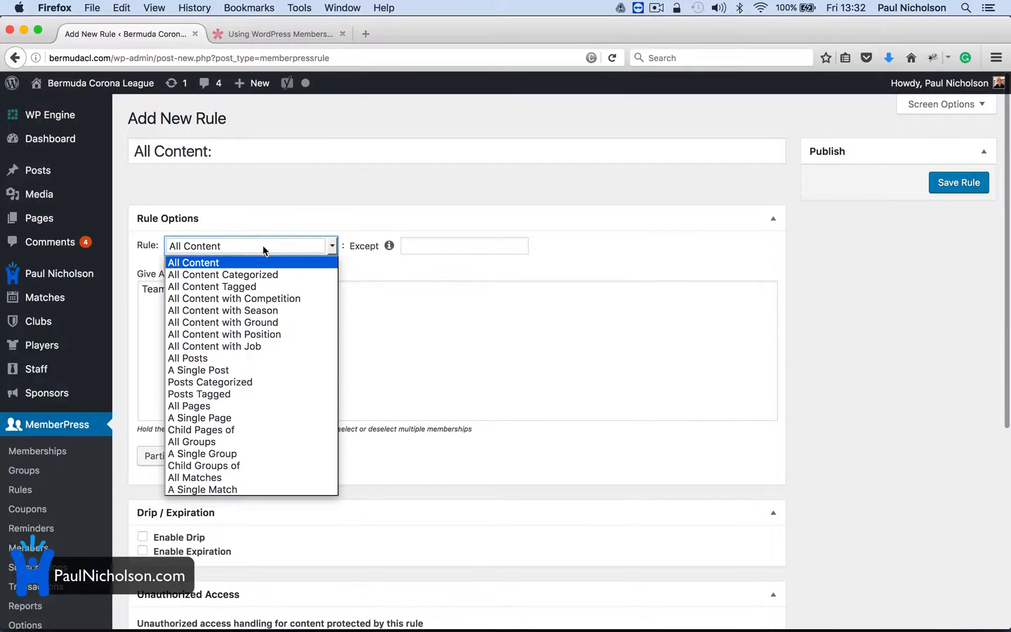
pyautogui.click(188, 358)
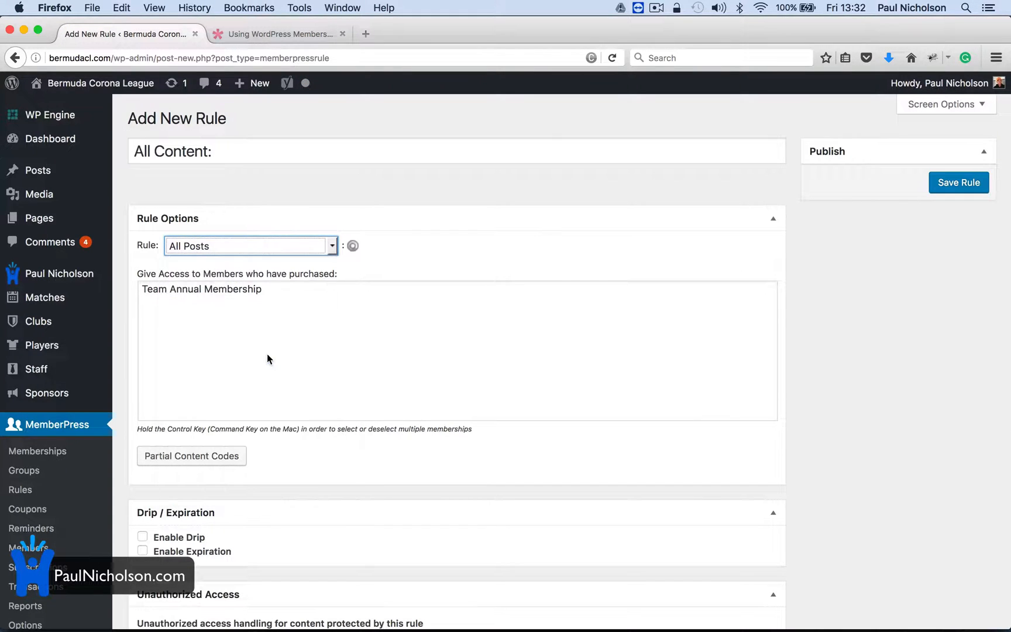
pyautogui.click(248, 245)
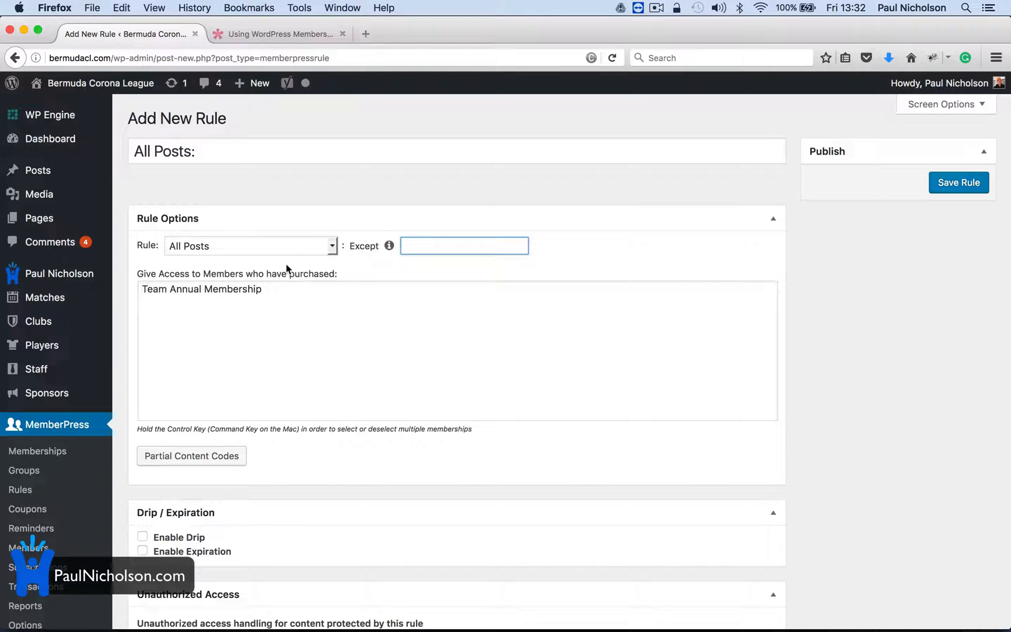
pyautogui.click(201, 289)
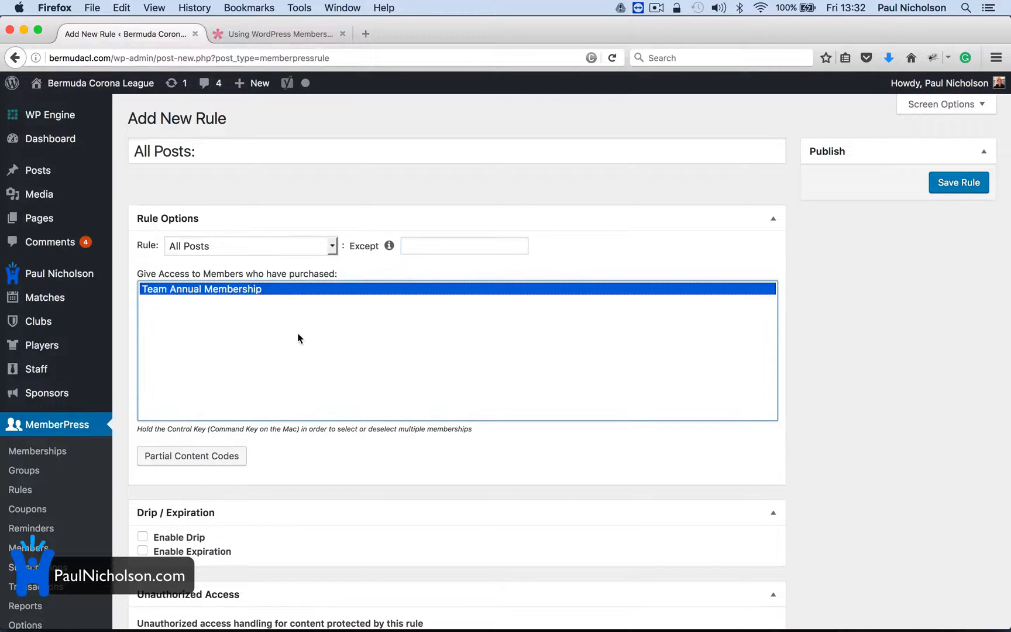
pyautogui.scroll(-3)
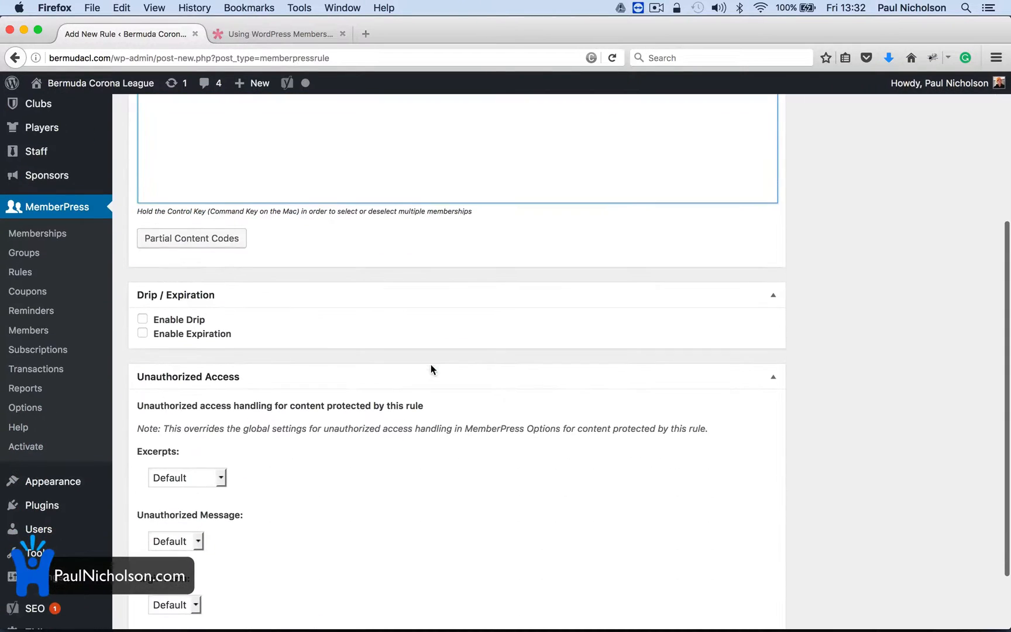
pyautogui.scroll(-3)
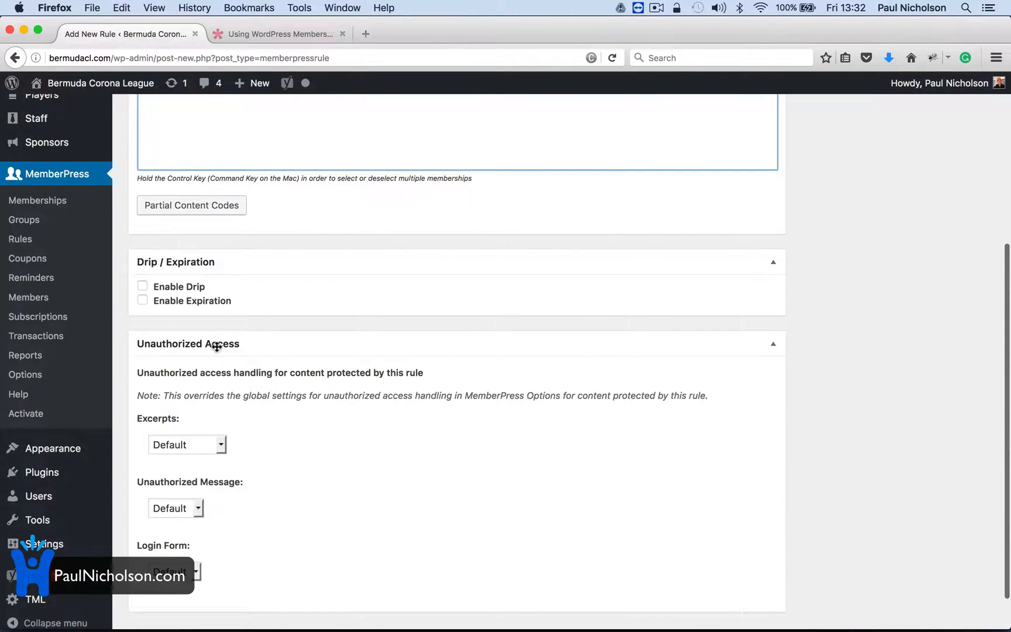
pyautogui.scroll(-3)
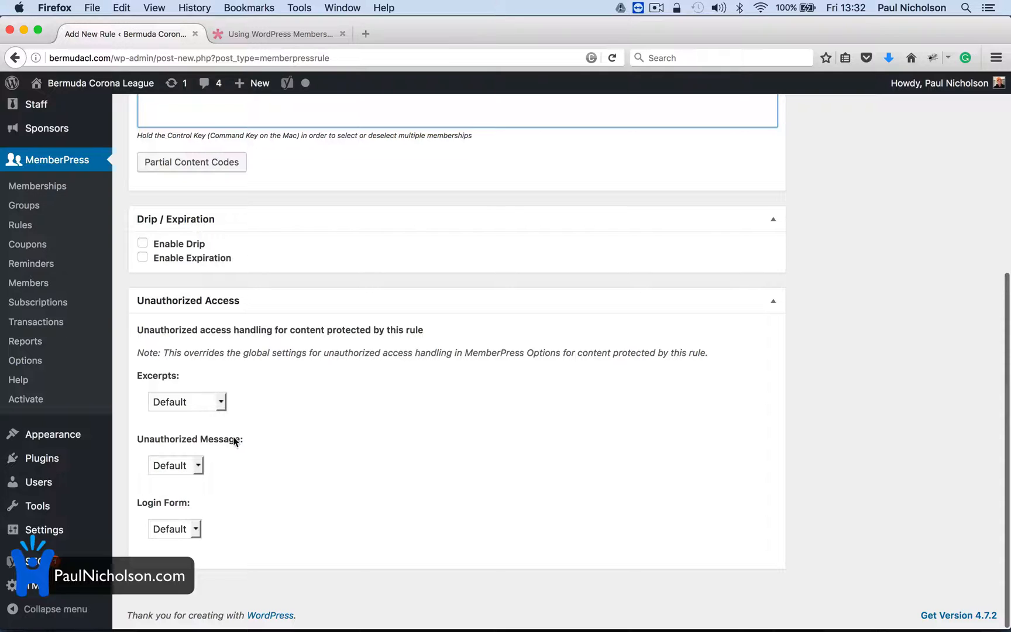
pyautogui.click(175, 529)
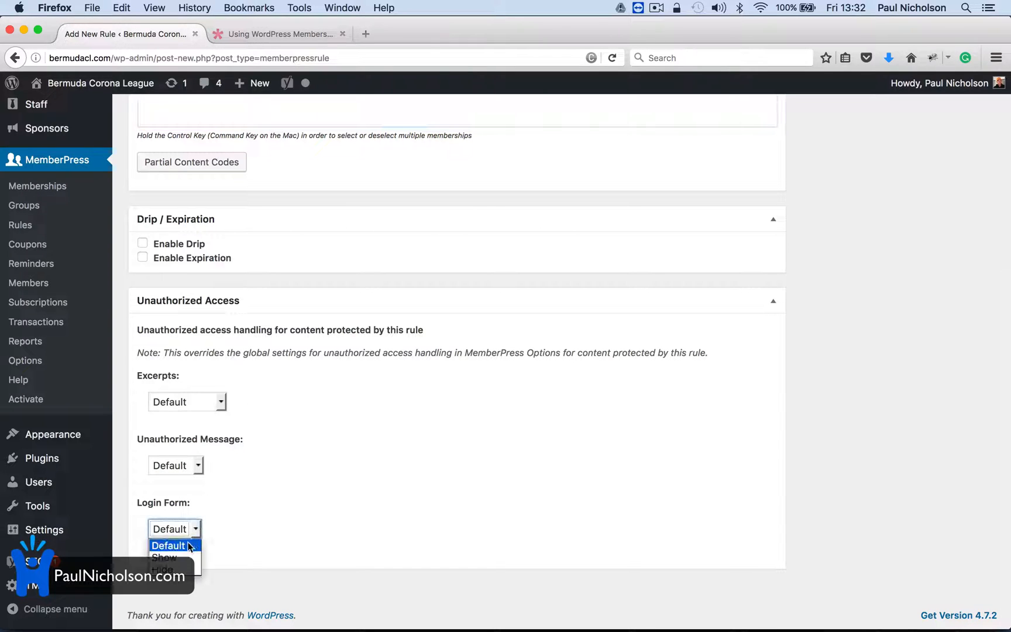
pyautogui.click(175, 465)
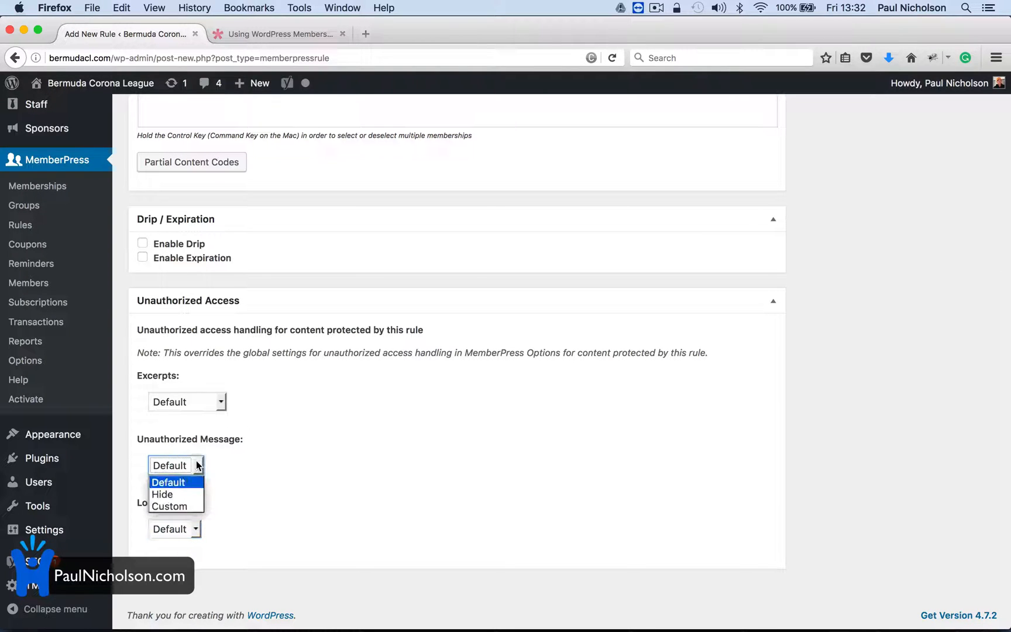
pyautogui.click(169, 507)
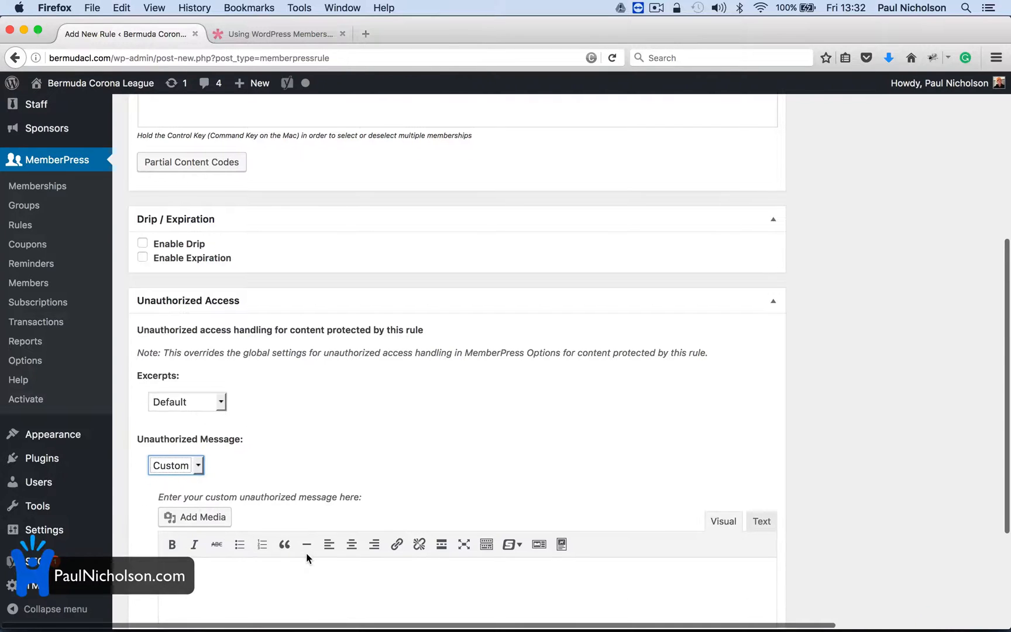
pyautogui.click(175, 322)
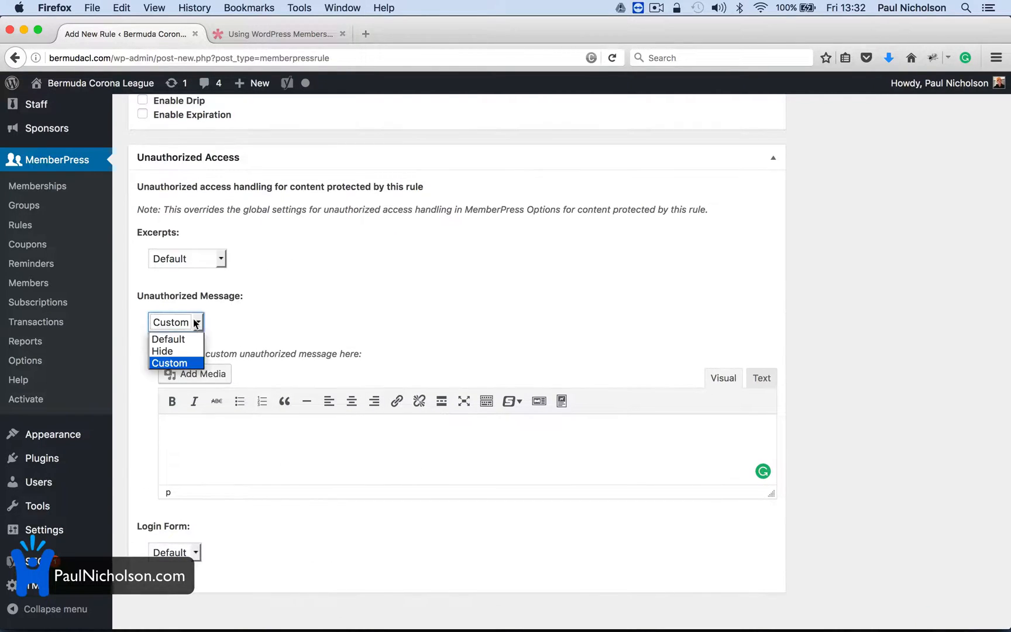
pyautogui.click(168, 339)
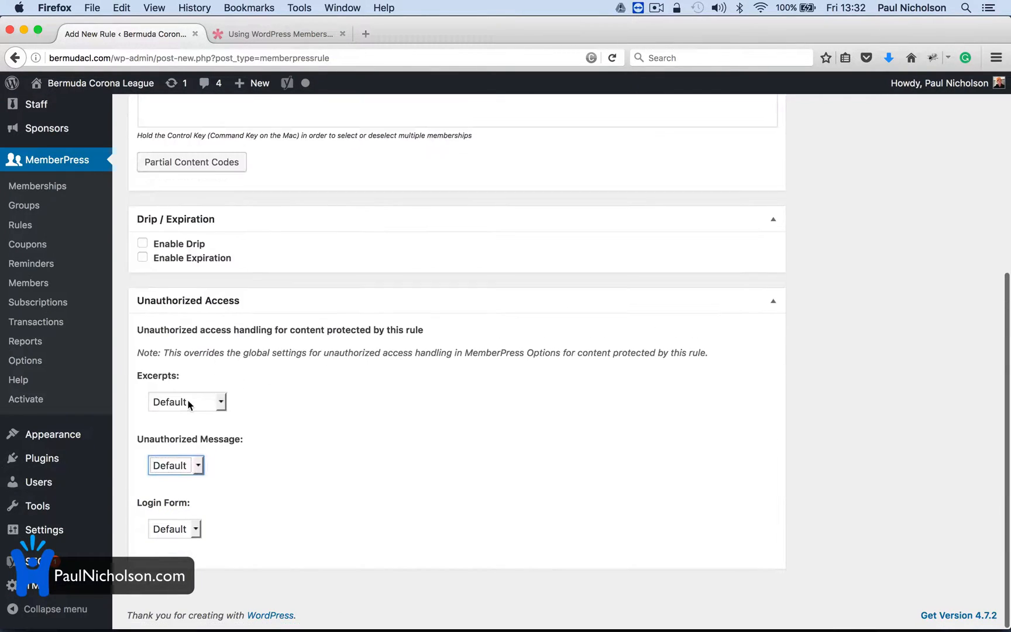
pyautogui.moveTo(240, 413)
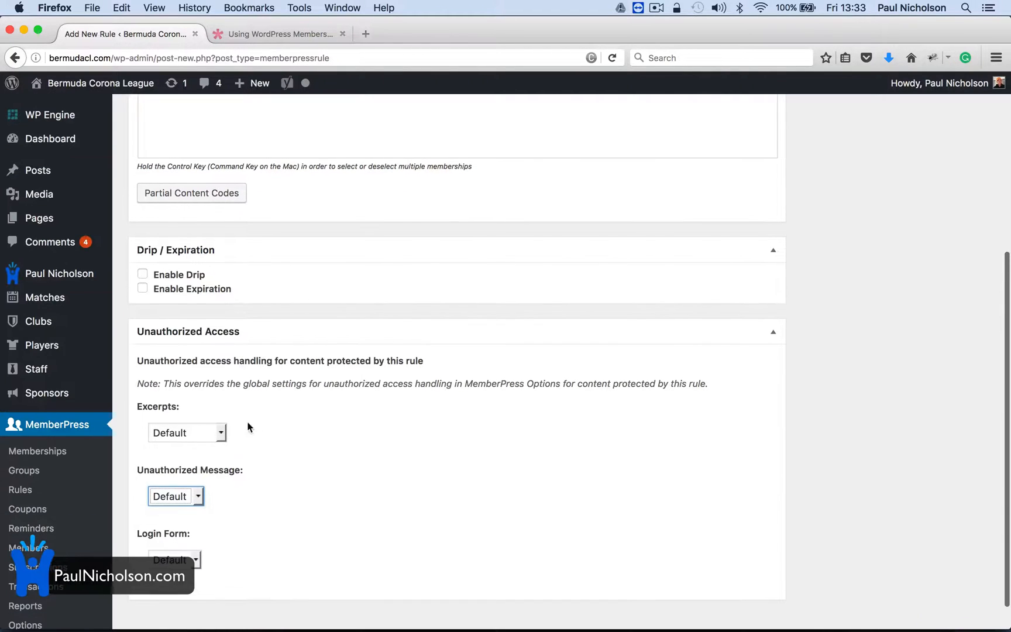
# - Change the rule's scope to All Content and publish it
pyautogui.click(187, 432)
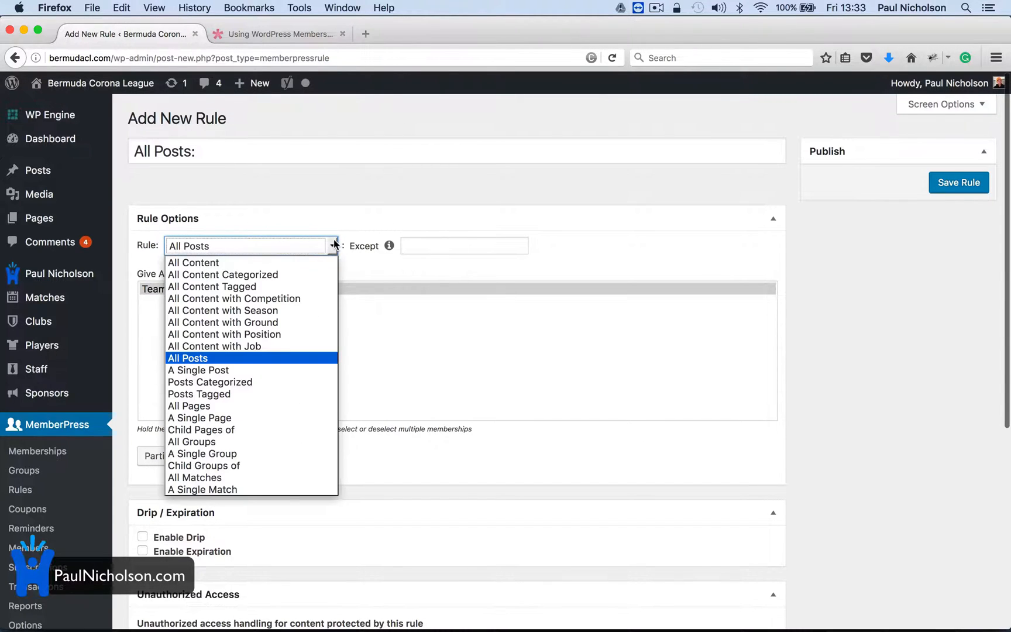
pyautogui.click(193, 263)
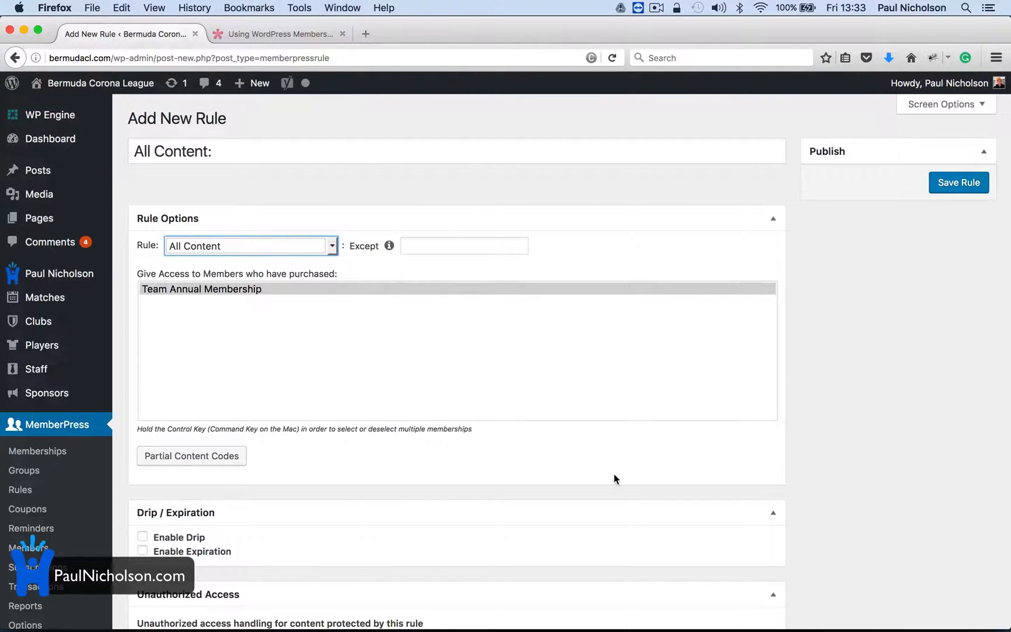
pyautogui.scroll(-3)
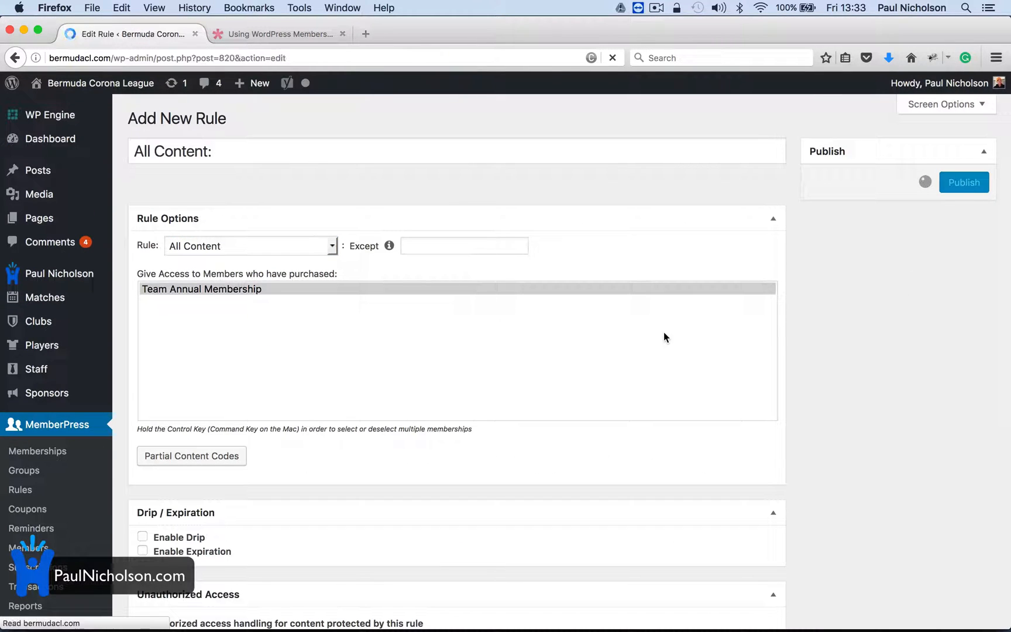
pyautogui.click(963, 182)
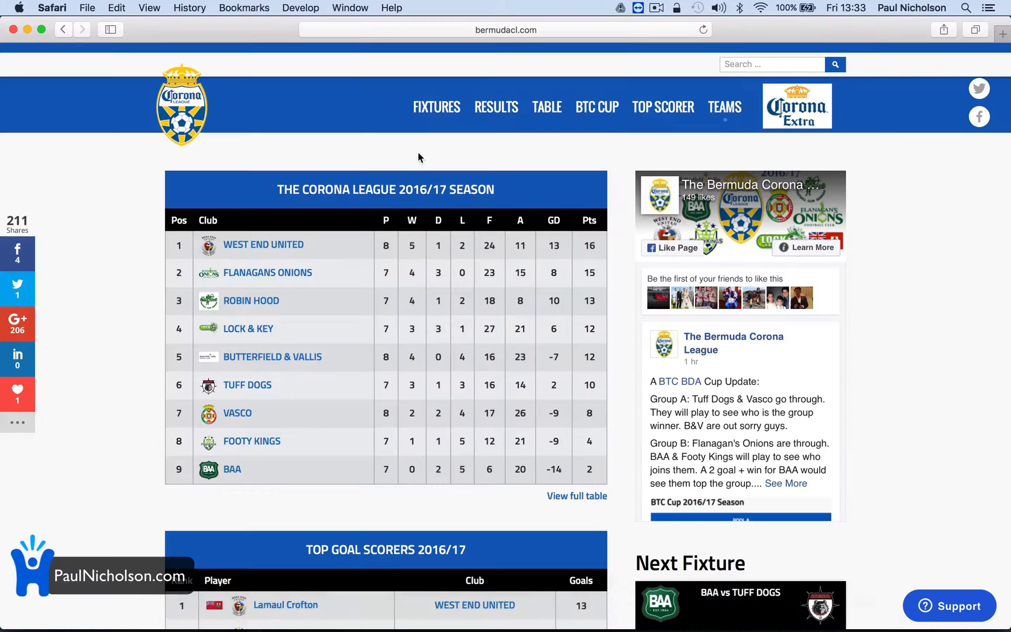
# - Visit Fixtures, BTC Cup and the home page logged out to confirm access is blocked
pyautogui.click(437, 107)
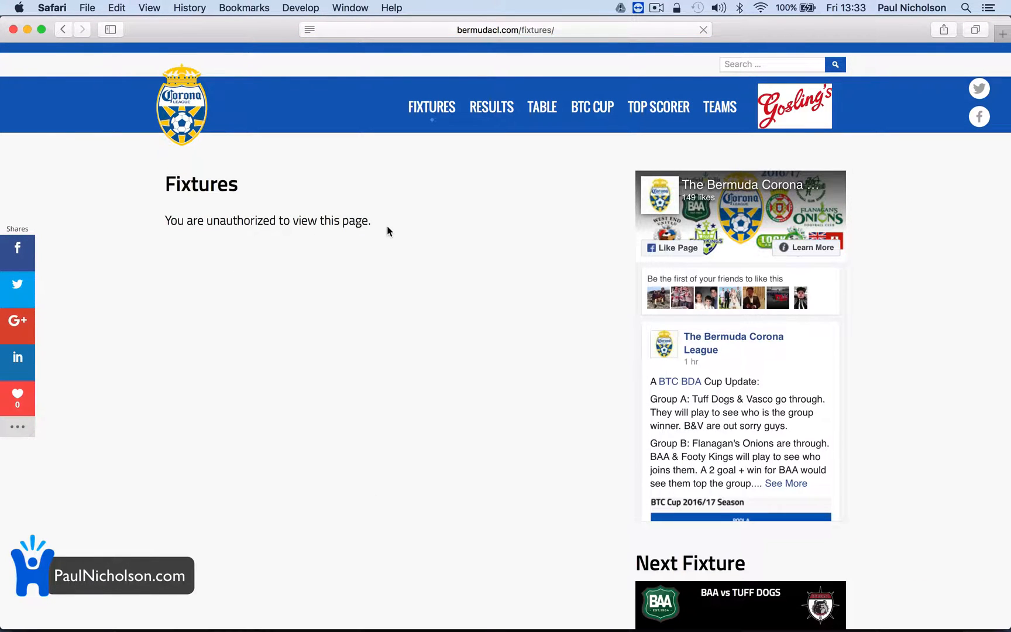
pyautogui.click(592, 107)
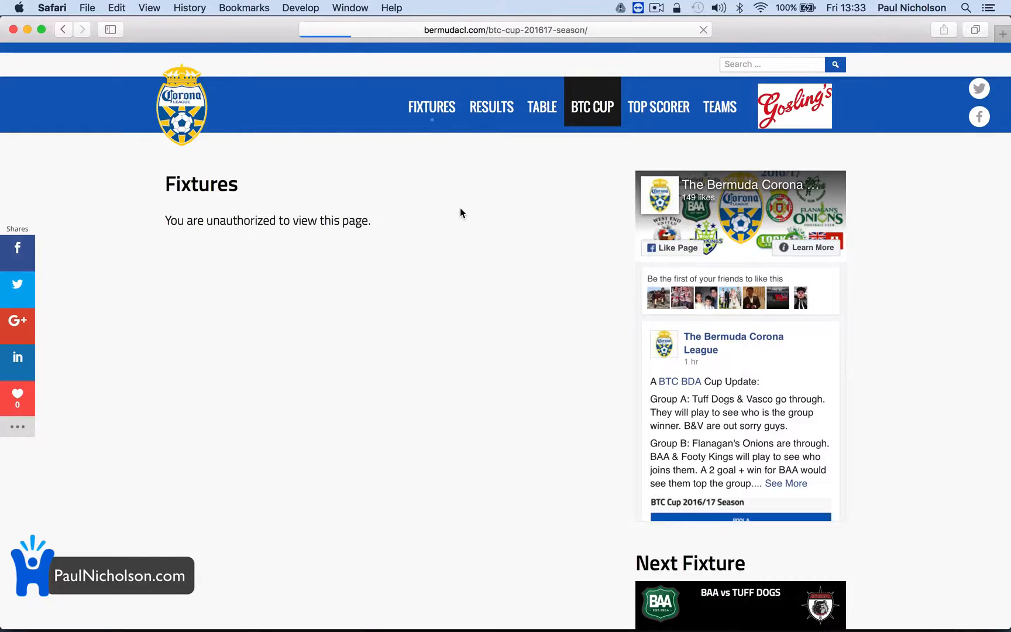
pyautogui.click(592, 107)
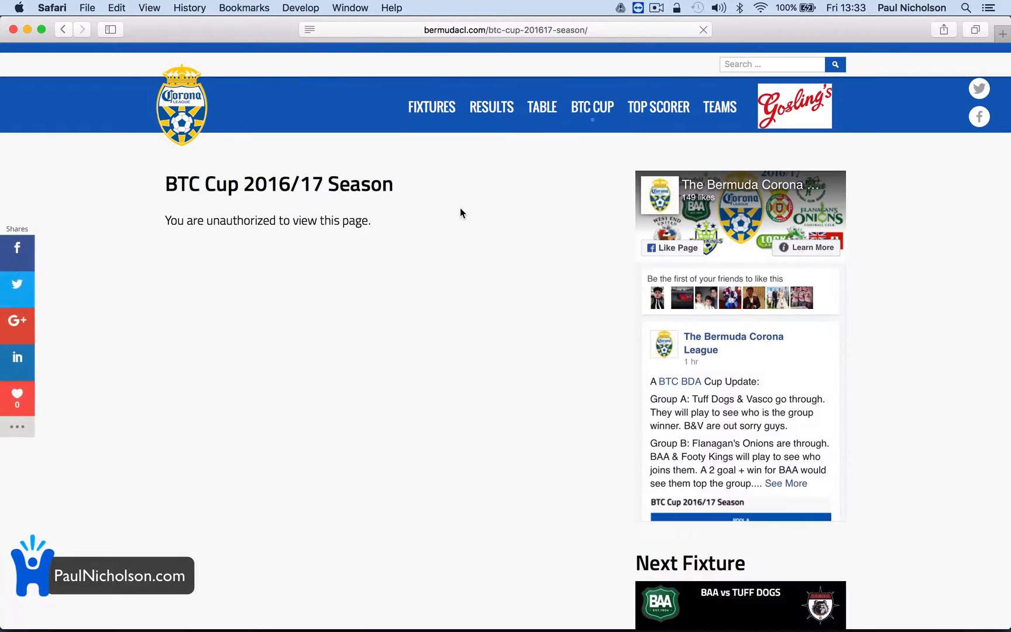
pyautogui.click(506, 29)
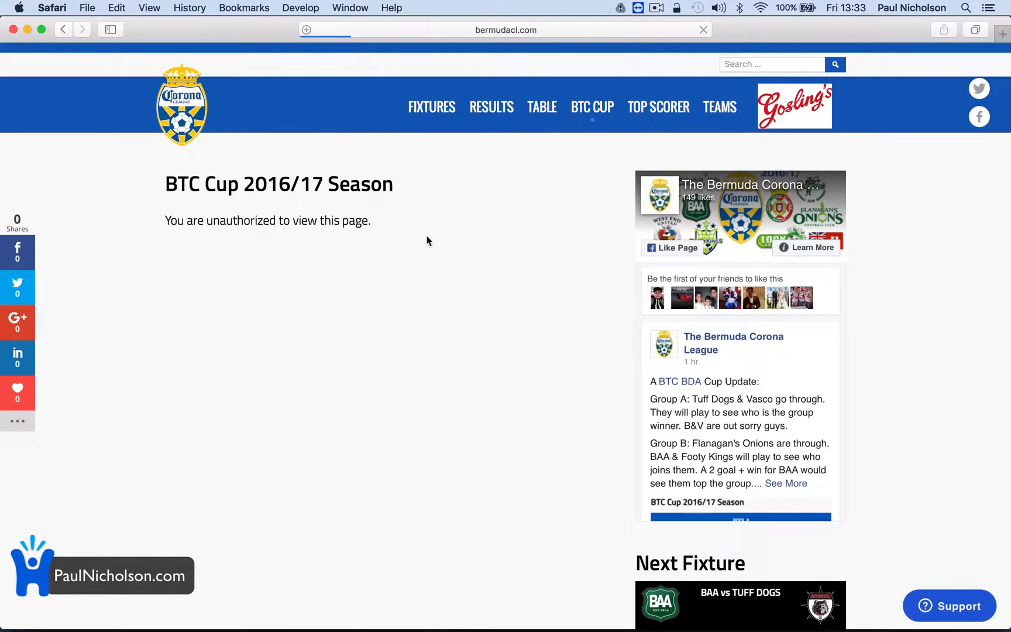
pyautogui.moveTo(410, 271)
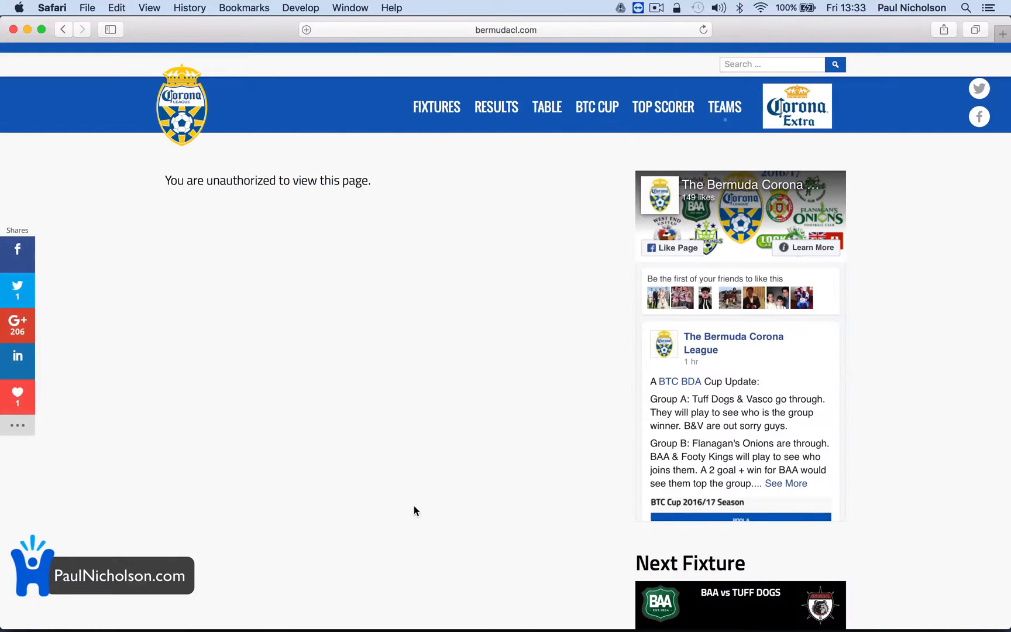
pyautogui.moveTo(308, 411)
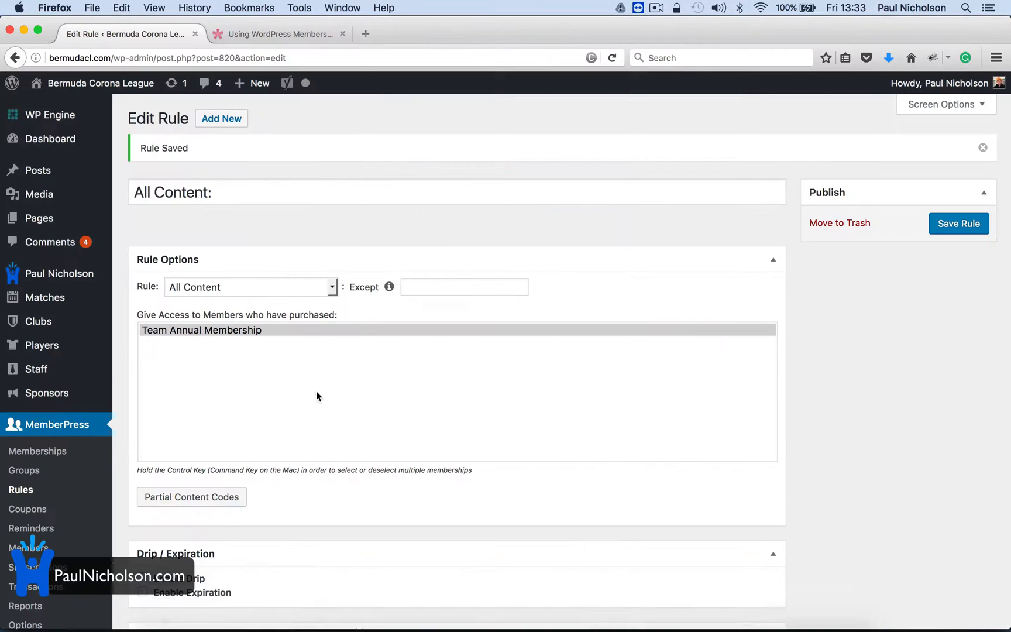
pyautogui.moveTo(45, 297)
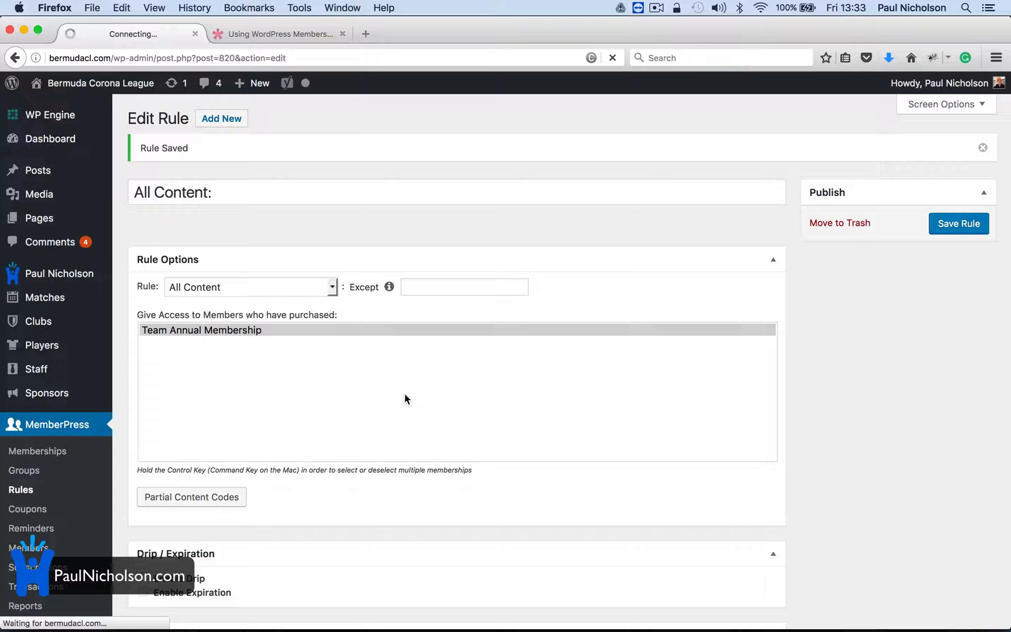
pyautogui.moveTo(405, 317)
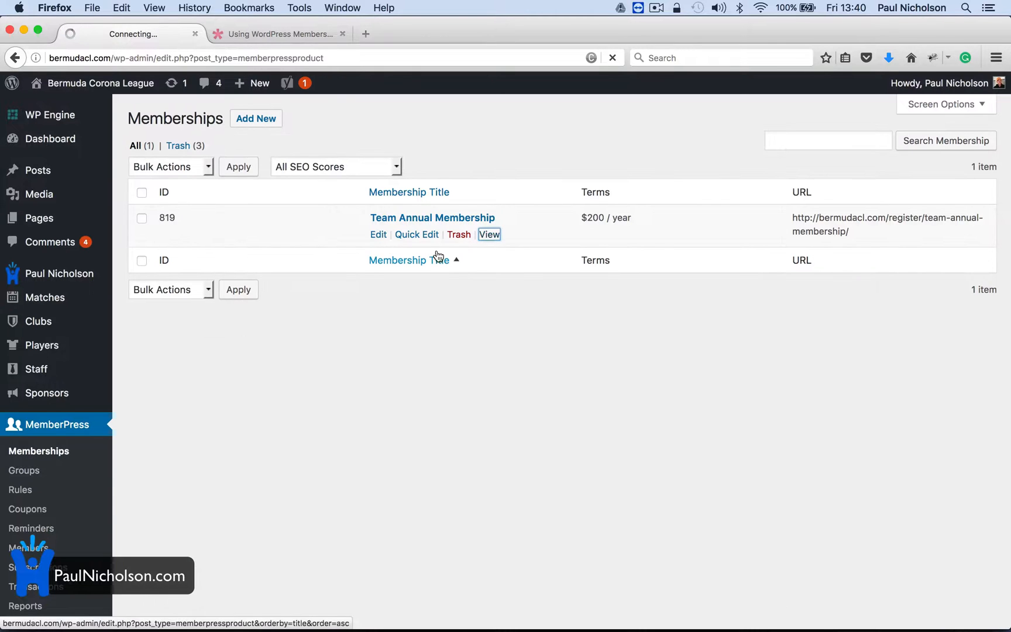
# - View the Team Annual Membership signup page from the Memberships list
pyautogui.click(488, 234)
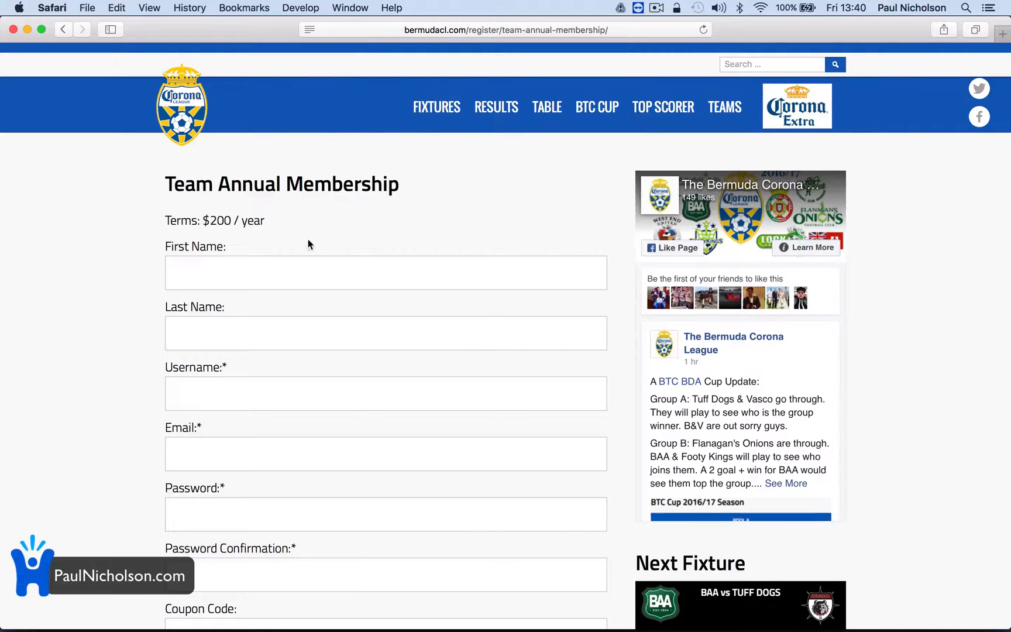
# - Fill the signup form with the test member (last name Nicholson) and passwords, then sign up via Stripe
pyautogui.scroll(-3)
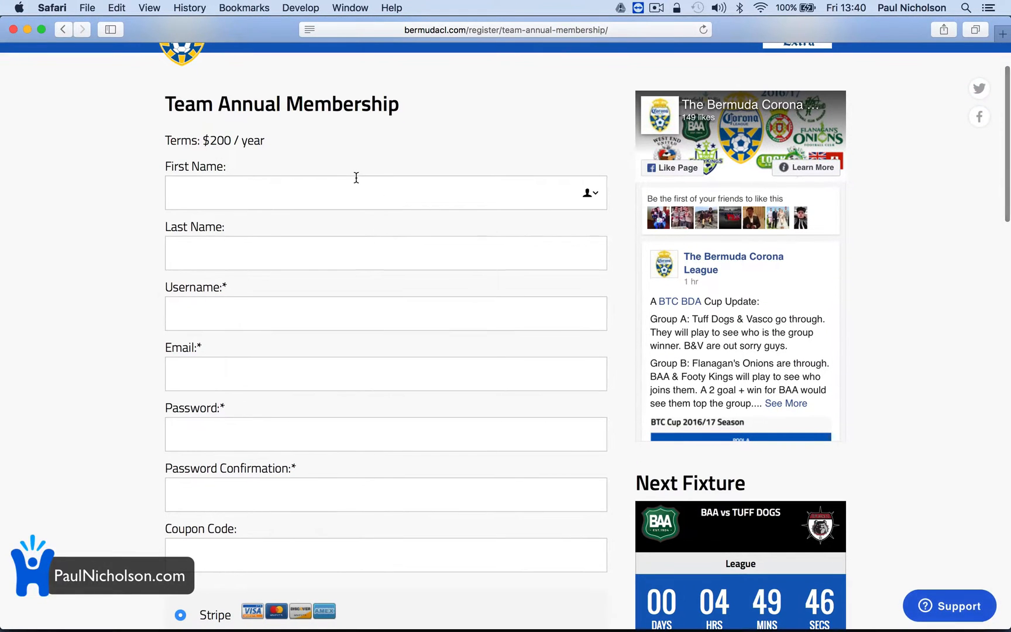
pyautogui.write('Nicholson')
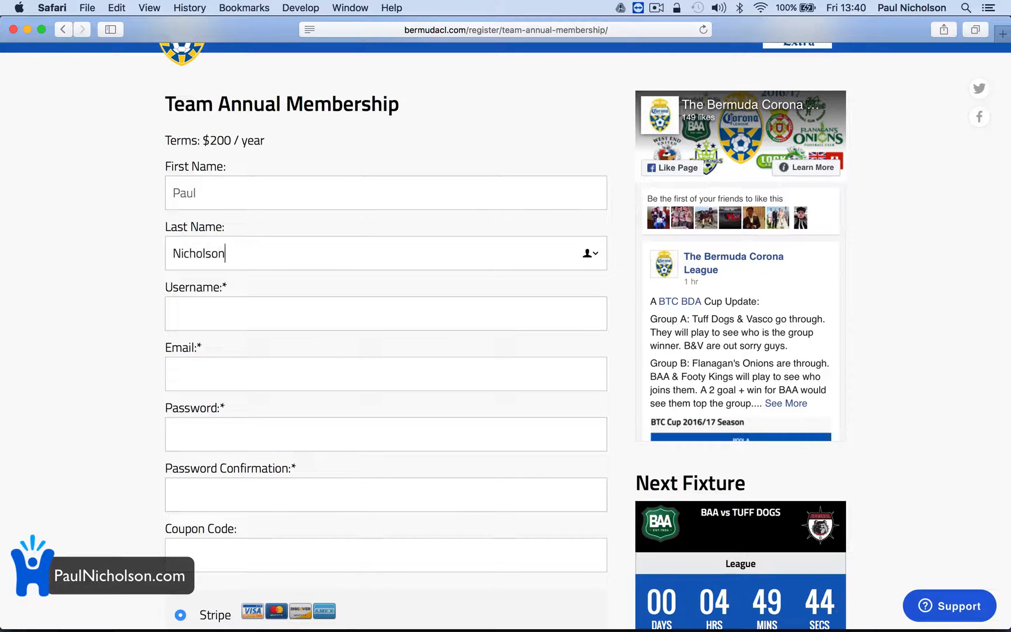
pyautogui.write('test23')
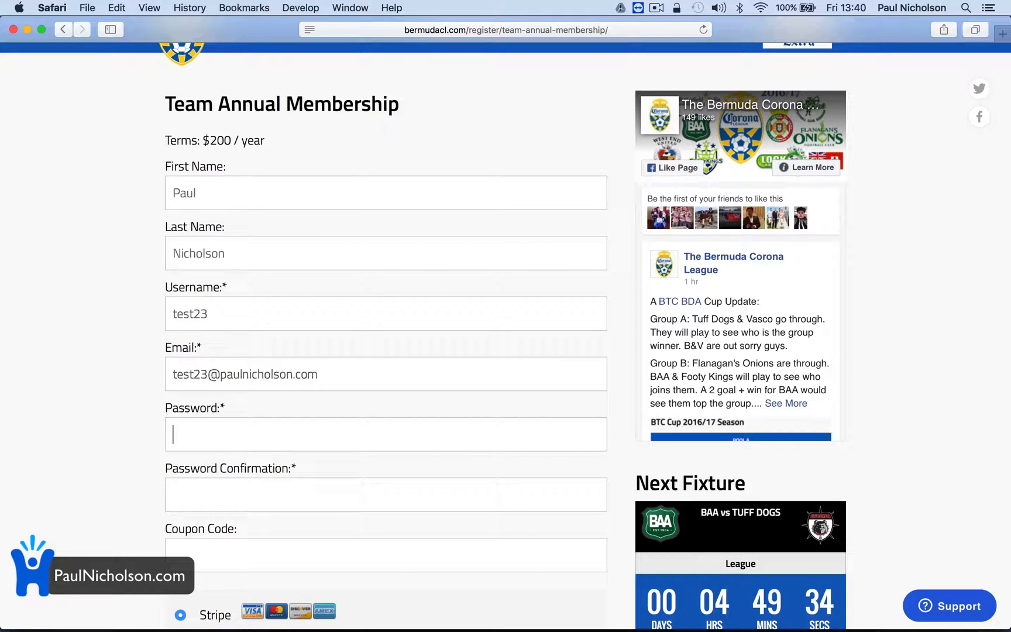
pyautogui.write('••')
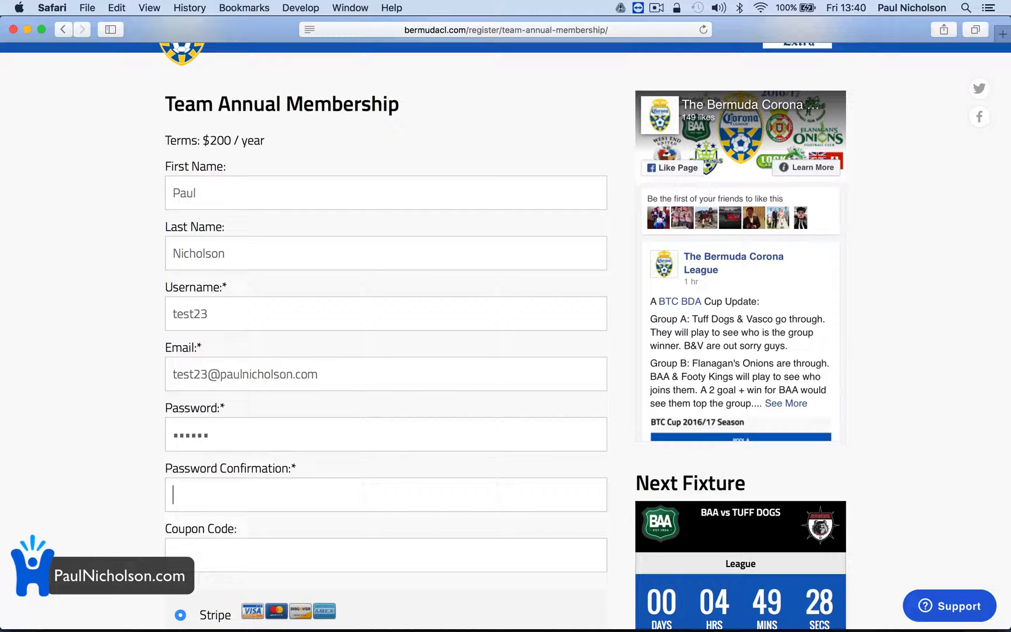
pyautogui.write('••••••')
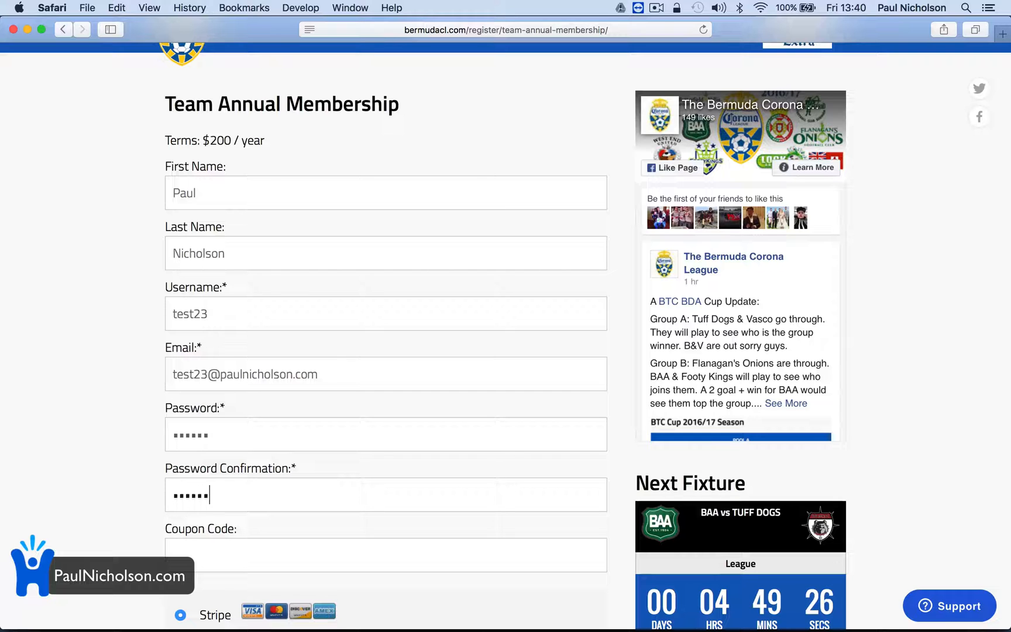
pyautogui.scroll(-3)
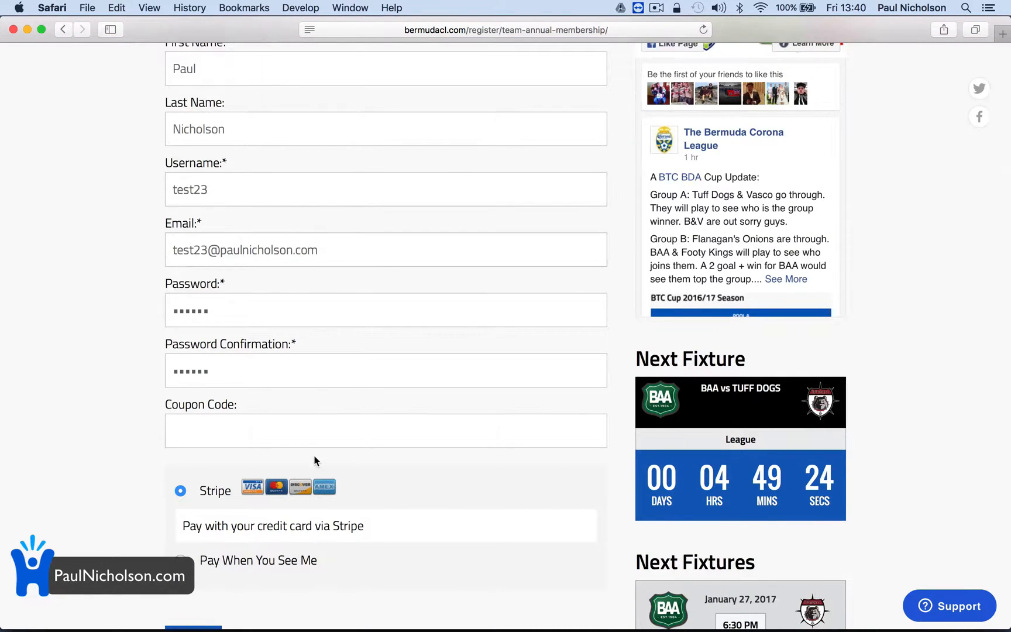
pyautogui.scroll(-3)
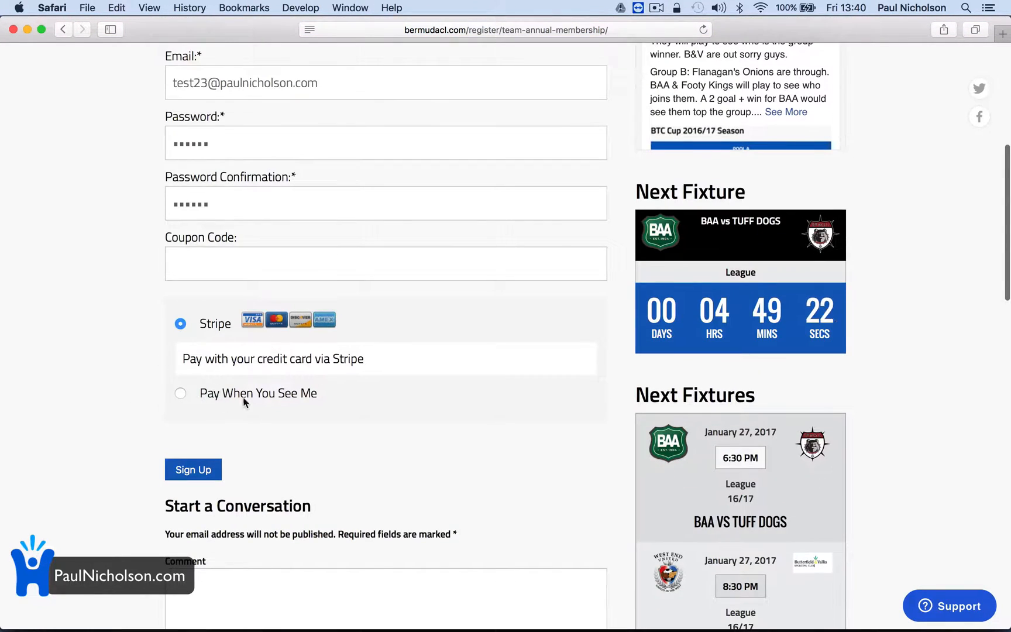
pyautogui.click(192, 468)
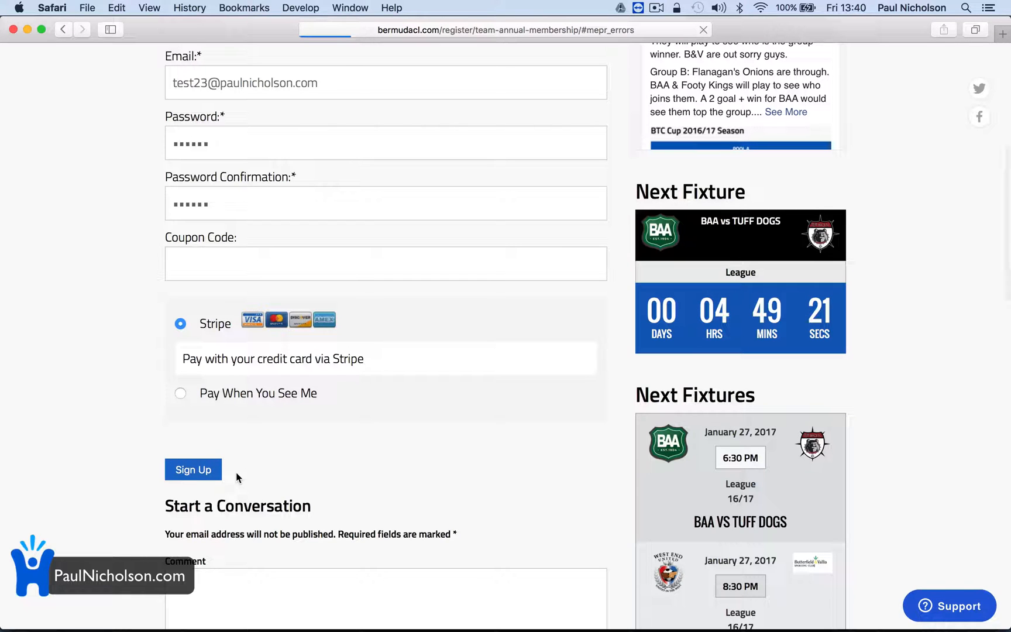
pyautogui.click(193, 468)
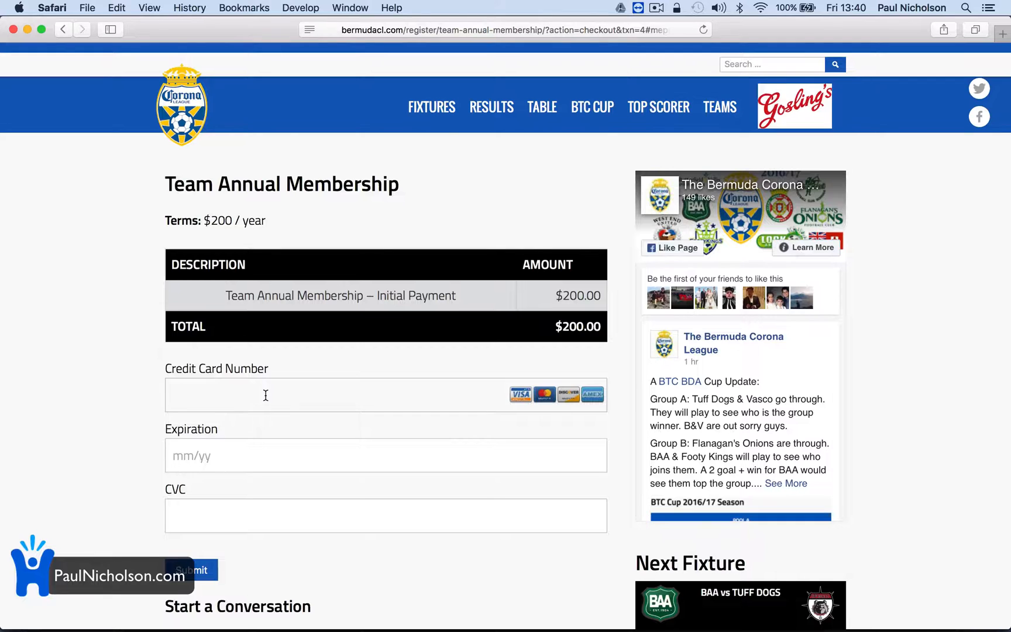
pyautogui.write('4242 4242 4242 4242')
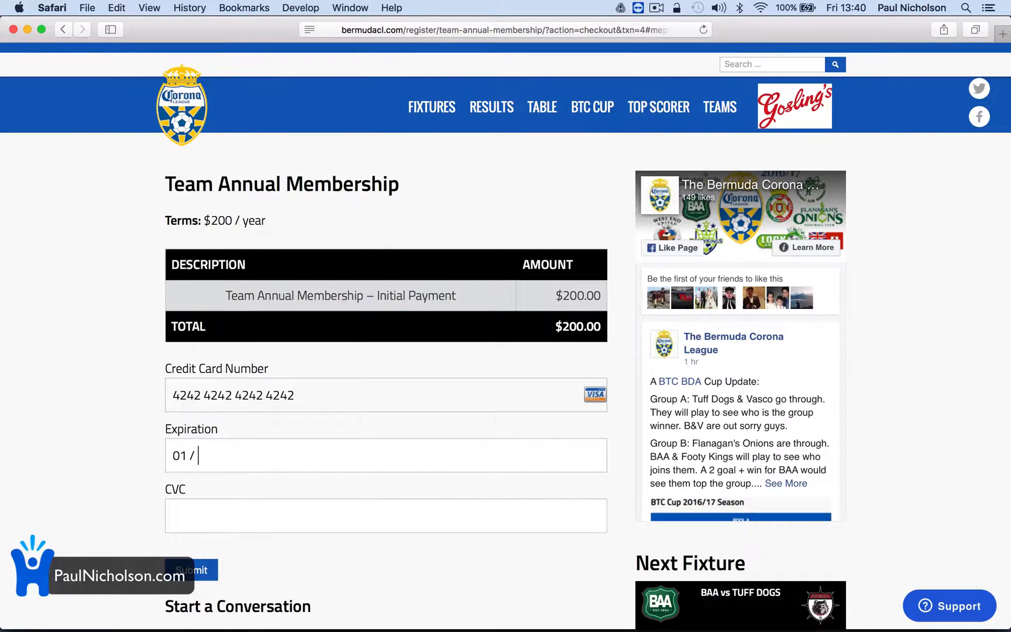
pyautogui.write('18')
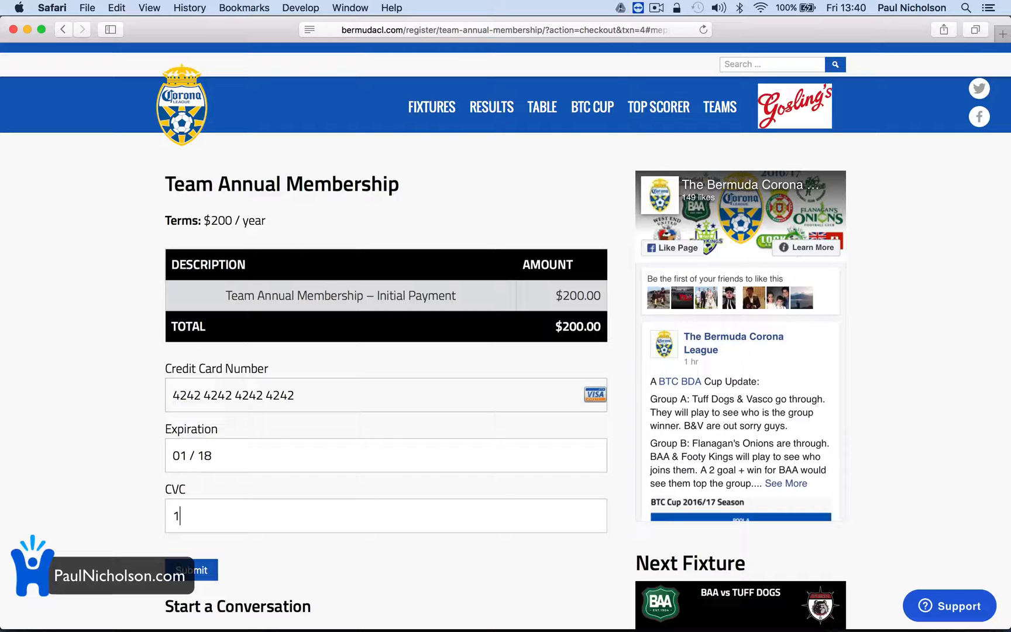
pyautogui.write('71')
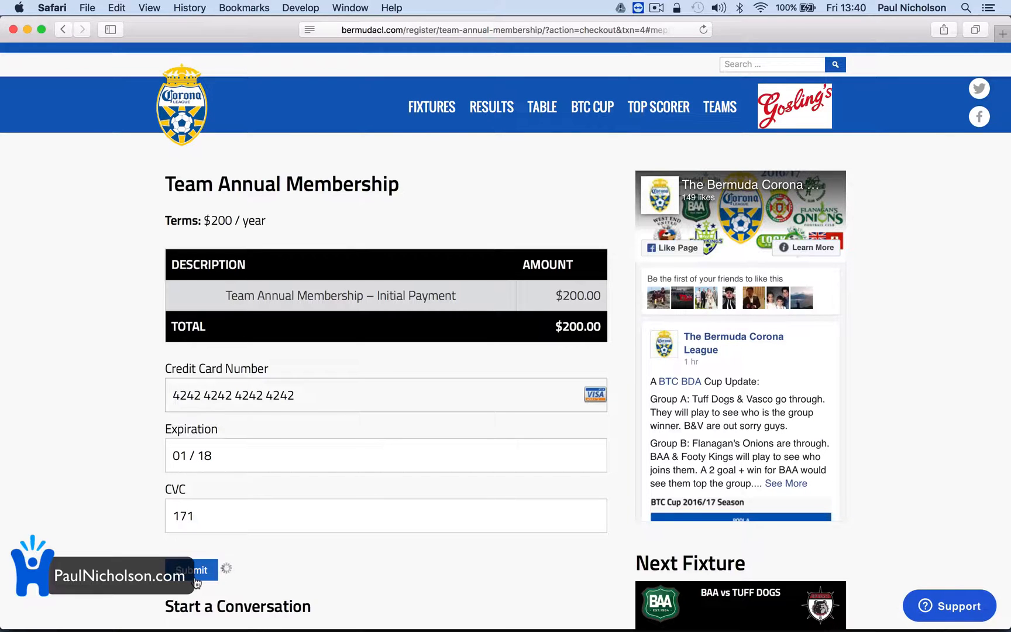
pyautogui.click(193, 570)
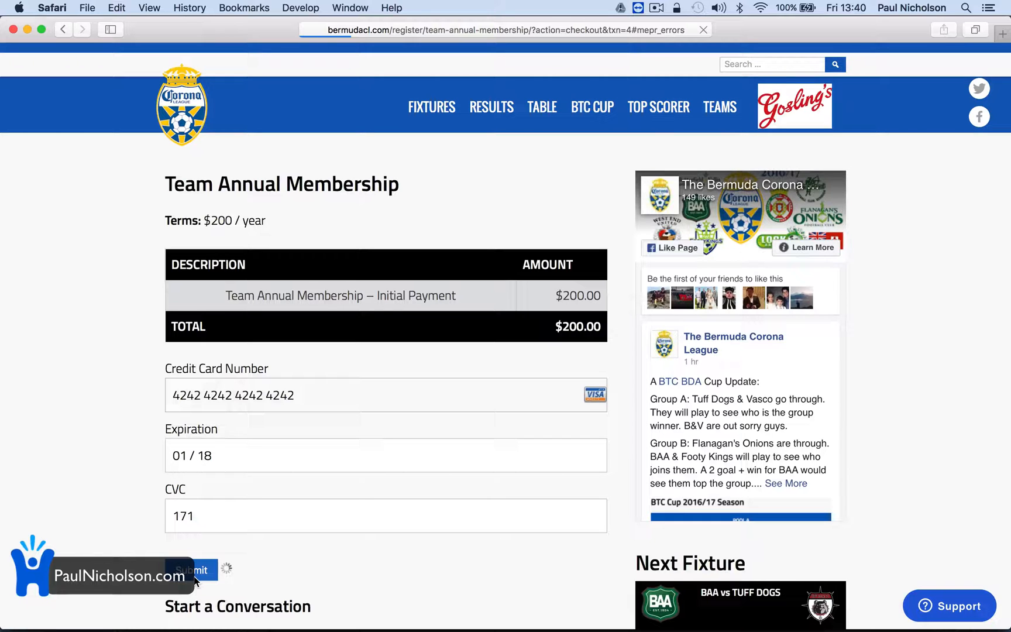
pyautogui.click(193, 569)
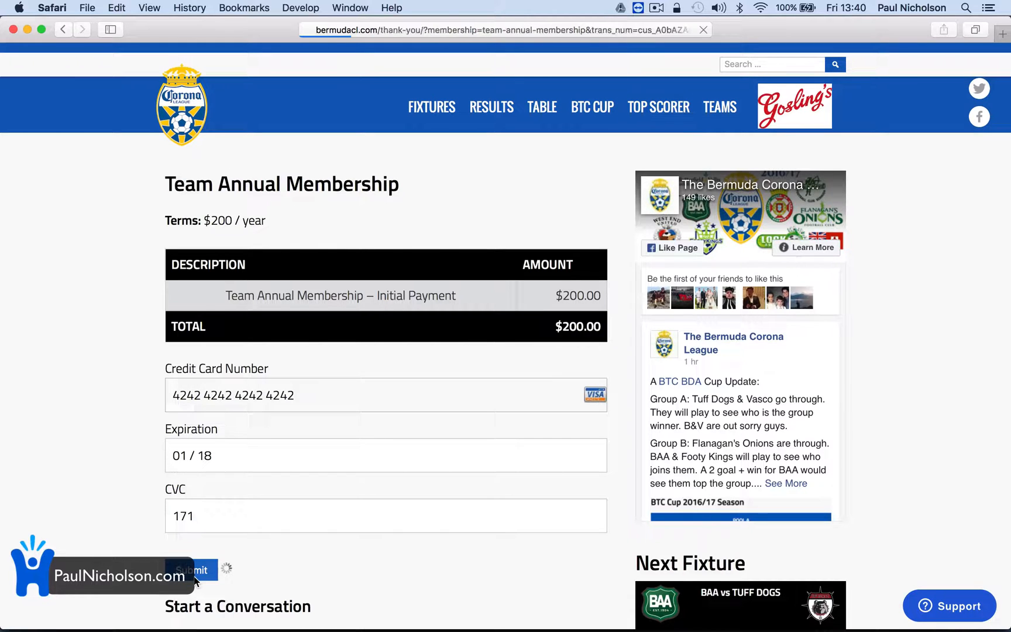
pyautogui.click(192, 570)
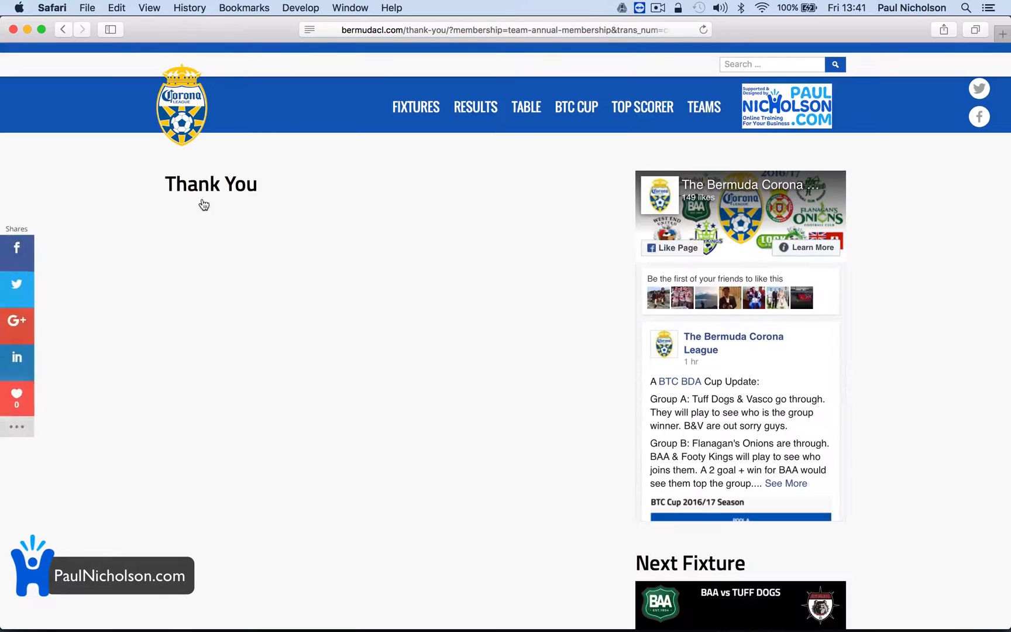
pyautogui.moveTo(441, 201)
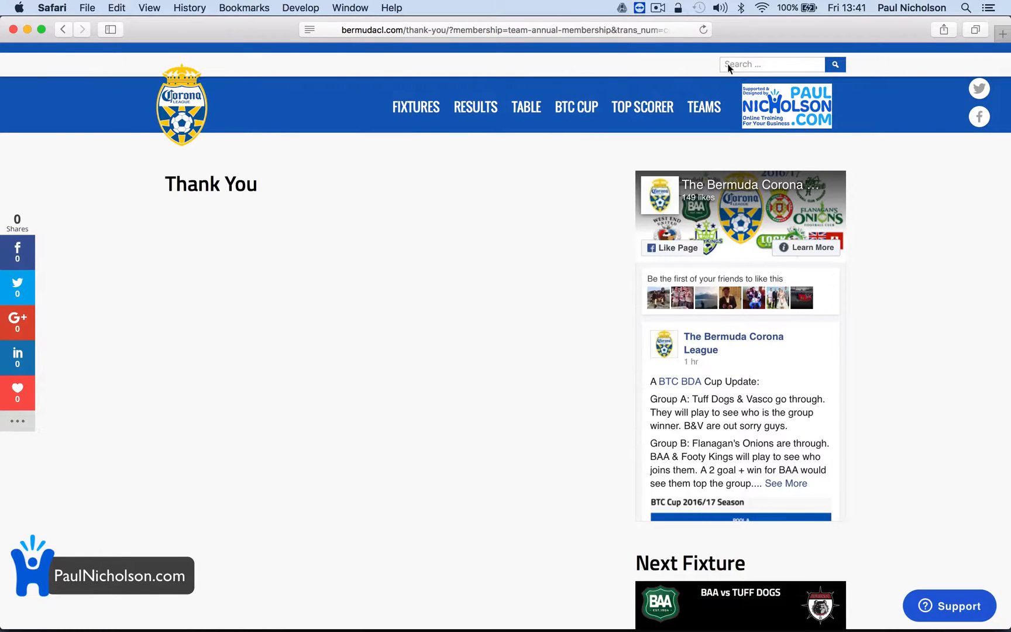
pyautogui.moveTo(532, 155)
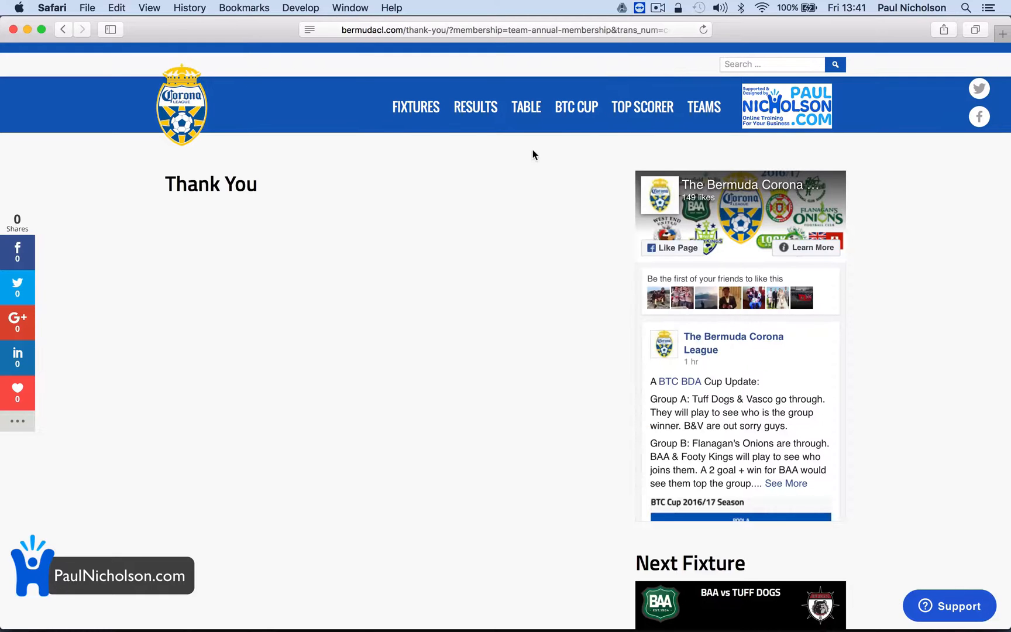
pyautogui.moveTo(484, 243)
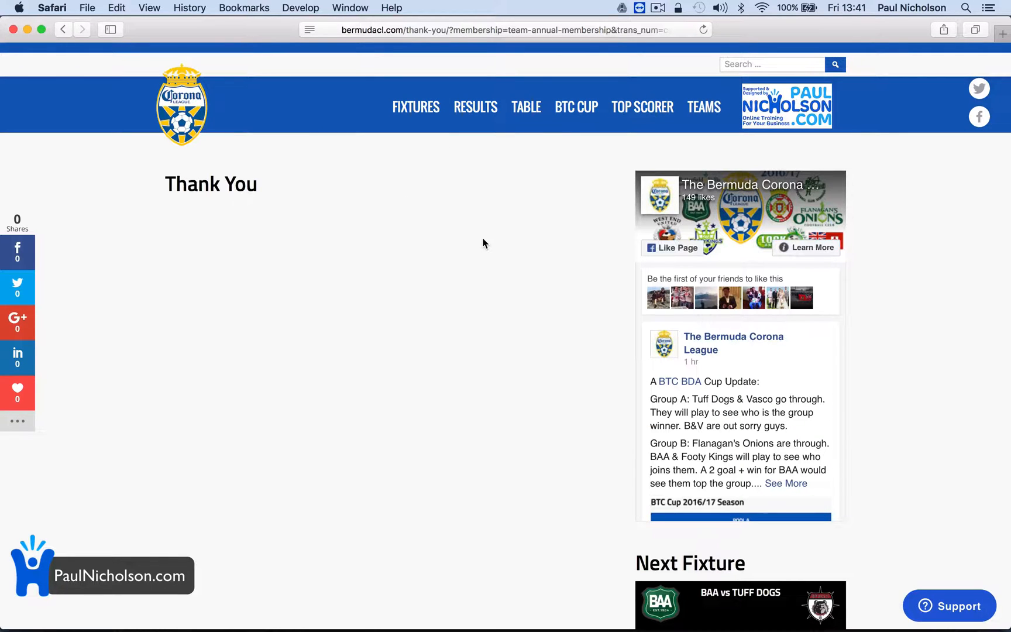
pyautogui.moveTo(481, 135)
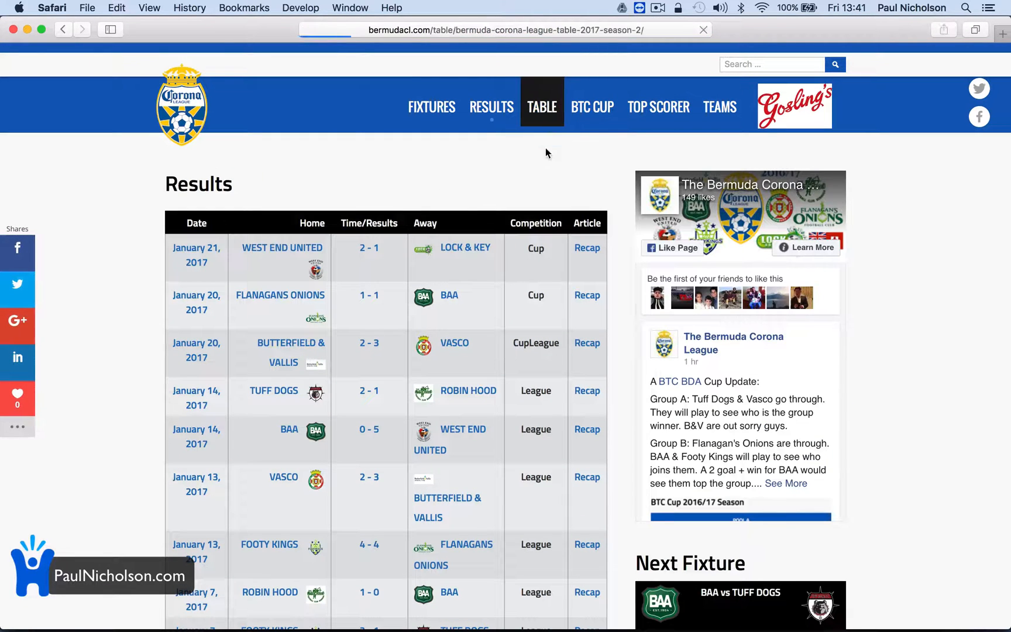
pyautogui.moveTo(484, 177)
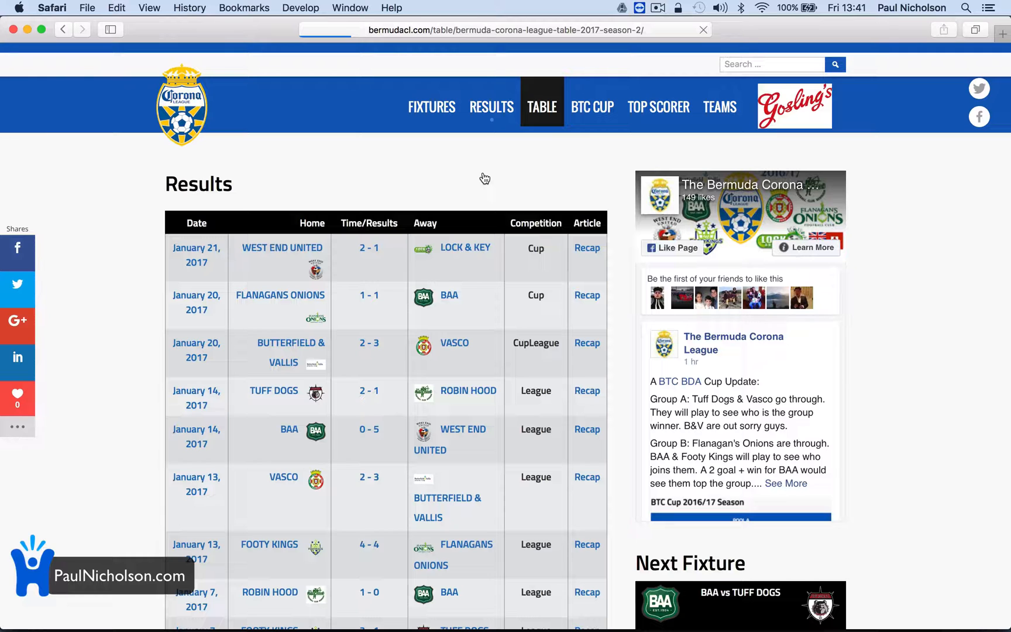
# - Open the league Results page from the TABLE menu item
pyautogui.click(541, 107)
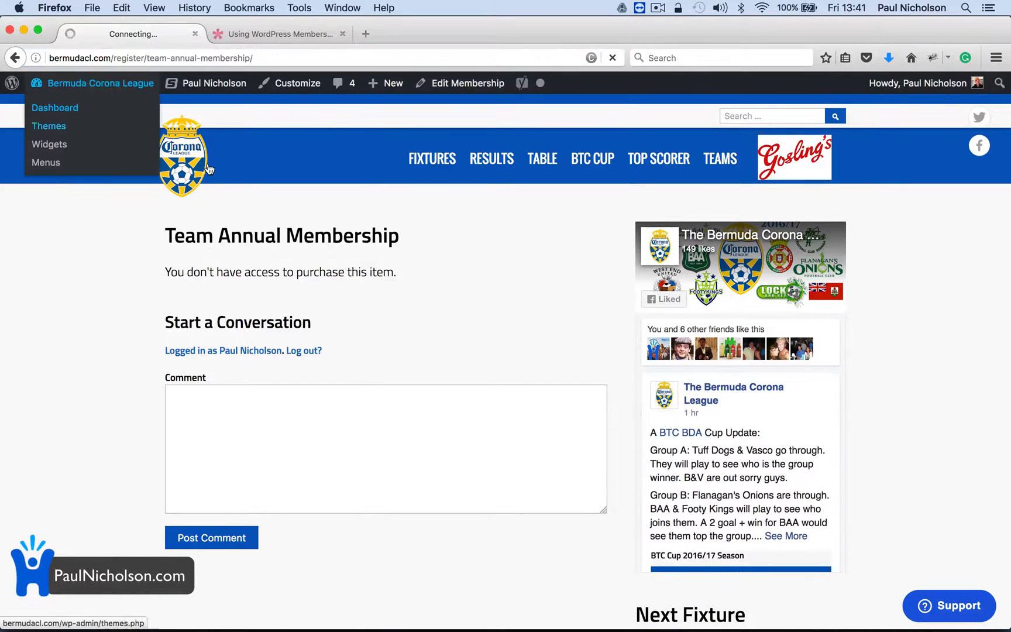
# - Go from the Dashboard to MemberPress > Memberships, listing the $200/year Team Annual Membership
pyautogui.click(55, 107)
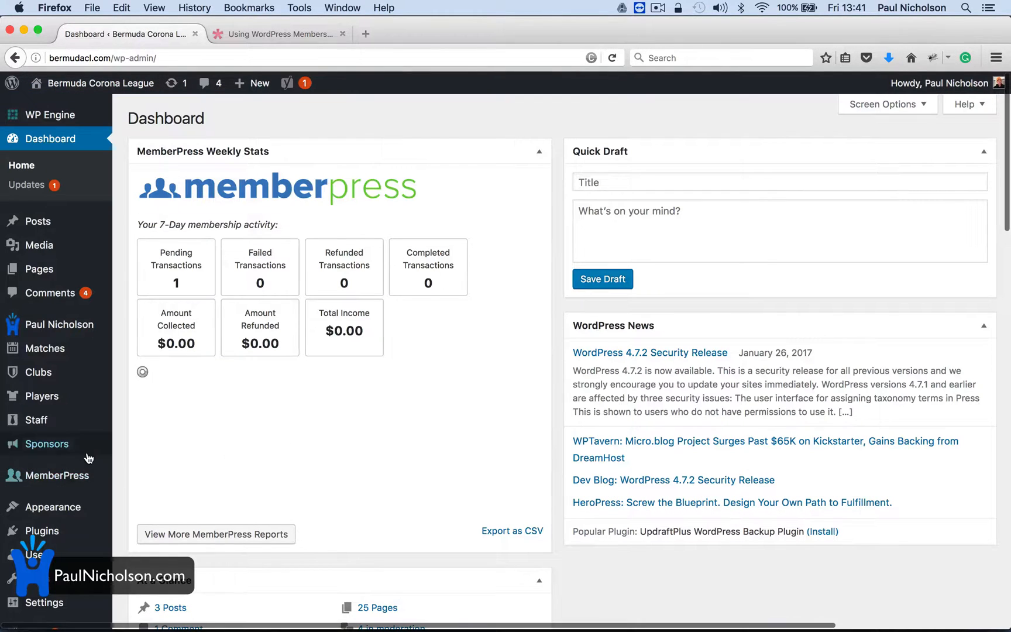
pyautogui.moveTo(46, 443)
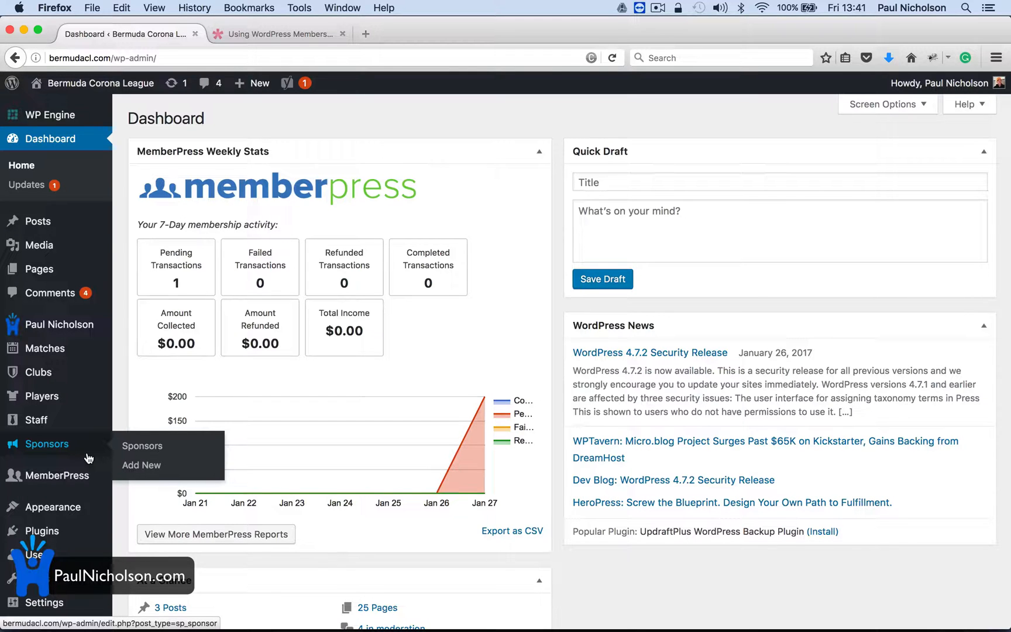
pyautogui.moveTo(49, 506)
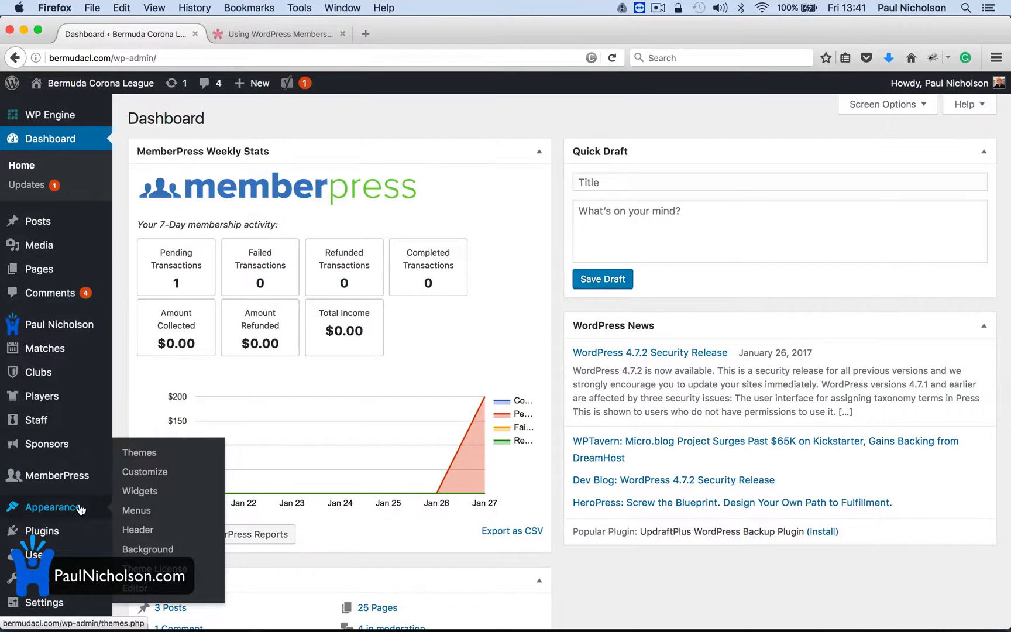
pyautogui.click(57, 403)
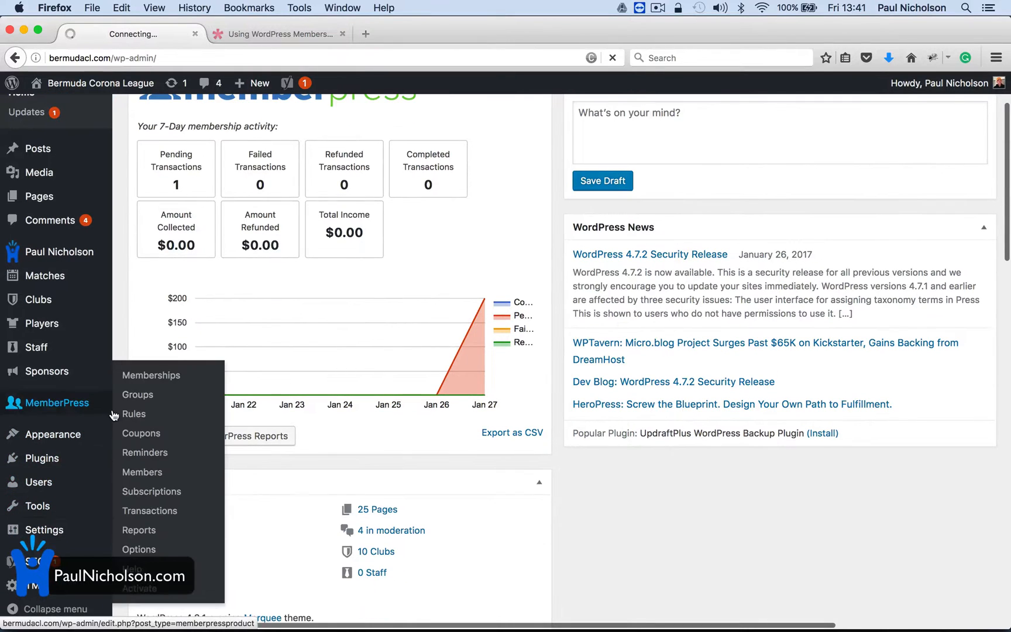
pyautogui.click(151, 375)
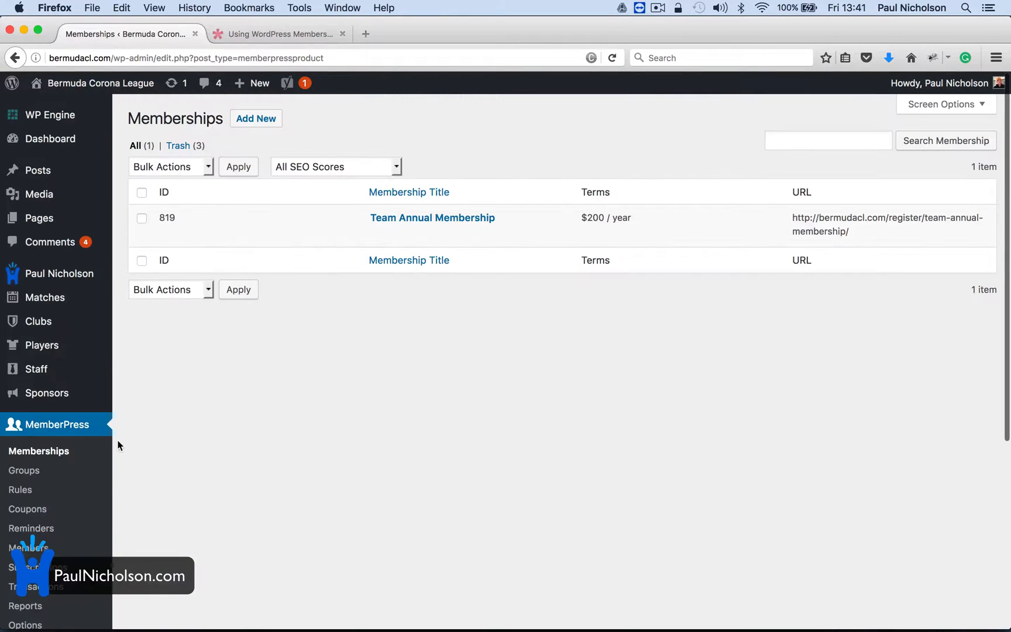
pyautogui.scroll(-3)
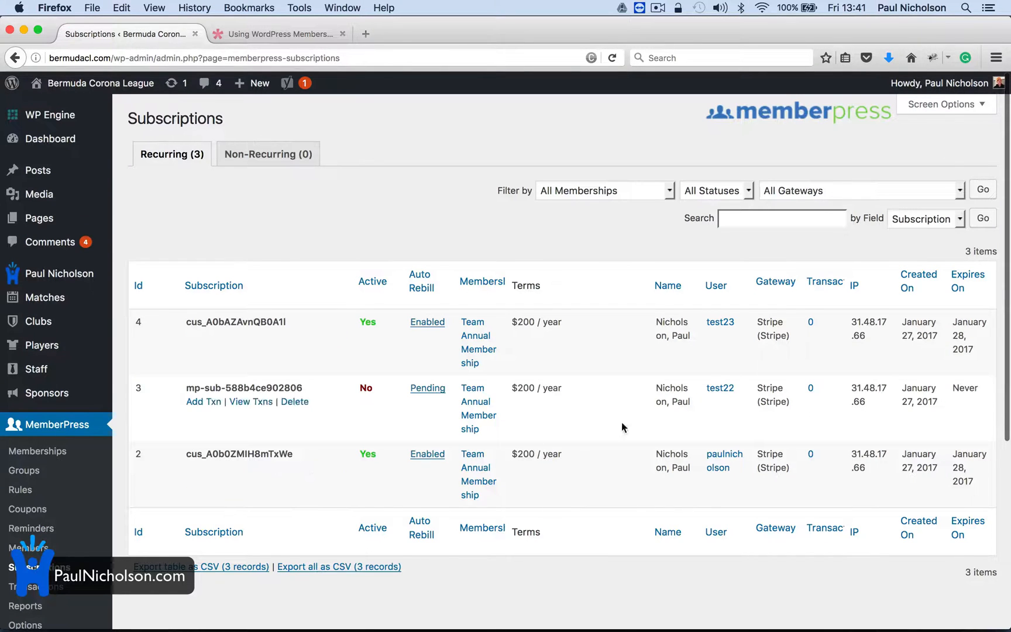
pyautogui.moveTo(651, 401)
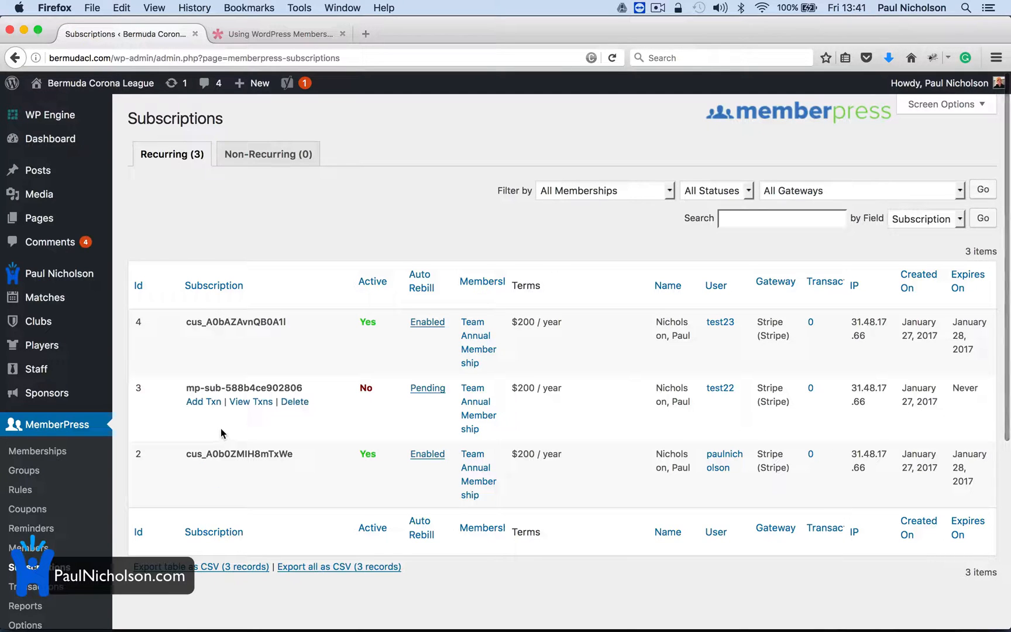
pyautogui.moveTo(235, 322)
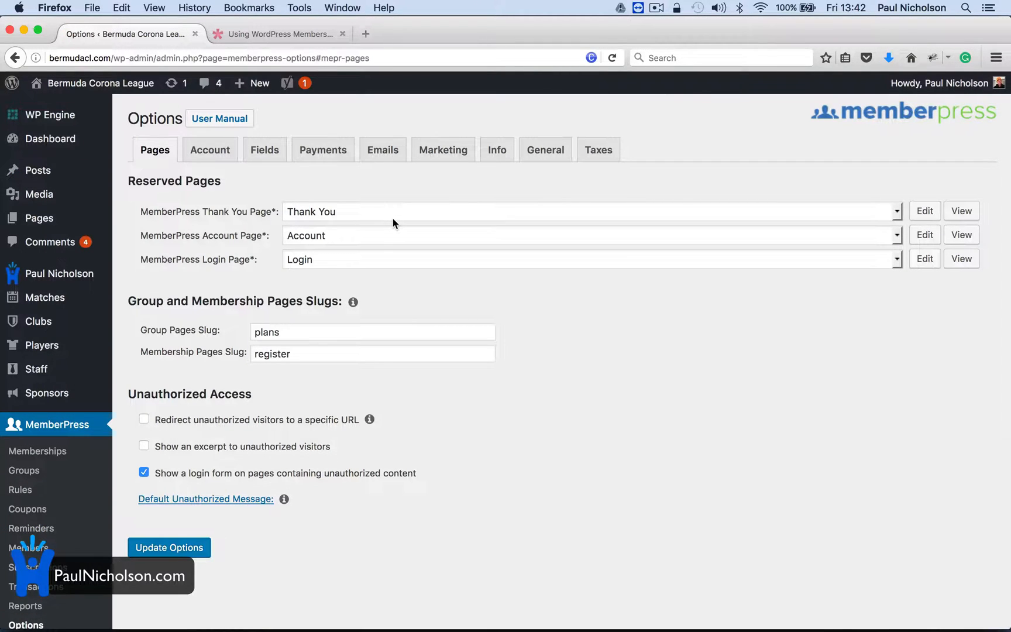
# - Review the Payments and Emails options and turn on the AWeber marketing integration
pyautogui.click(323, 150)
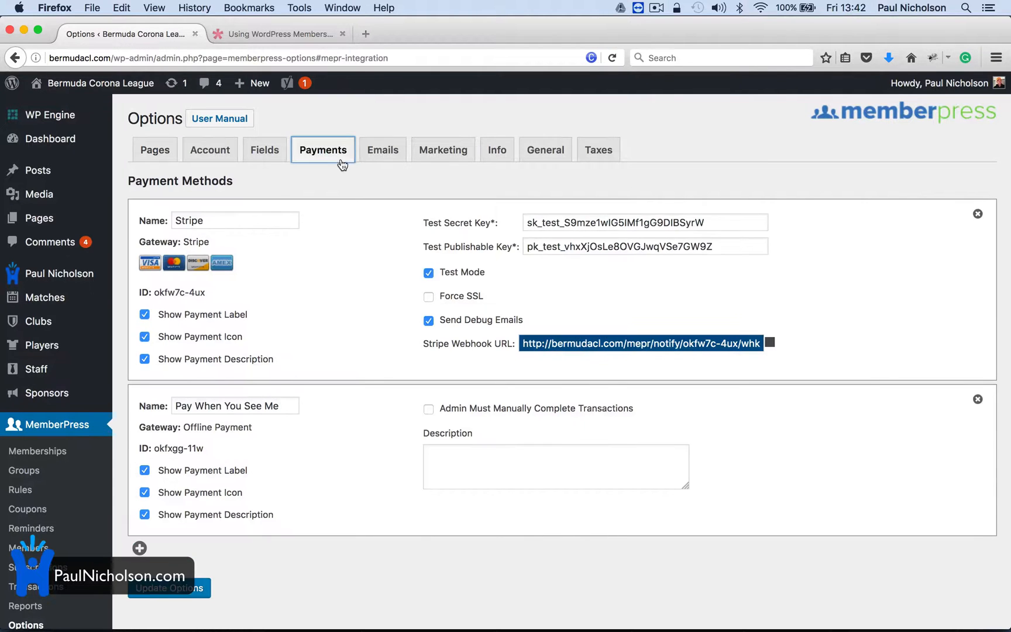
pyautogui.click(381, 150)
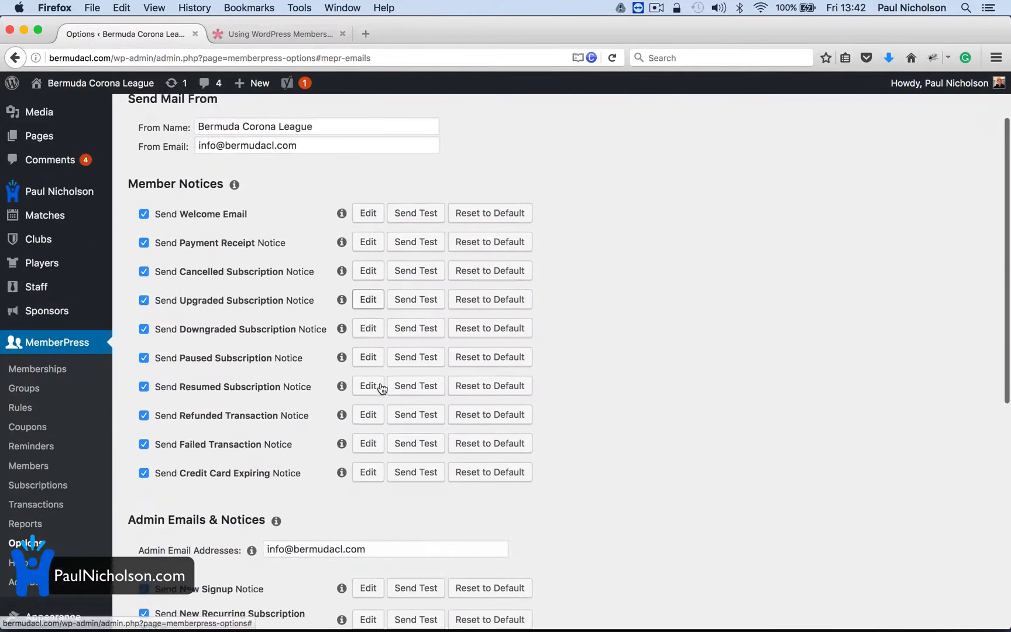
pyautogui.click(443, 126)
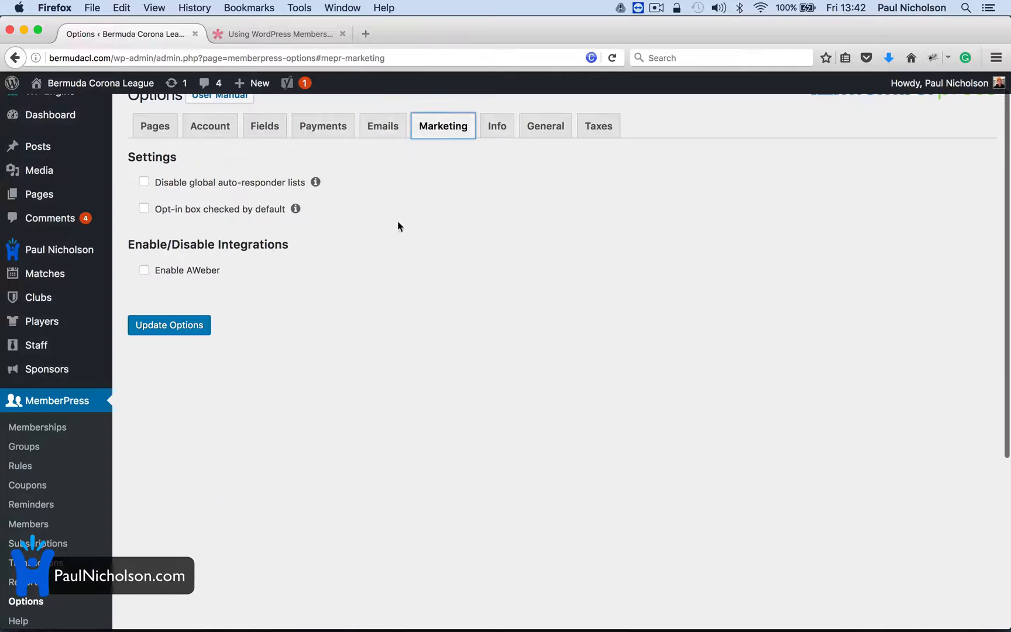
pyautogui.click(144, 270)
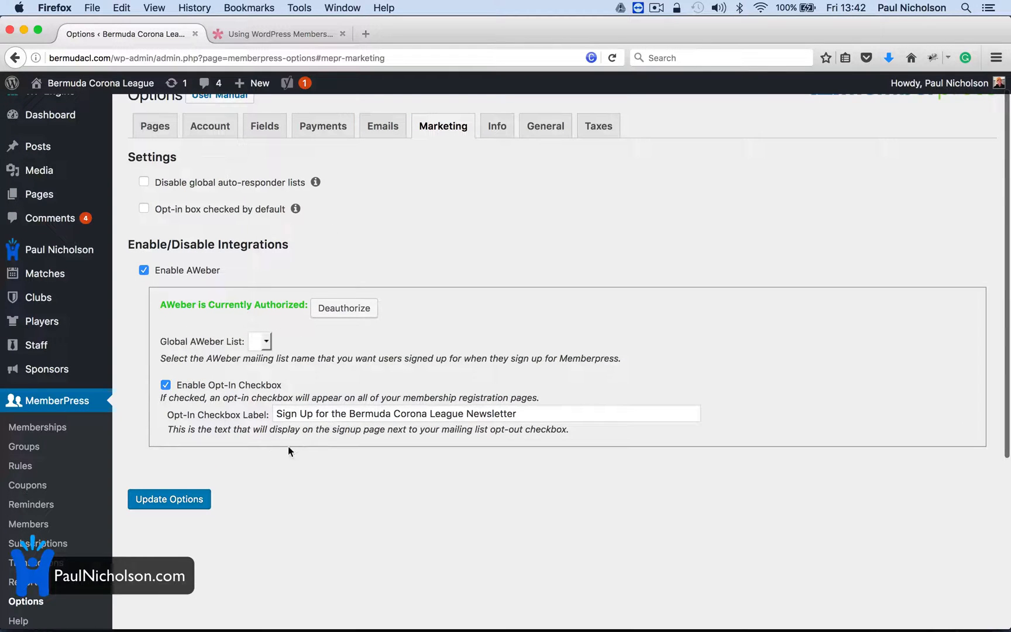
pyautogui.moveTo(529, 184)
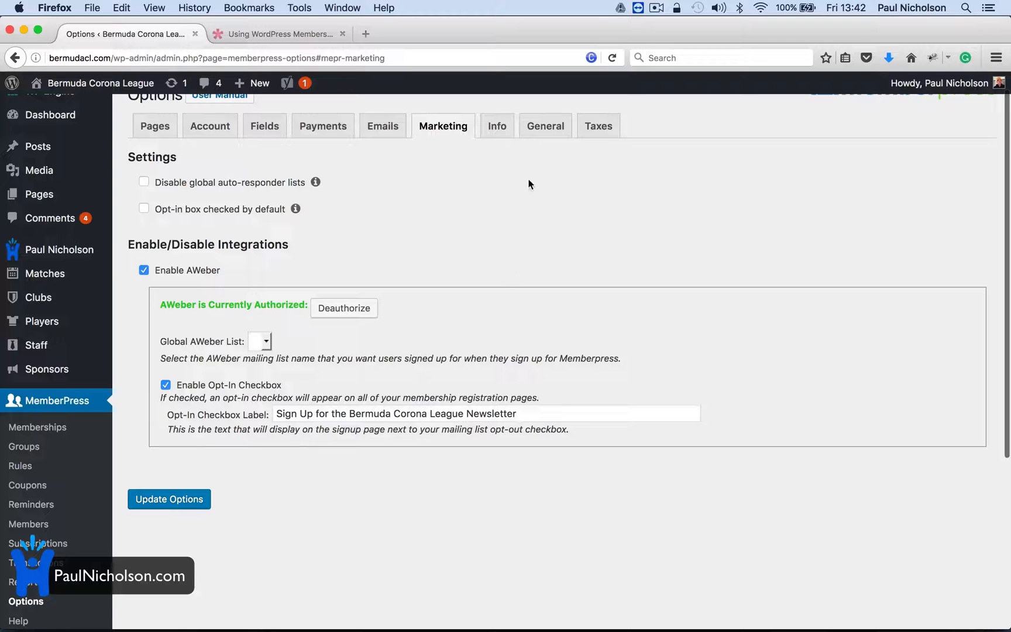
# - Review the Taxes and General options, then return to the reserved Pages settings
pyautogui.click(598, 125)
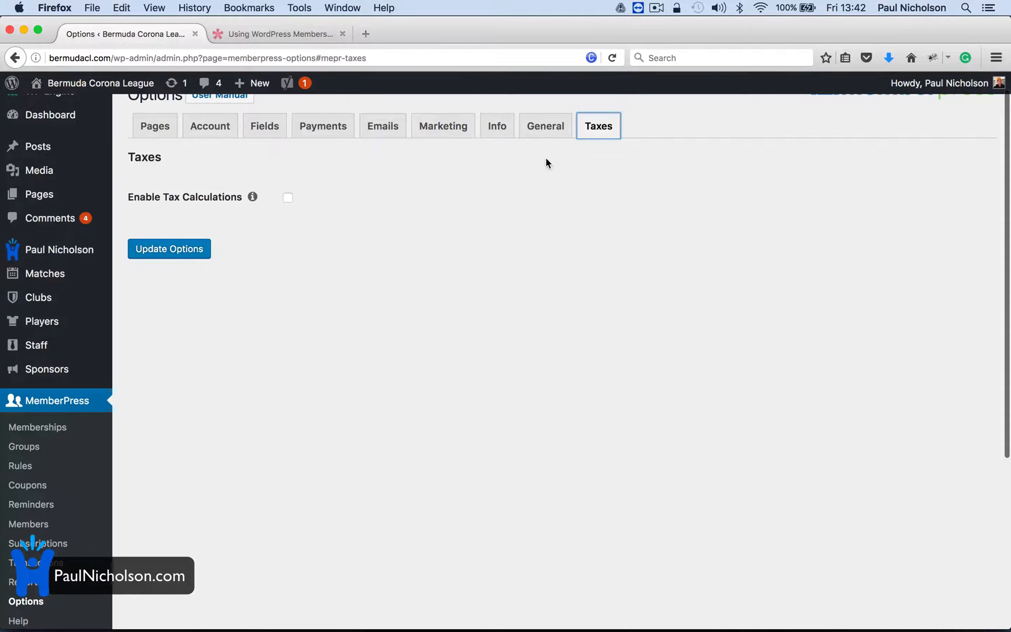
pyautogui.click(545, 126)
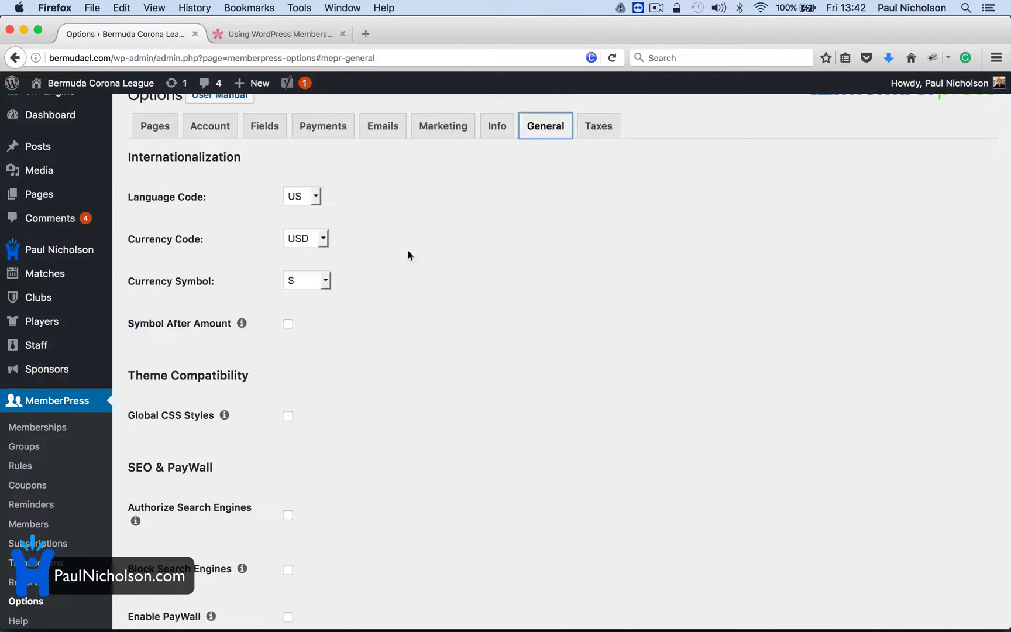
pyautogui.scroll(-3)
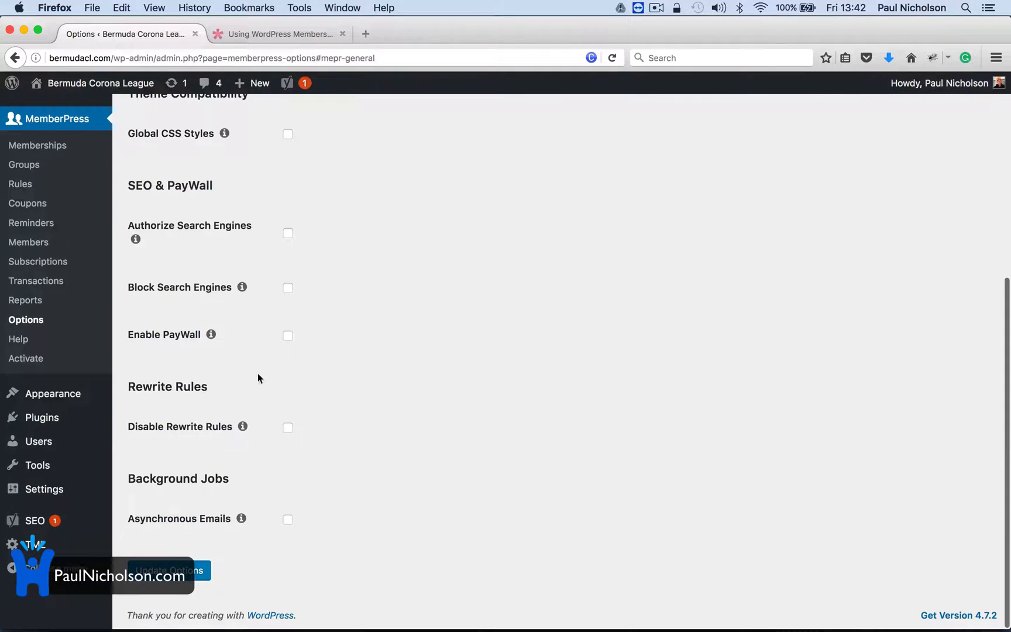
pyautogui.moveTo(316, 369)
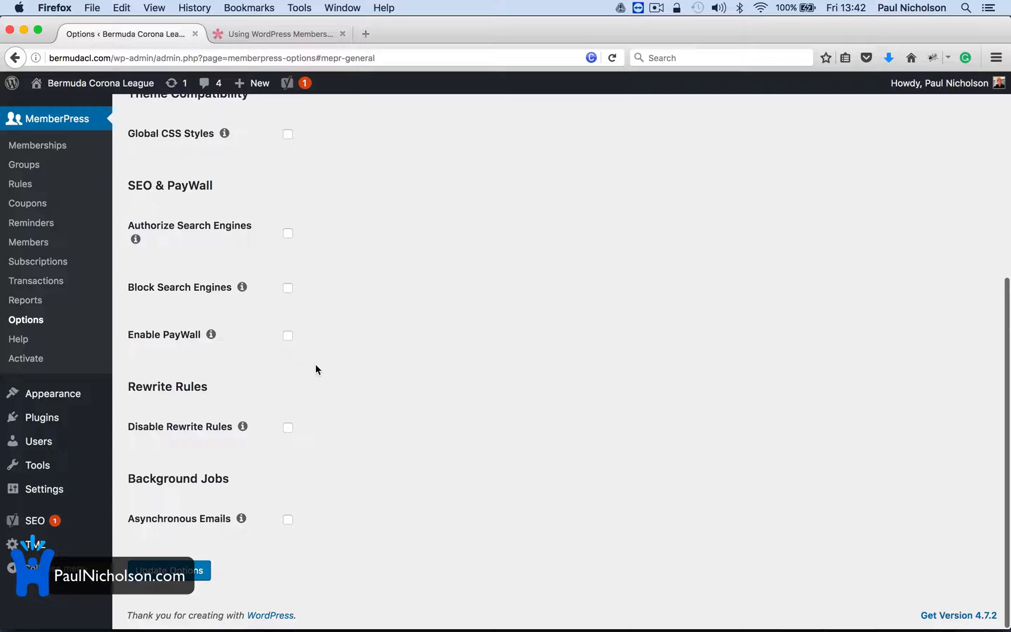
pyautogui.moveTo(346, 427)
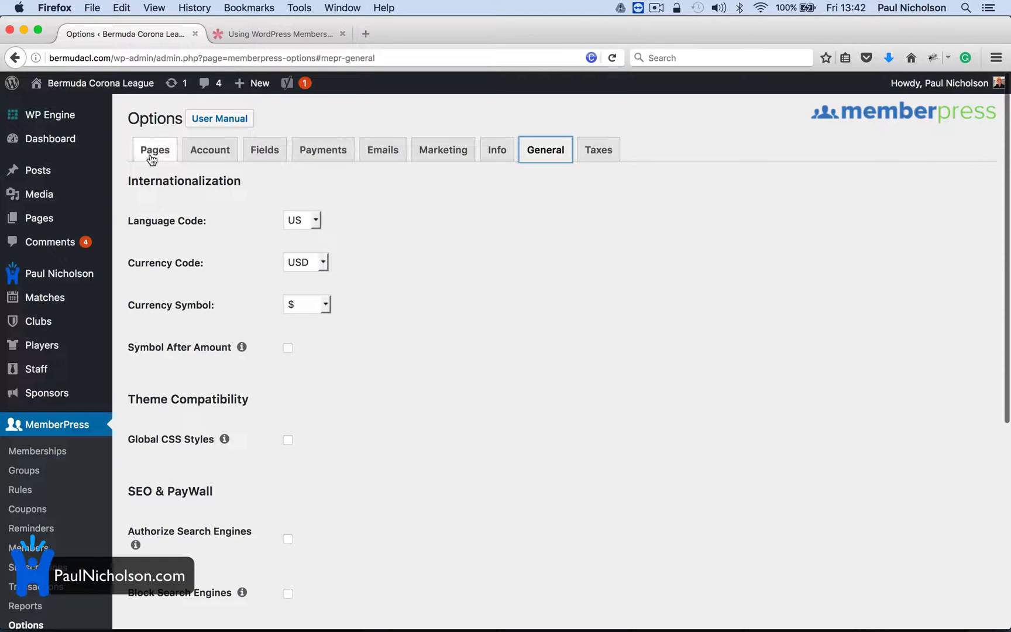
pyautogui.click(154, 150)
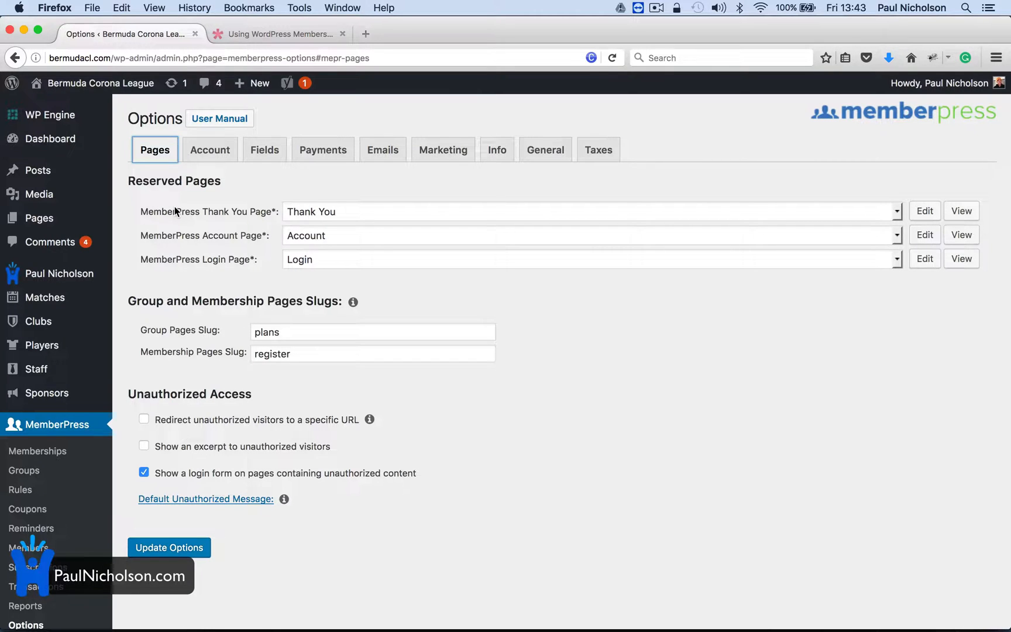
# - Start a new membership titled 'Monthly Training Rental'
pyautogui.click(38, 451)
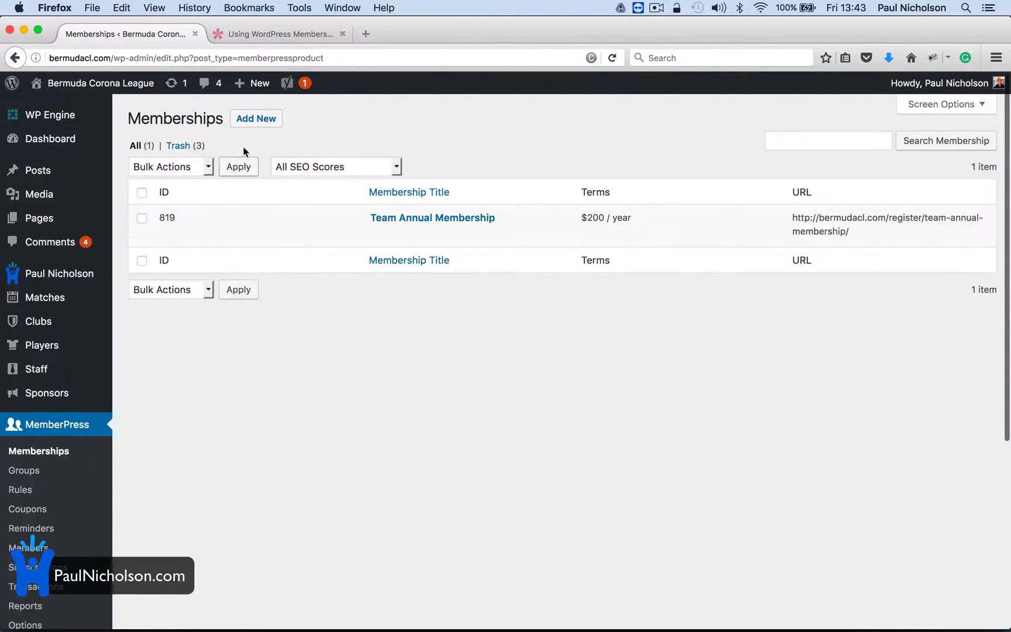
pyautogui.click(257, 119)
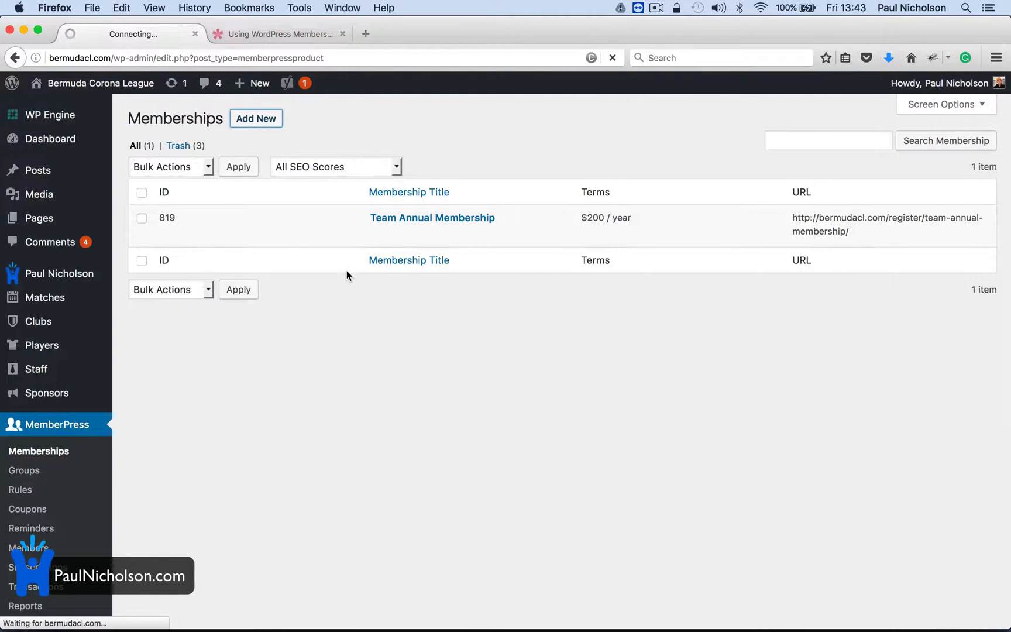
pyautogui.click(255, 118)
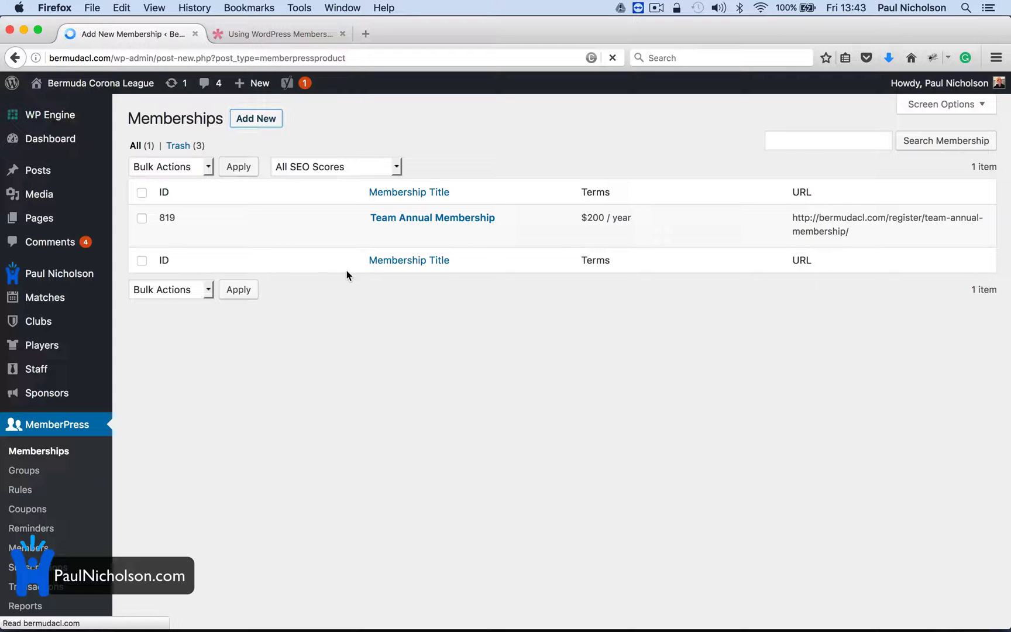
pyautogui.write('Monthly Tra')
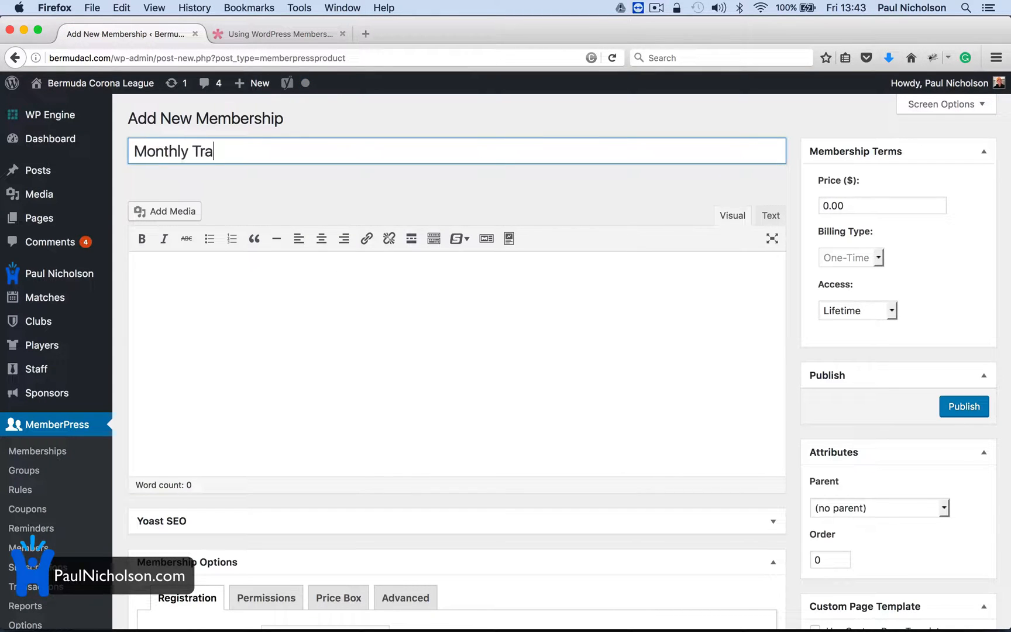
pyautogui.write('ining')
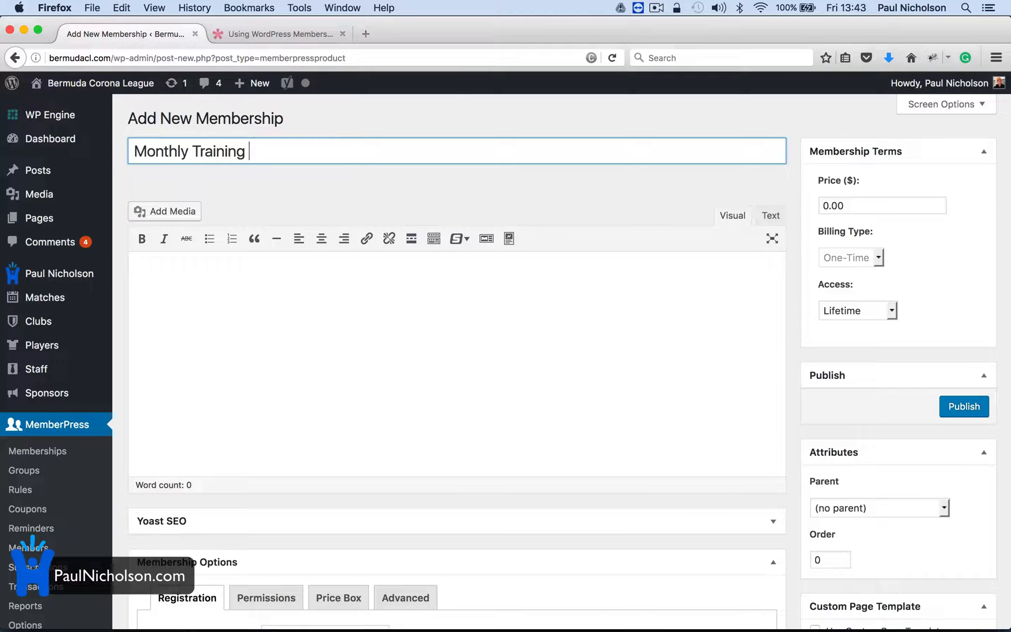
pyautogui.write('Rent')
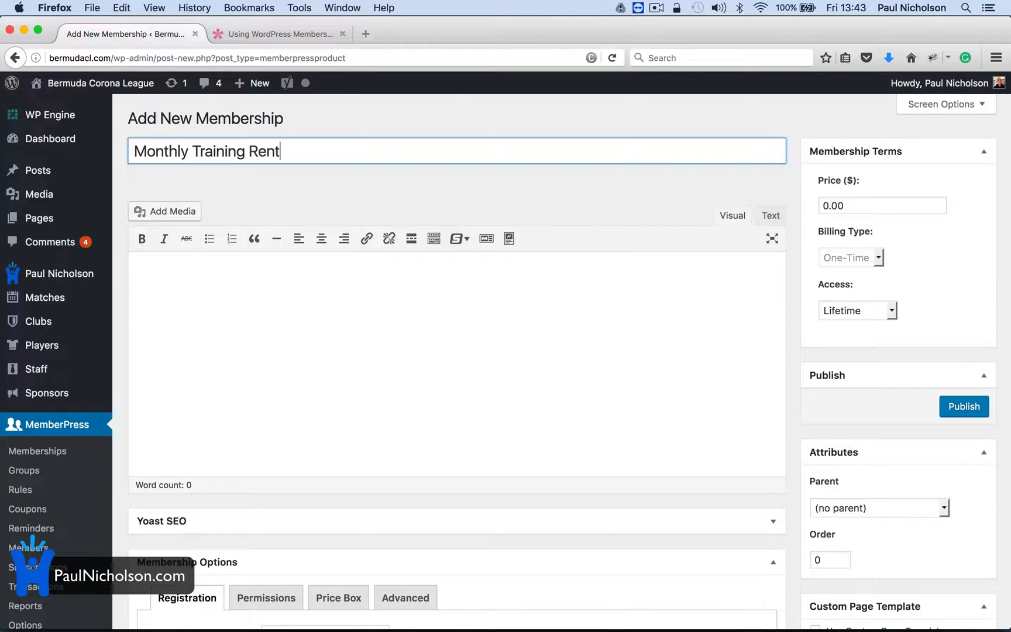
pyautogui.write('al')
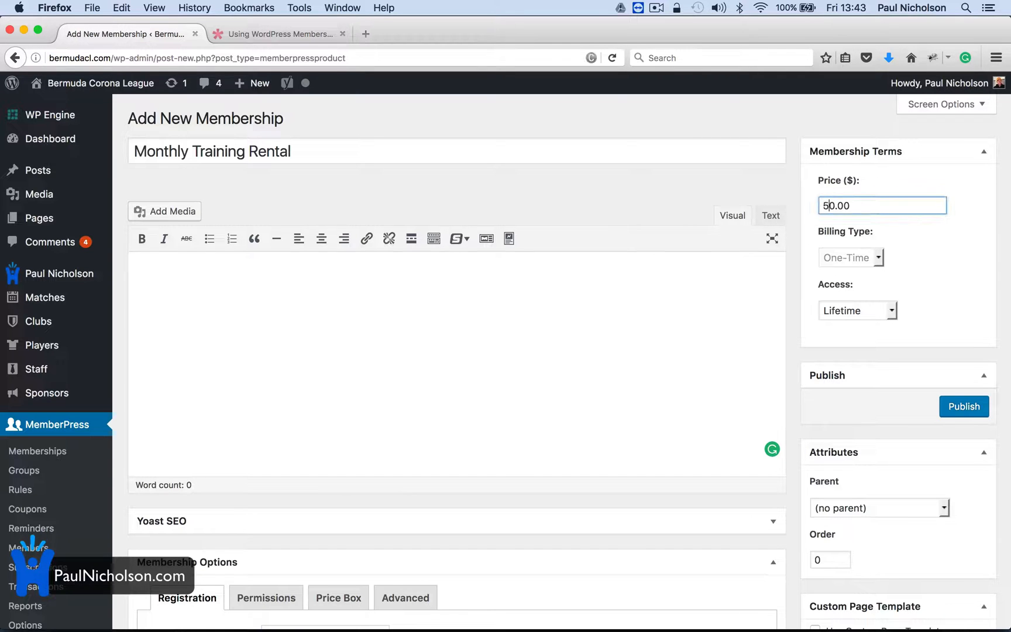
# - Bill it monthly on a recurring basis, limited to 6 payments, and publish
pyautogui.click(850, 258)
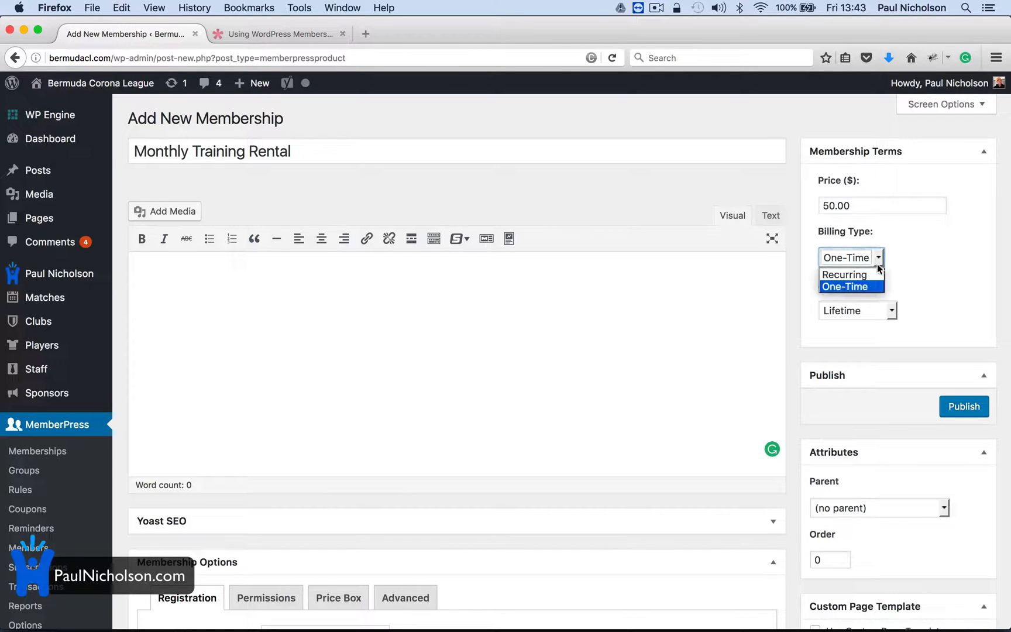
pyautogui.click(846, 274)
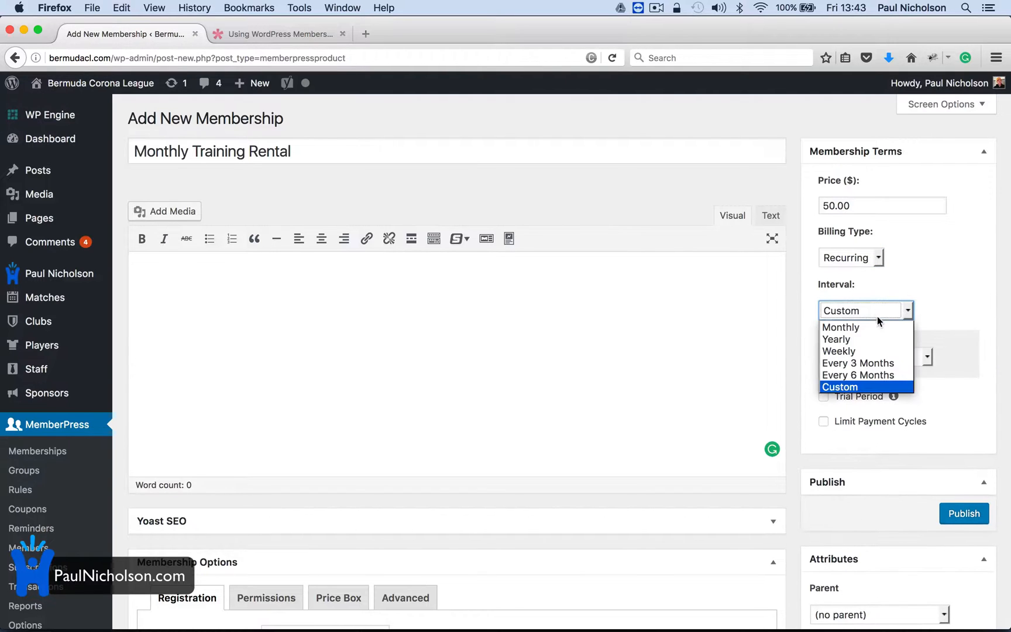
pyautogui.click(841, 327)
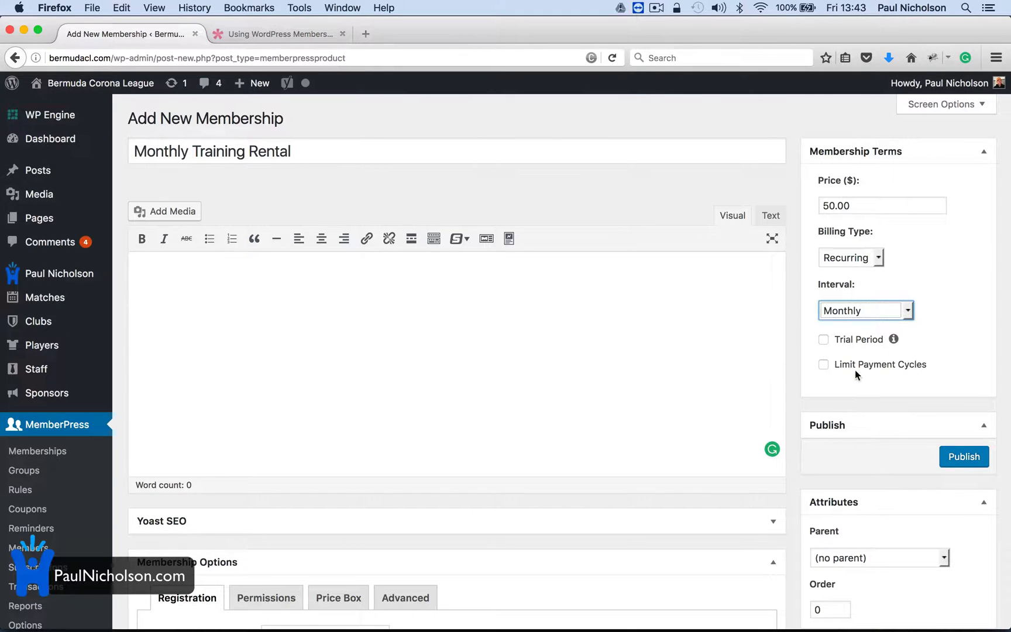
pyautogui.click(824, 365)
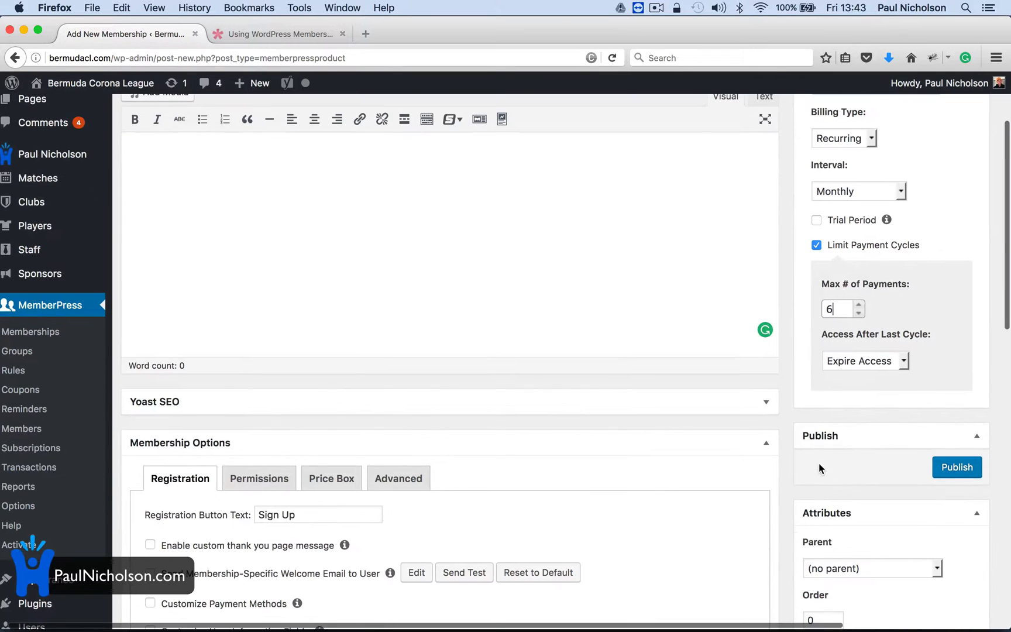
pyautogui.click(957, 467)
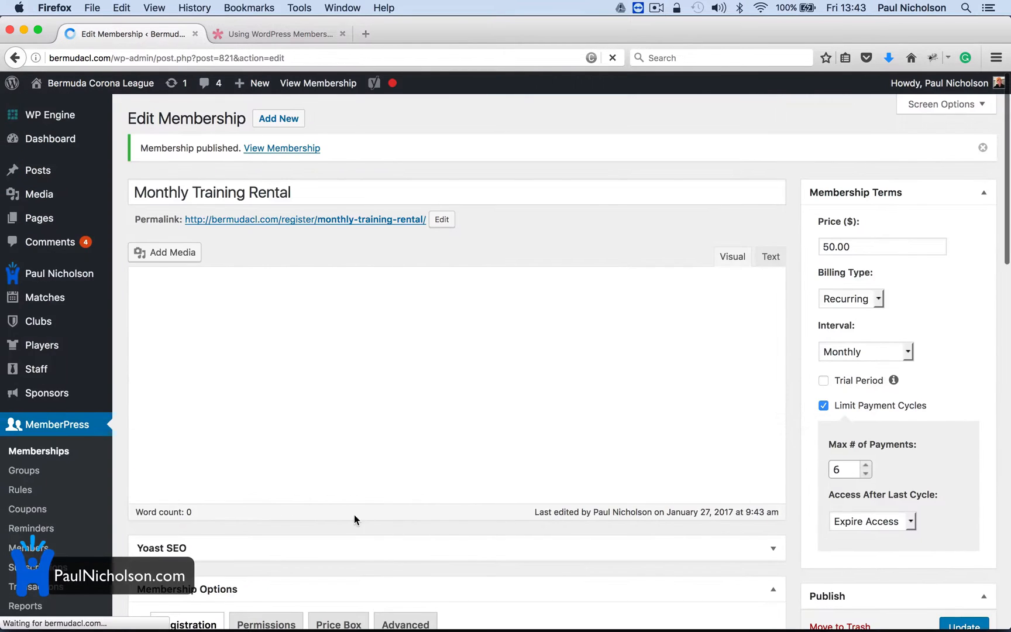
# - Add a custom welcome email: 'Now go to this link to view' the schedule, and update
pyautogui.scroll(-3)
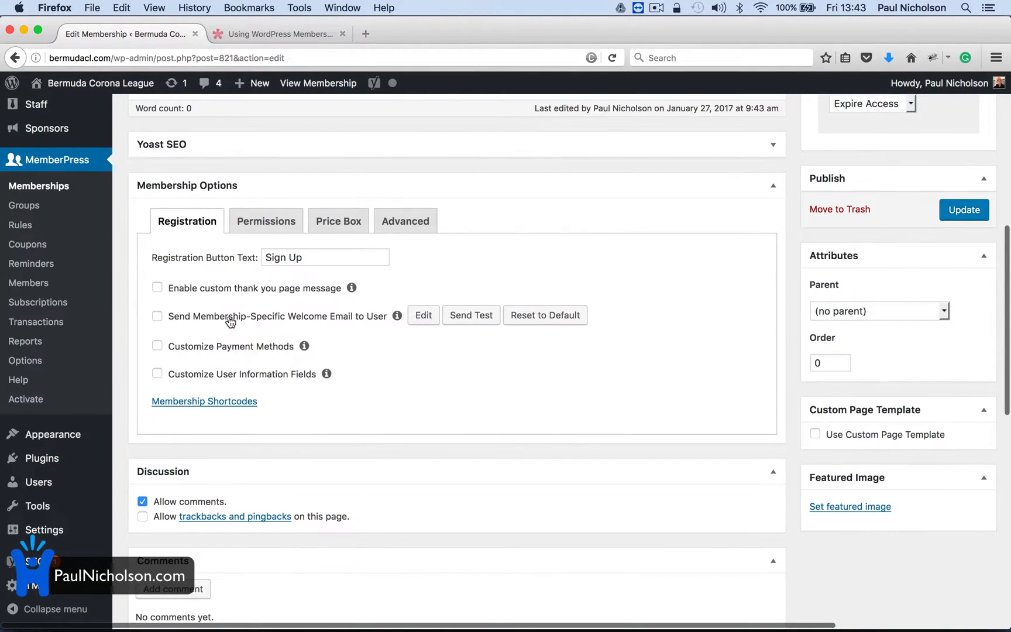
pyautogui.click(156, 316)
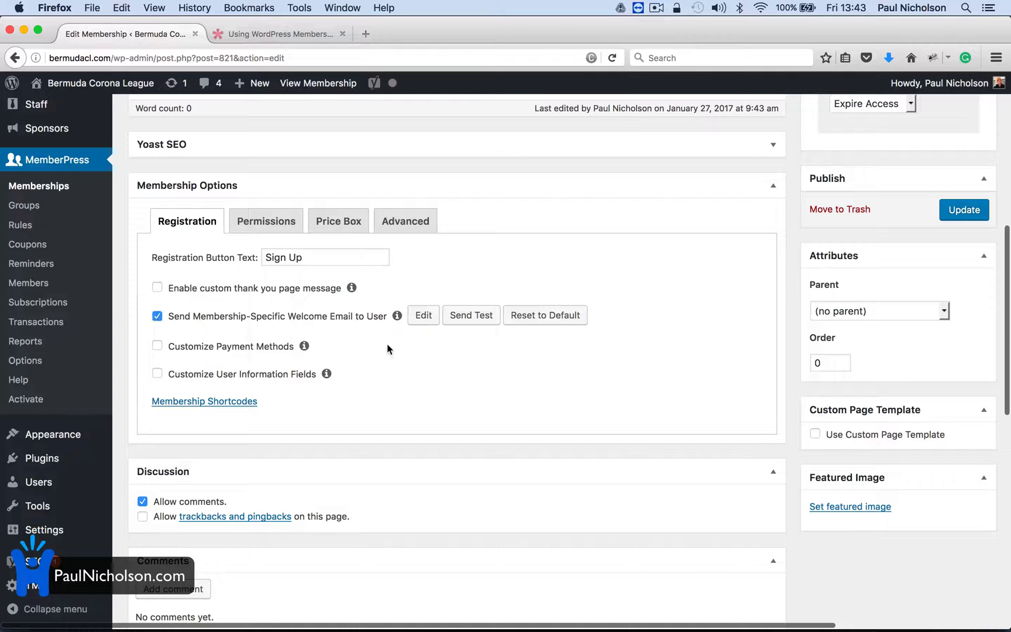
pyautogui.click(424, 315)
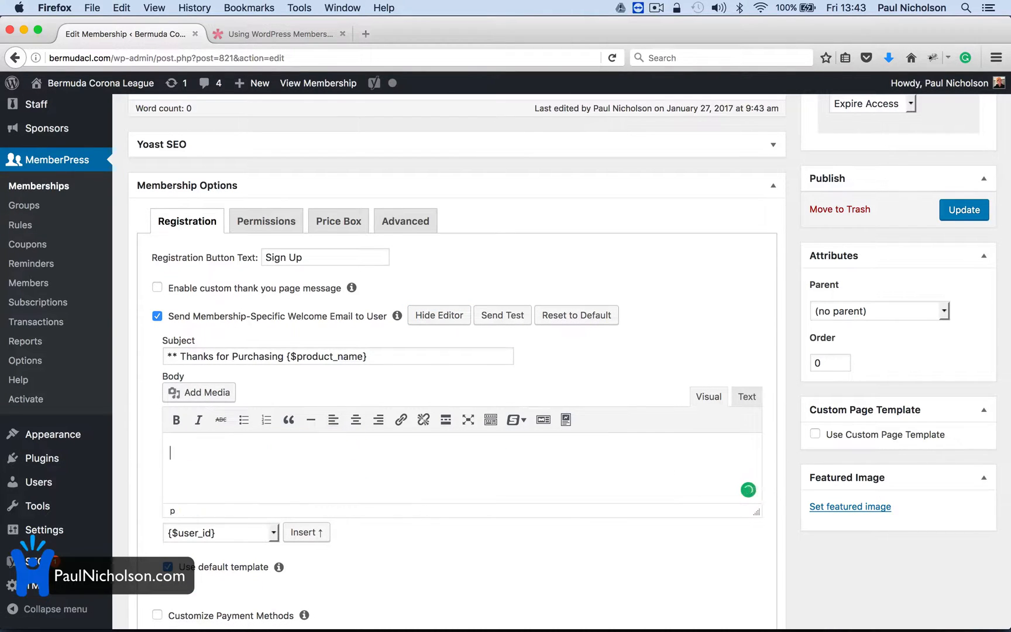
pyautogui.write('Now')
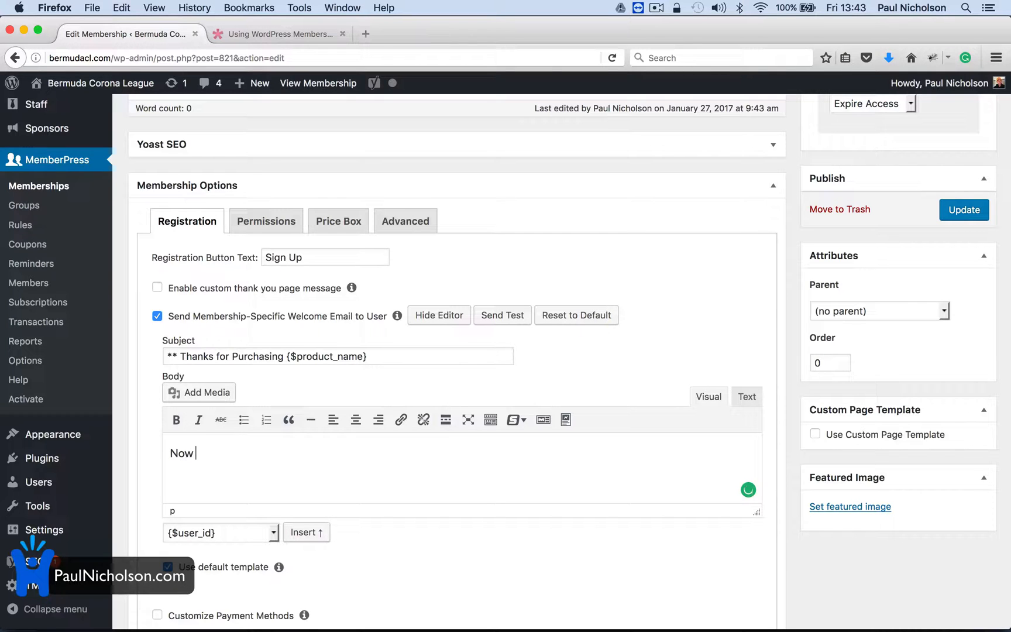
pyautogui.write('go to this li')
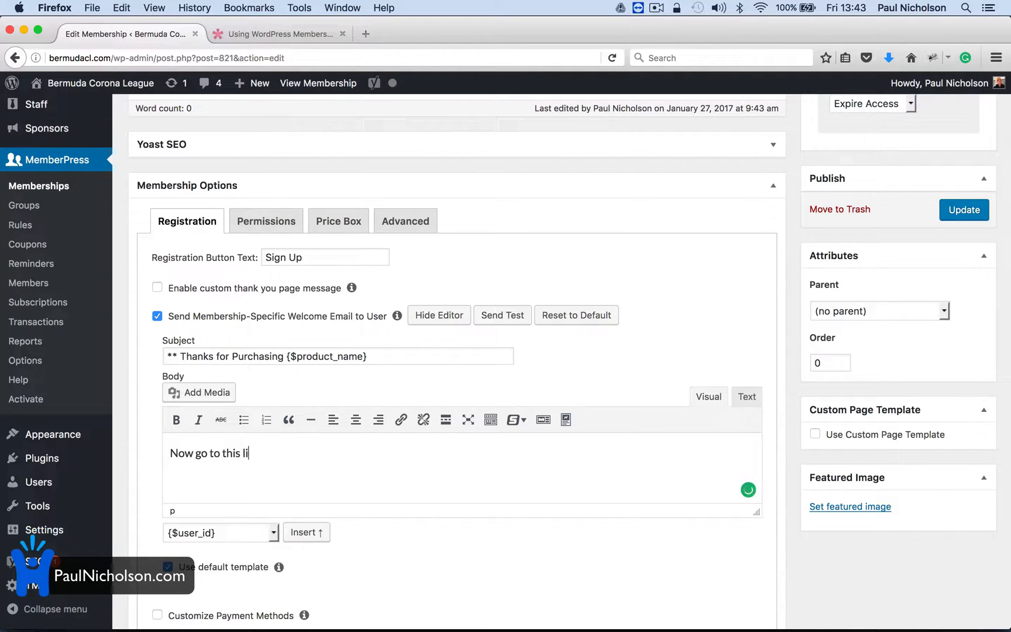
pyautogui.write('nk to view schedule.')
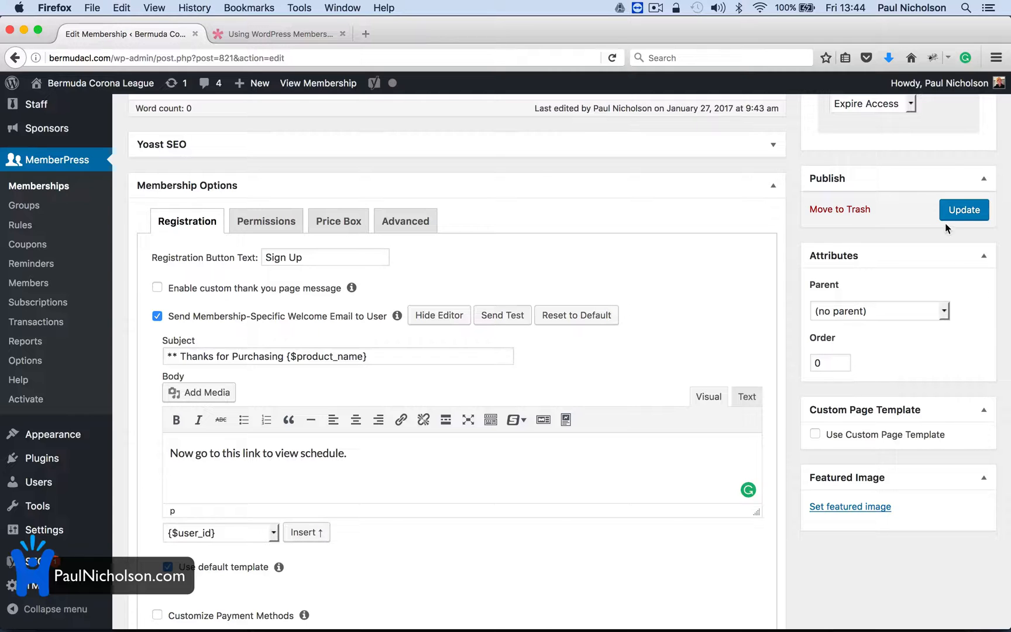
pyautogui.click(963, 210)
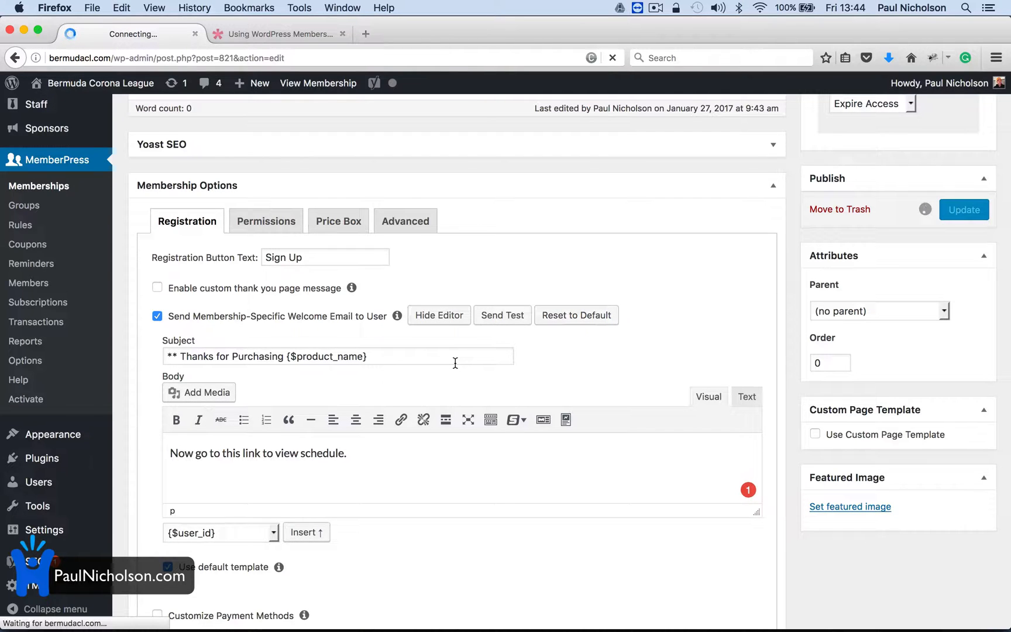
pyautogui.click(964, 209)
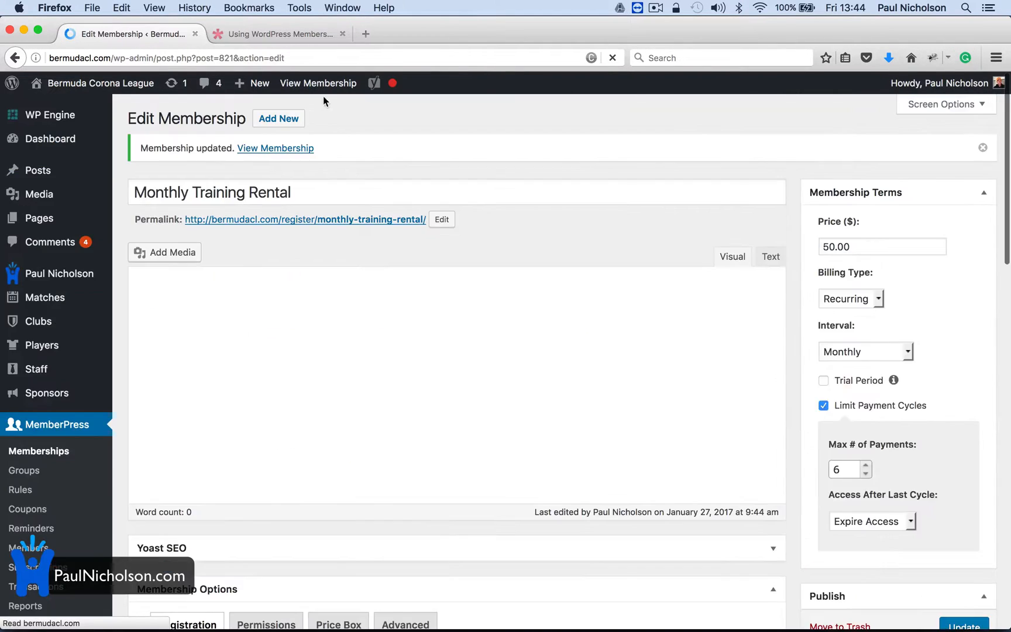
pyautogui.click(317, 83)
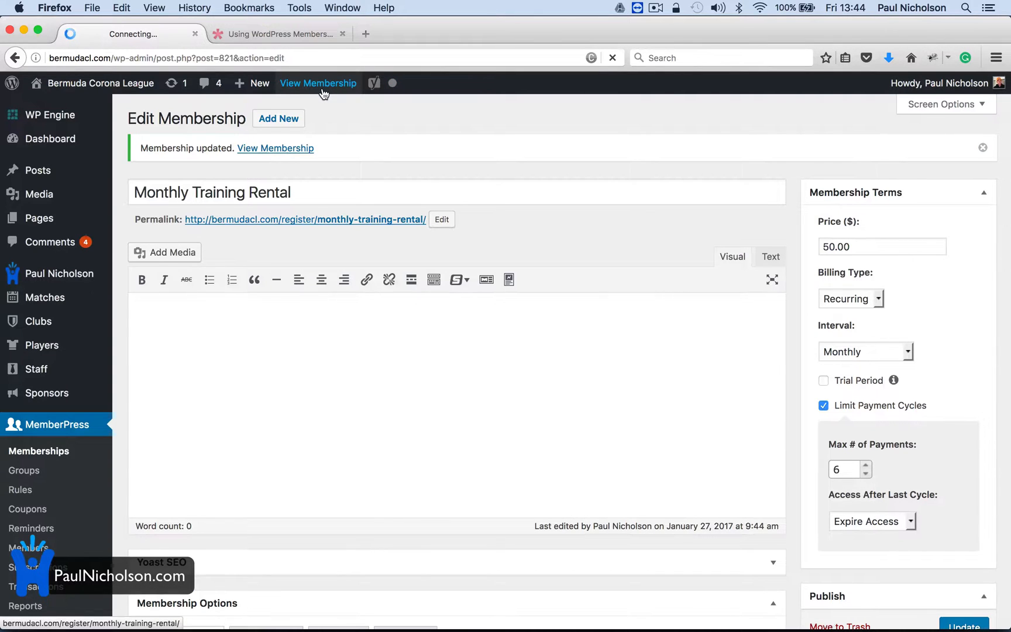
# - Test-sign up for Monthly Training Rental in Safari and submit the $50 checkout
pyautogui.click(318, 83)
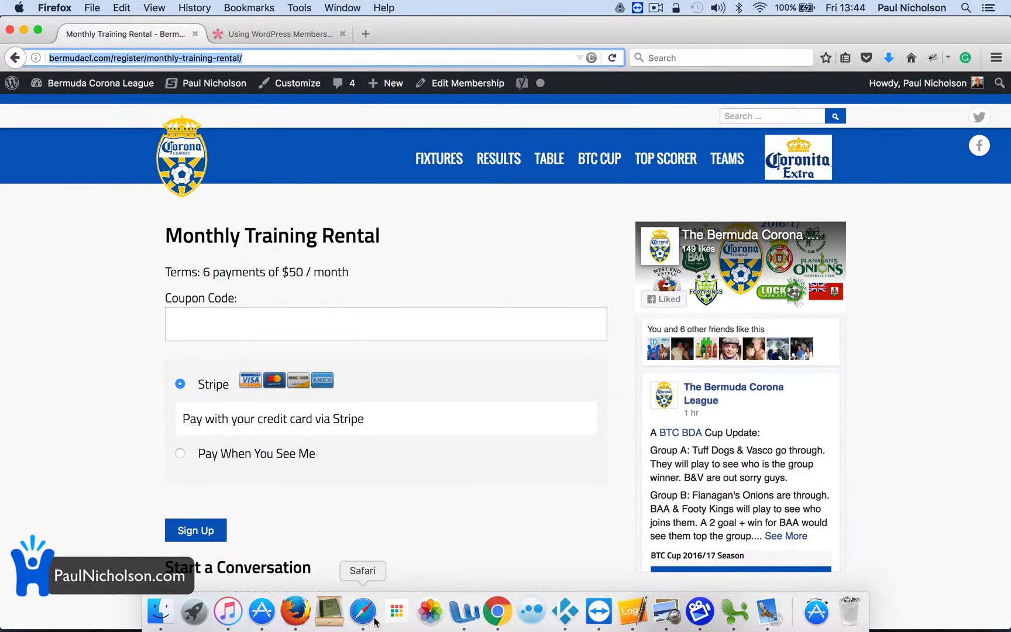
pyautogui.click(362, 609)
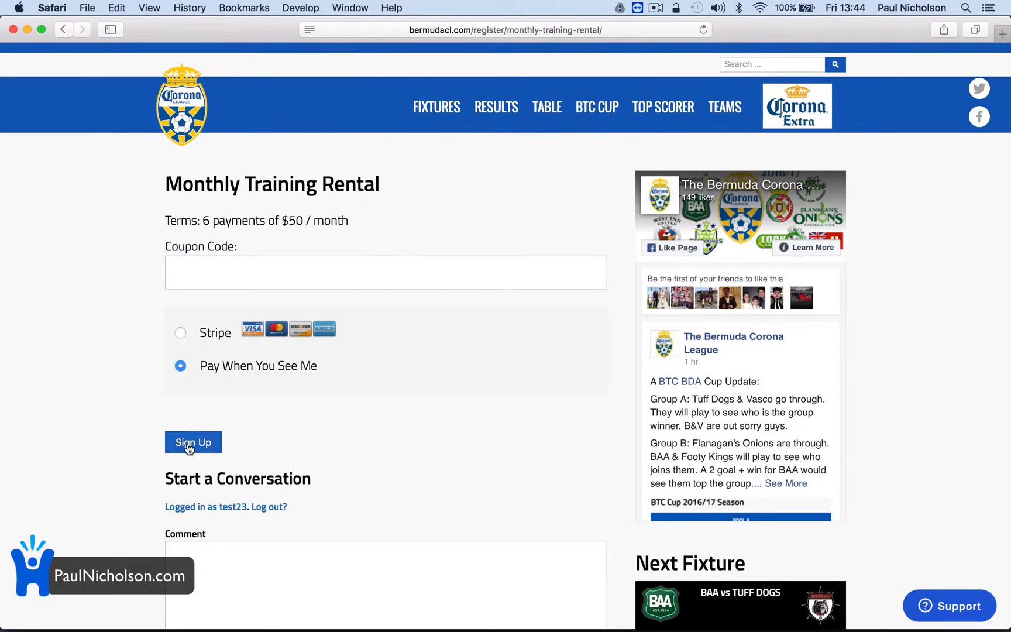
pyautogui.click(193, 442)
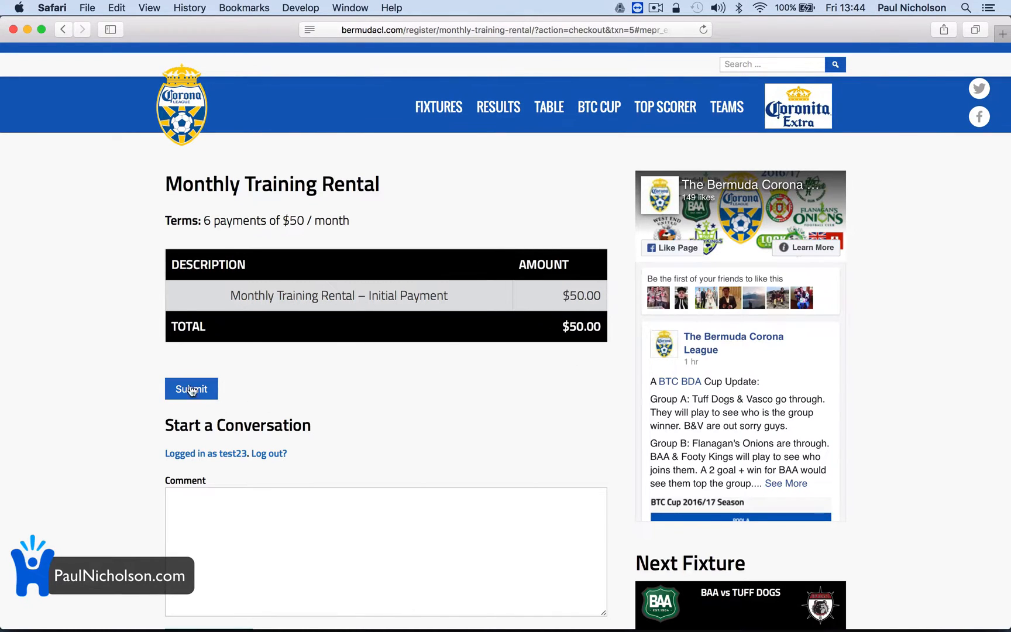
pyautogui.click(191, 390)
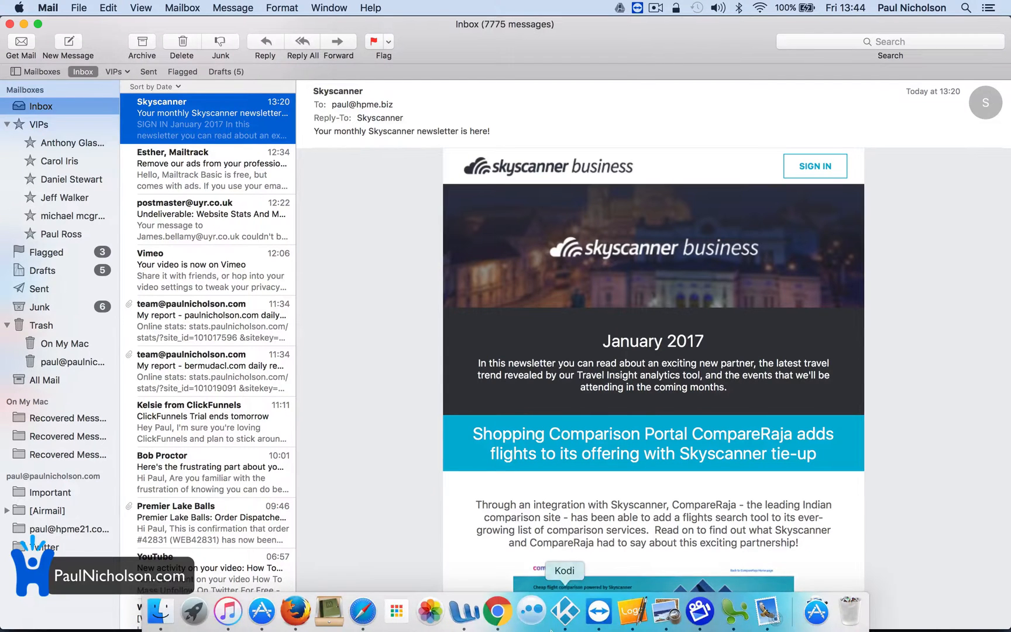
# - Switch to Apple Mail to check the inbox for the welcome email
pyautogui.click(498, 609)
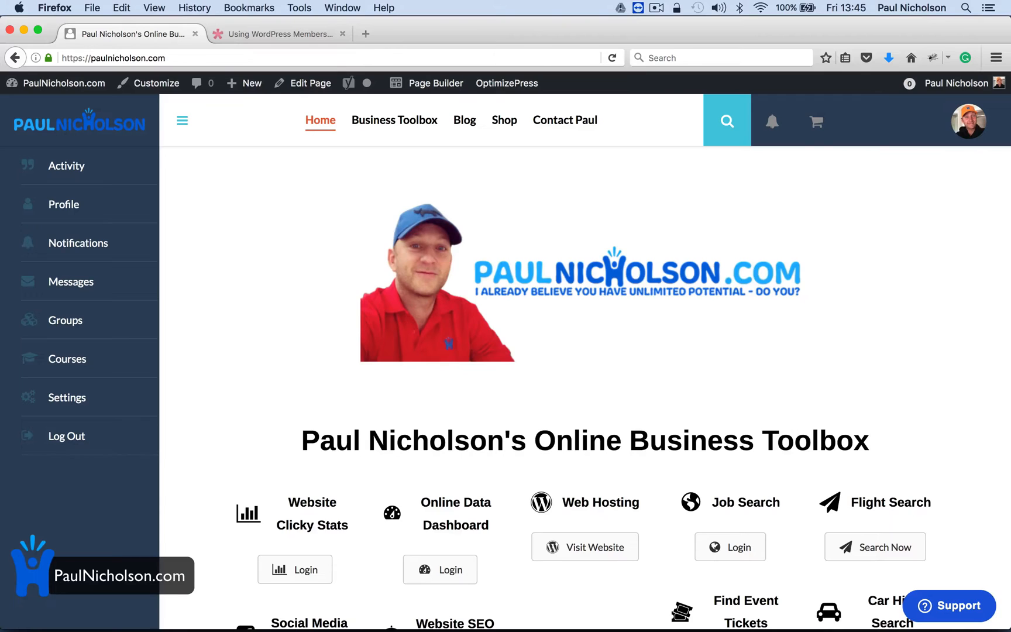
pyautogui.moveTo(937, 588)
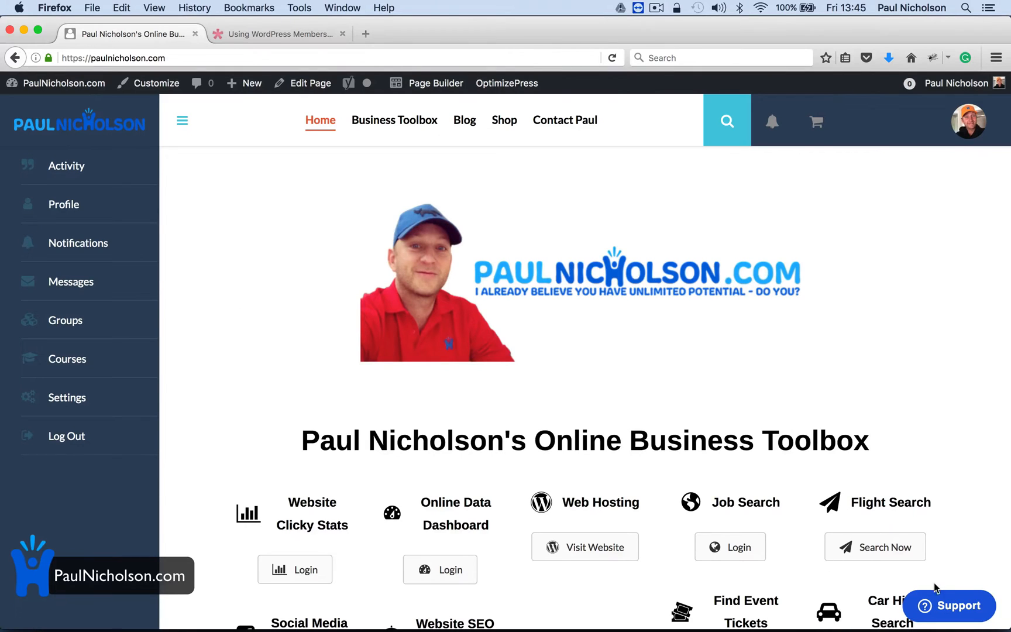
# - Open the Contact us support form on the PaulNicholson.com homepage
pyautogui.click(948, 606)
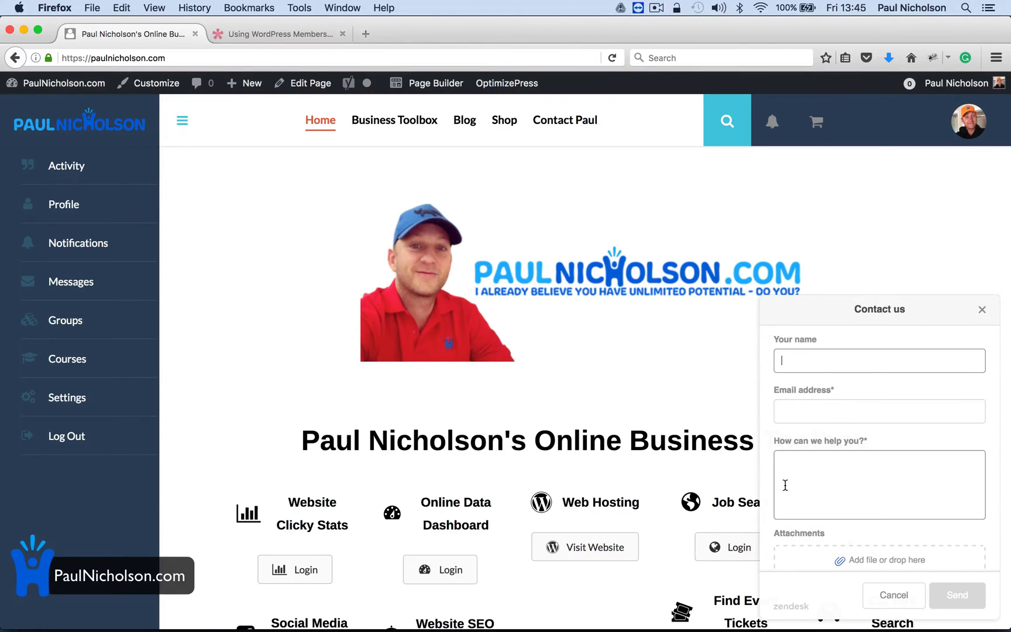